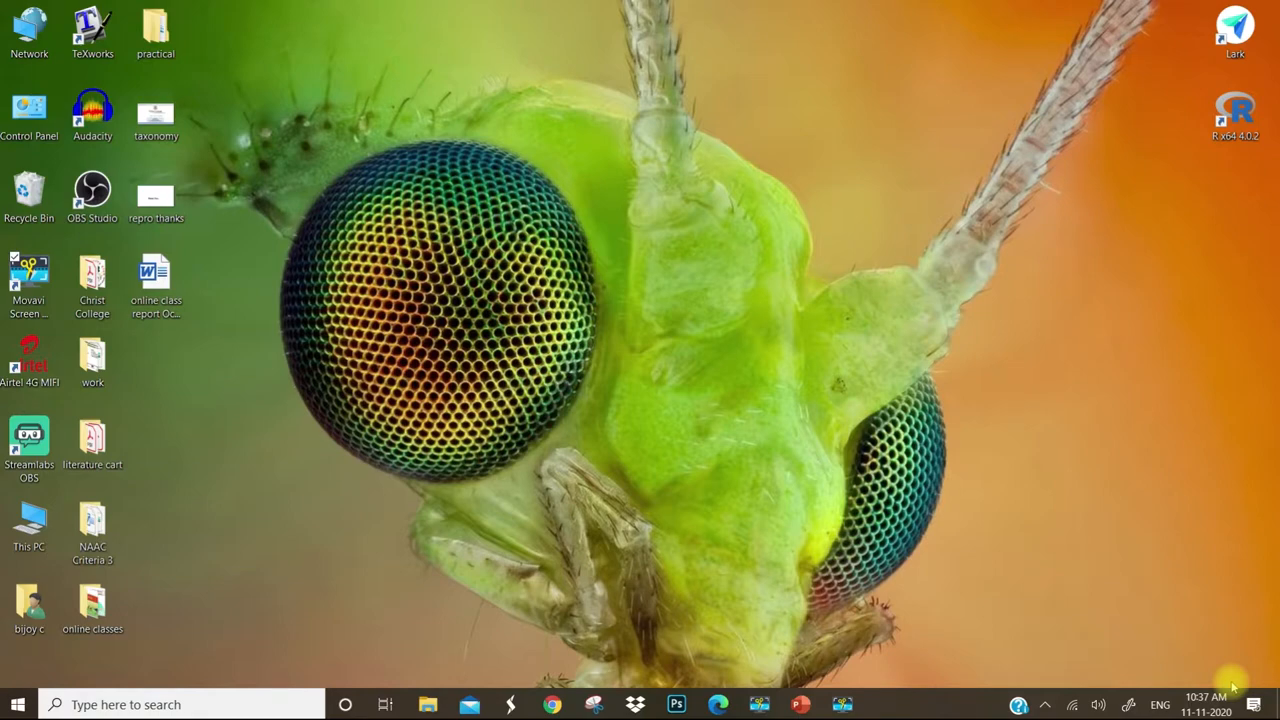
mouse_move(378, 195)
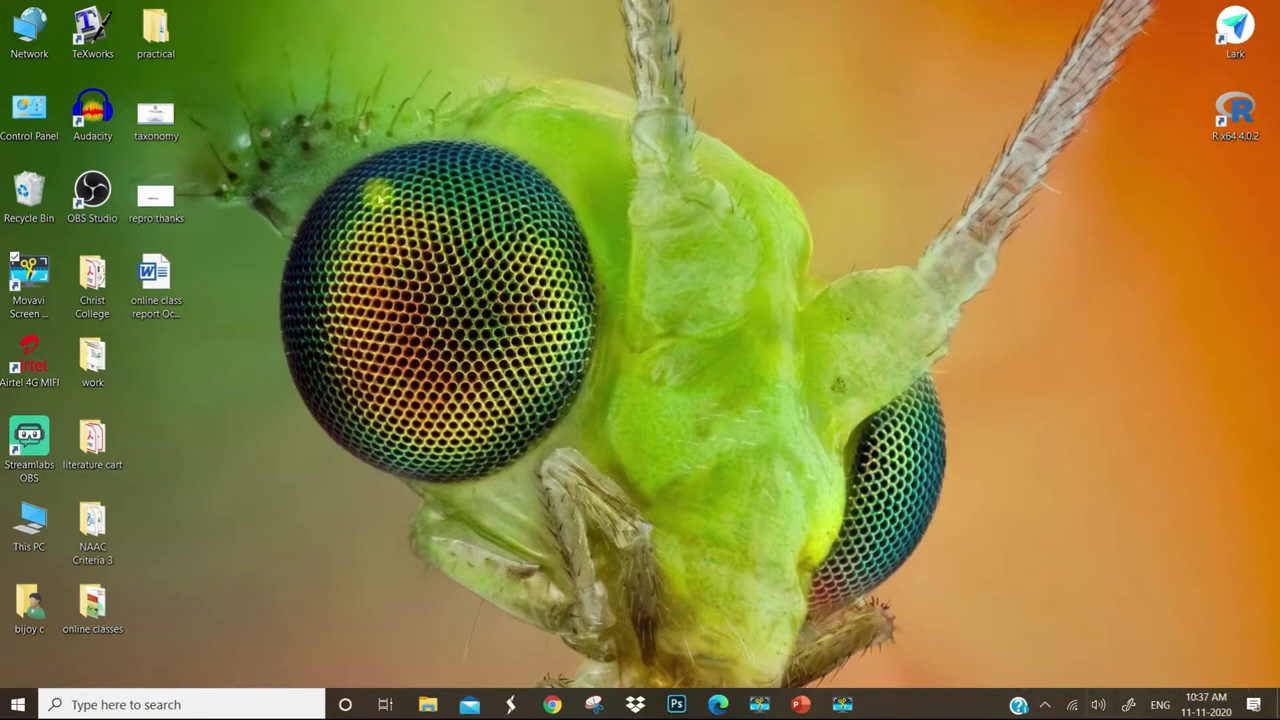
mouse_move(725, 555)
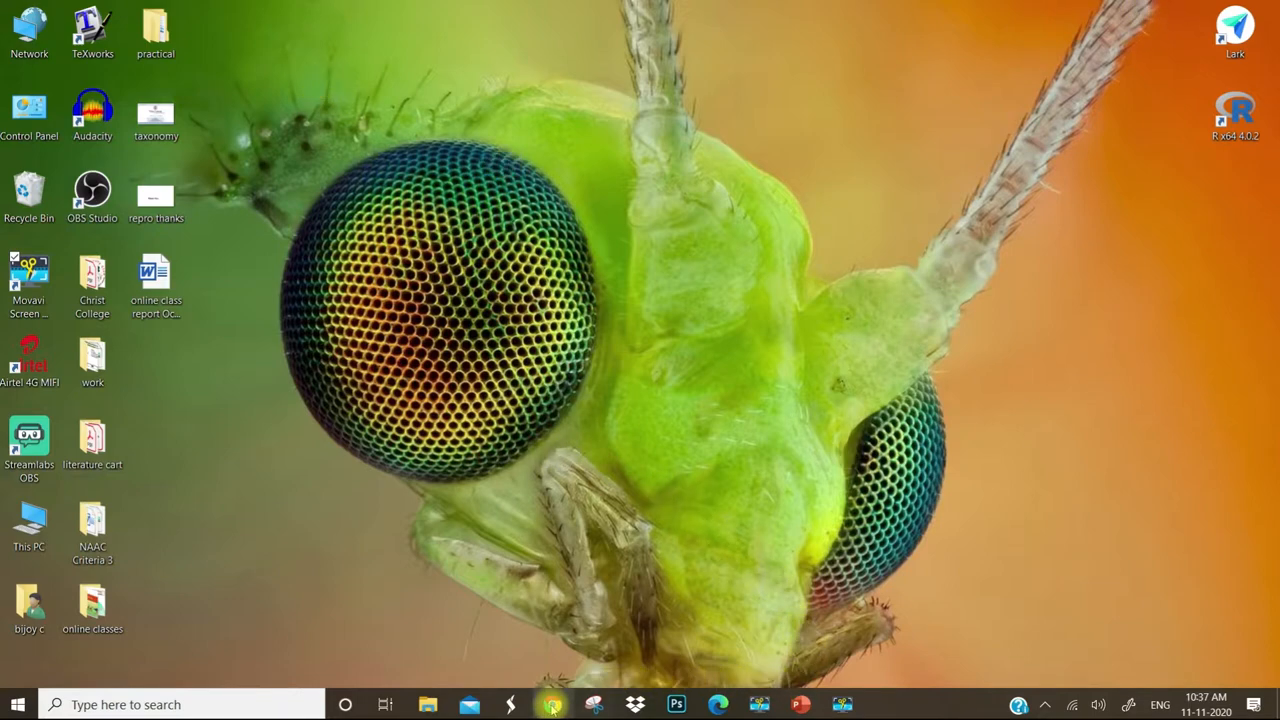
Bring up the Gmail inbox and scroll the Google apps list down to Classroom
click(551, 704)
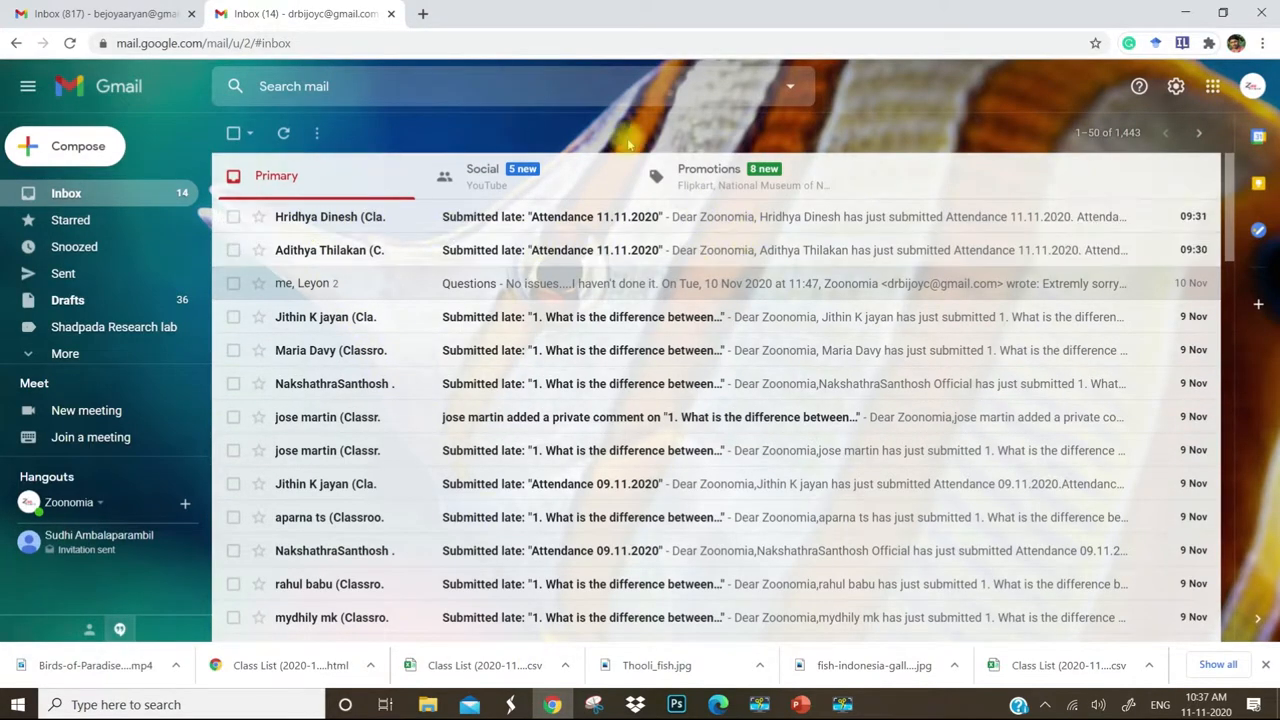
mouse_move(1212, 86)
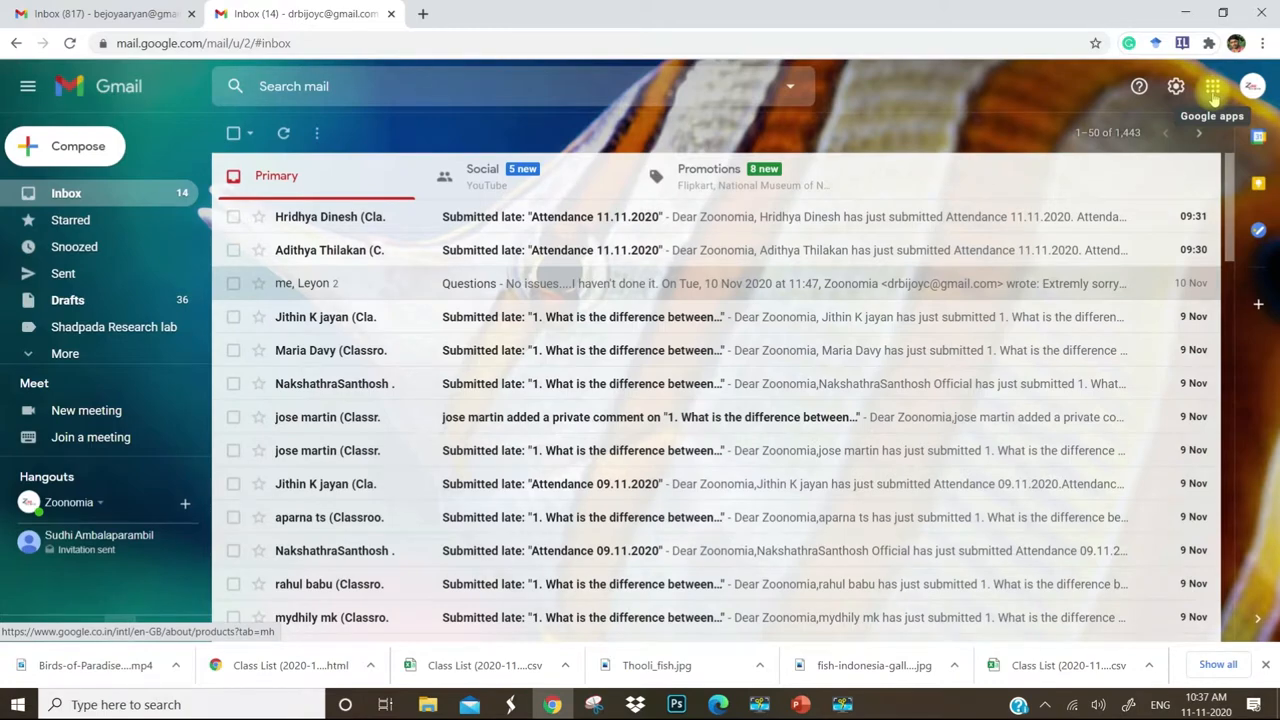
click(1212, 86)
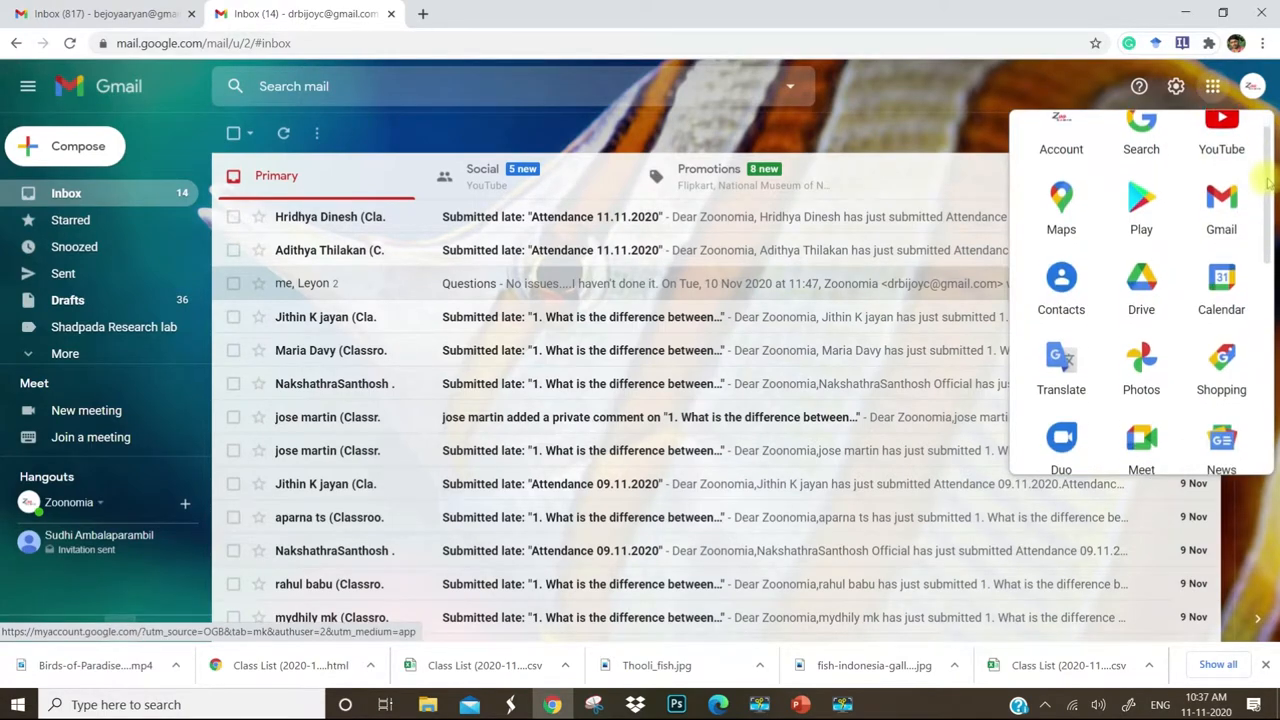
scroll(down, 3)
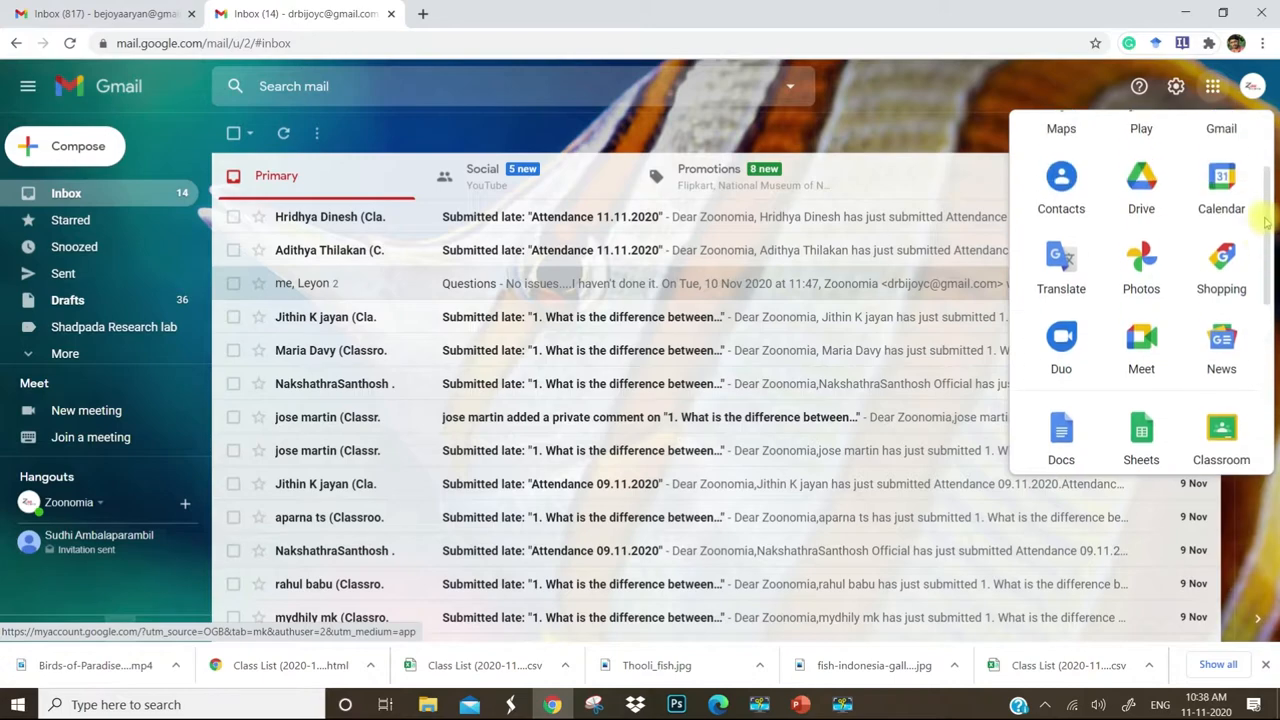
scroll(down, 3)
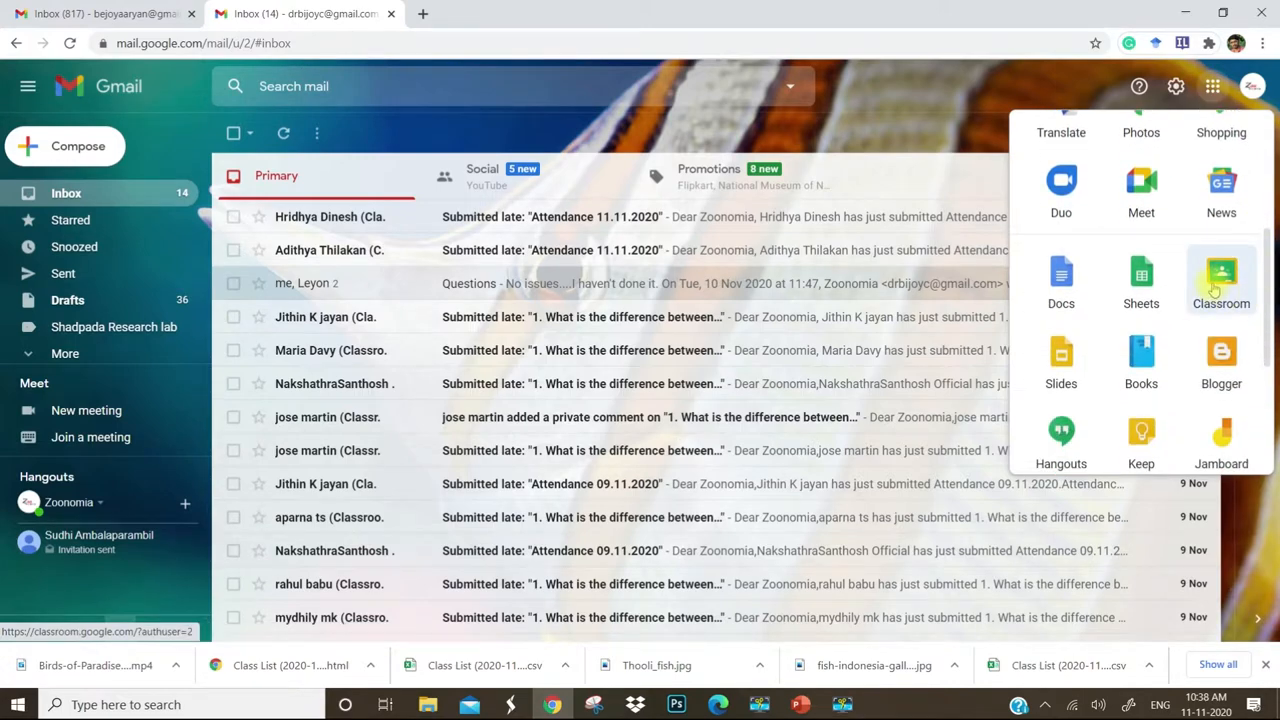
Launch Google Classroom from the apps menu and scroll through the loaded class cards
click(1221, 280)
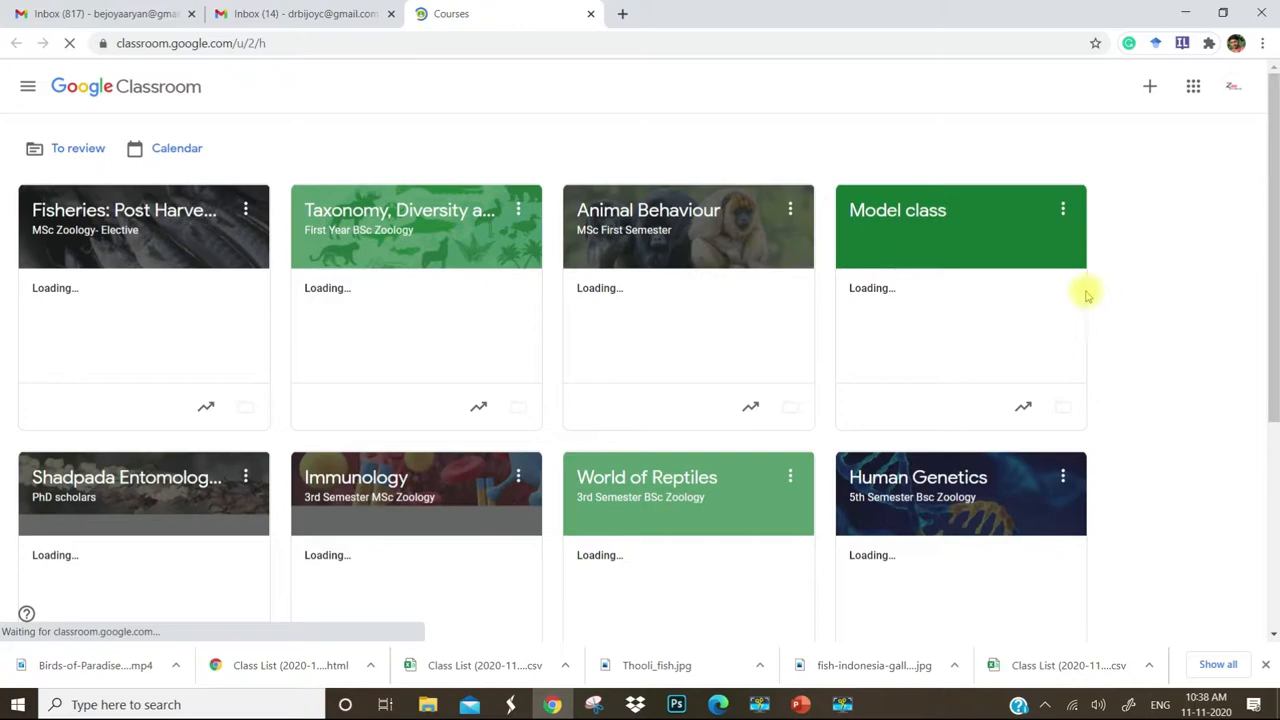
scroll(down, 3)
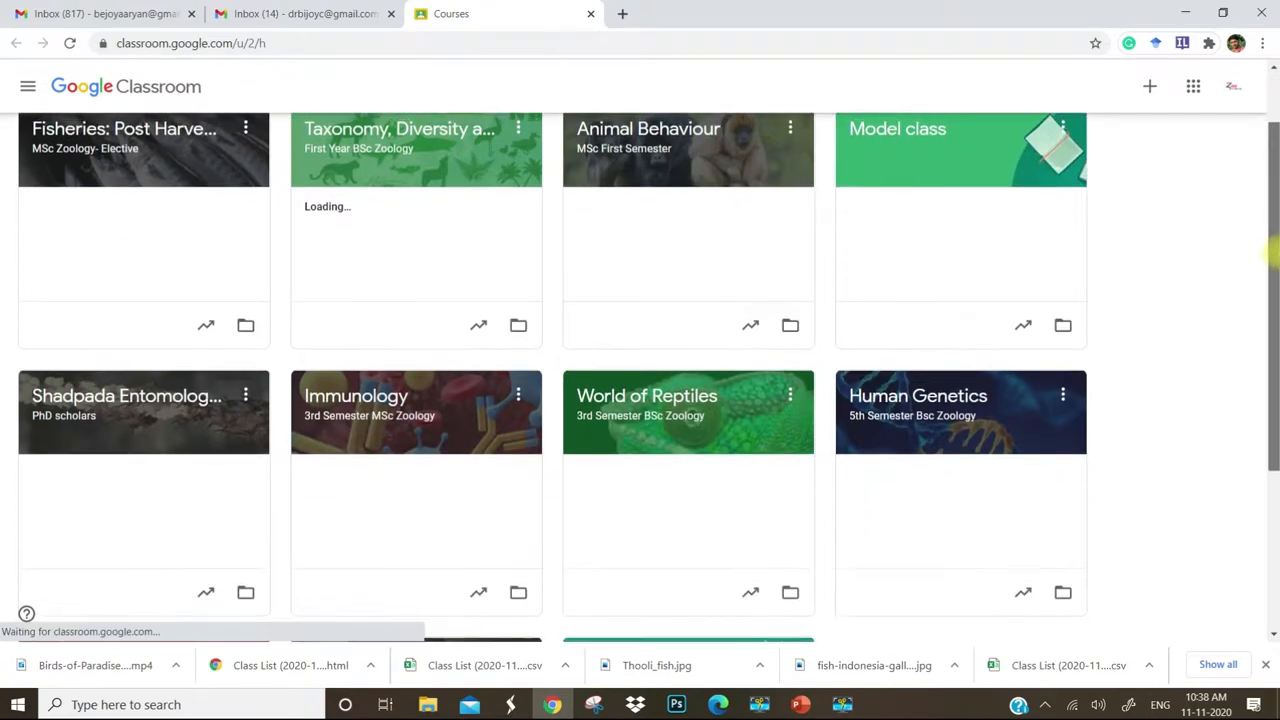
scroll(down, 3)
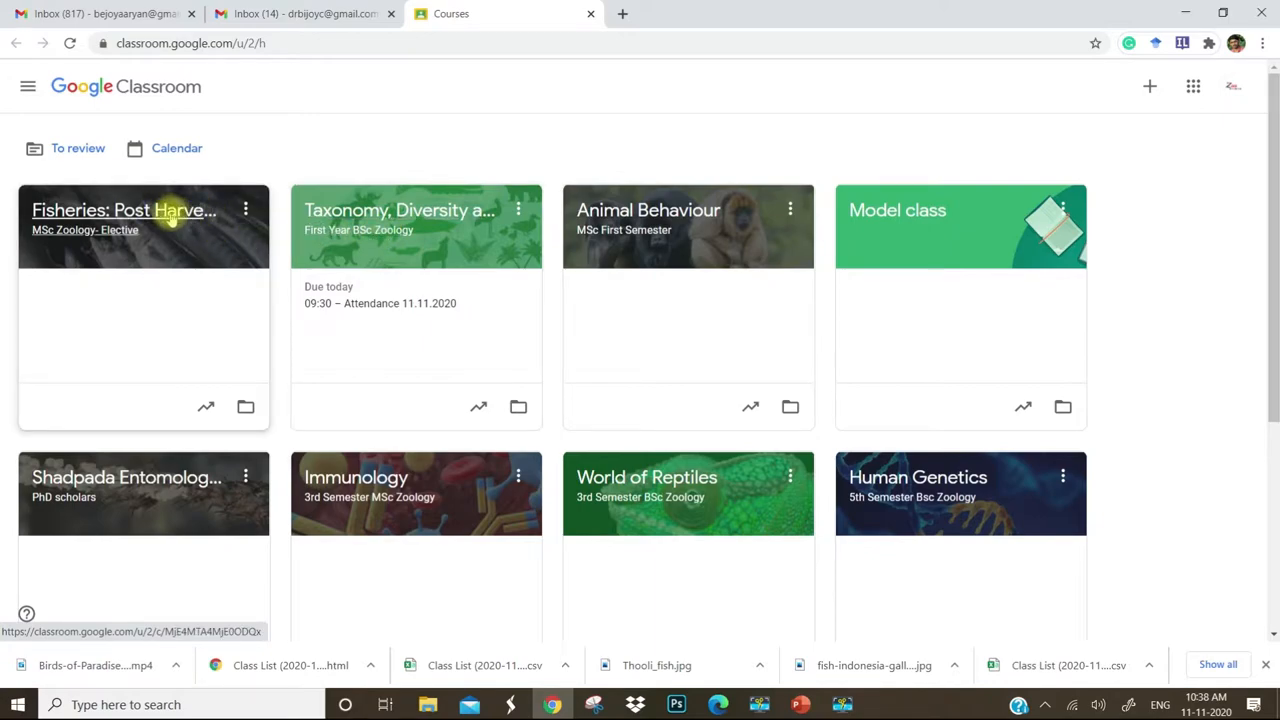
Open the Fisheries: Post Harvesting class, then enlarge and dismiss its class code
click(124, 210)
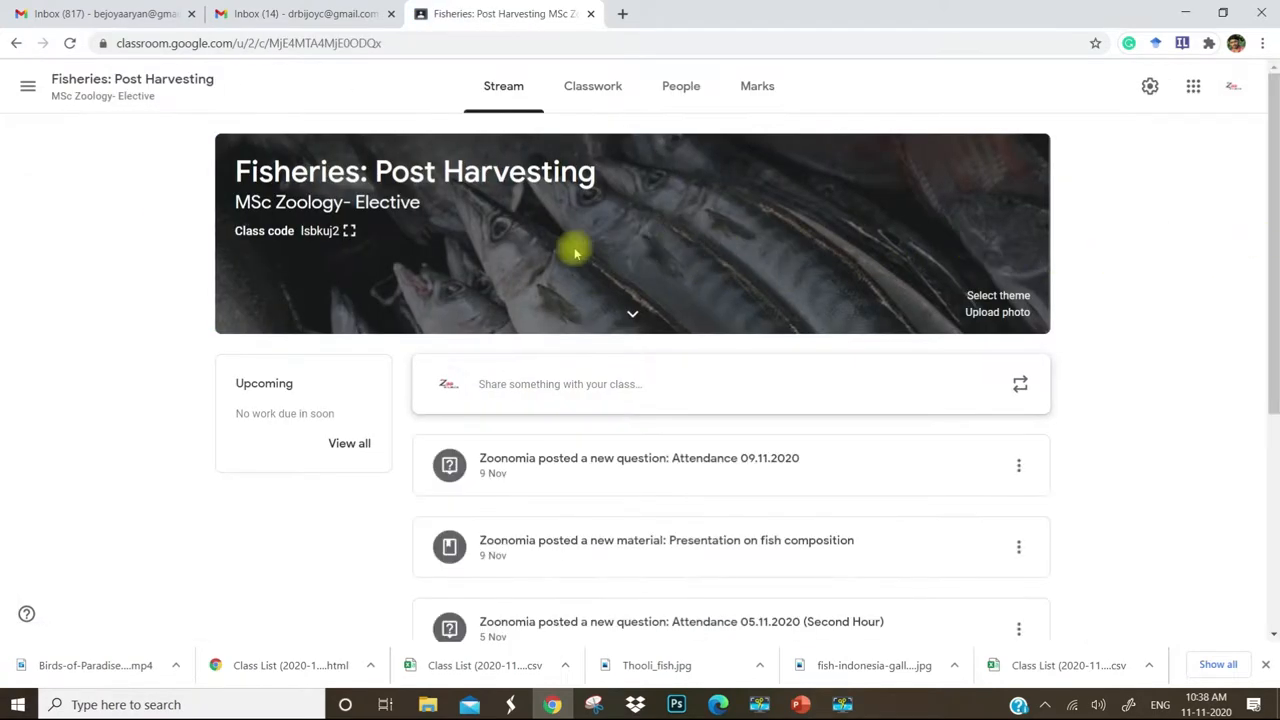
mouse_move(400, 195)
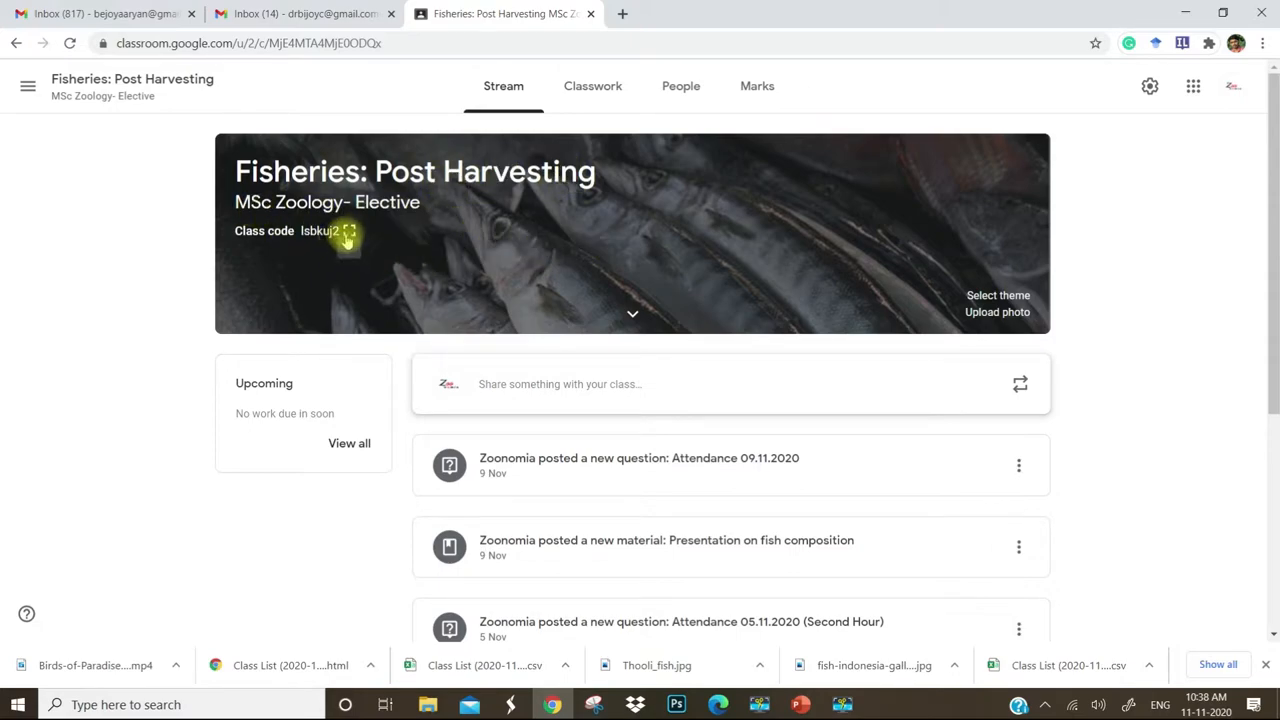
click(350, 231)
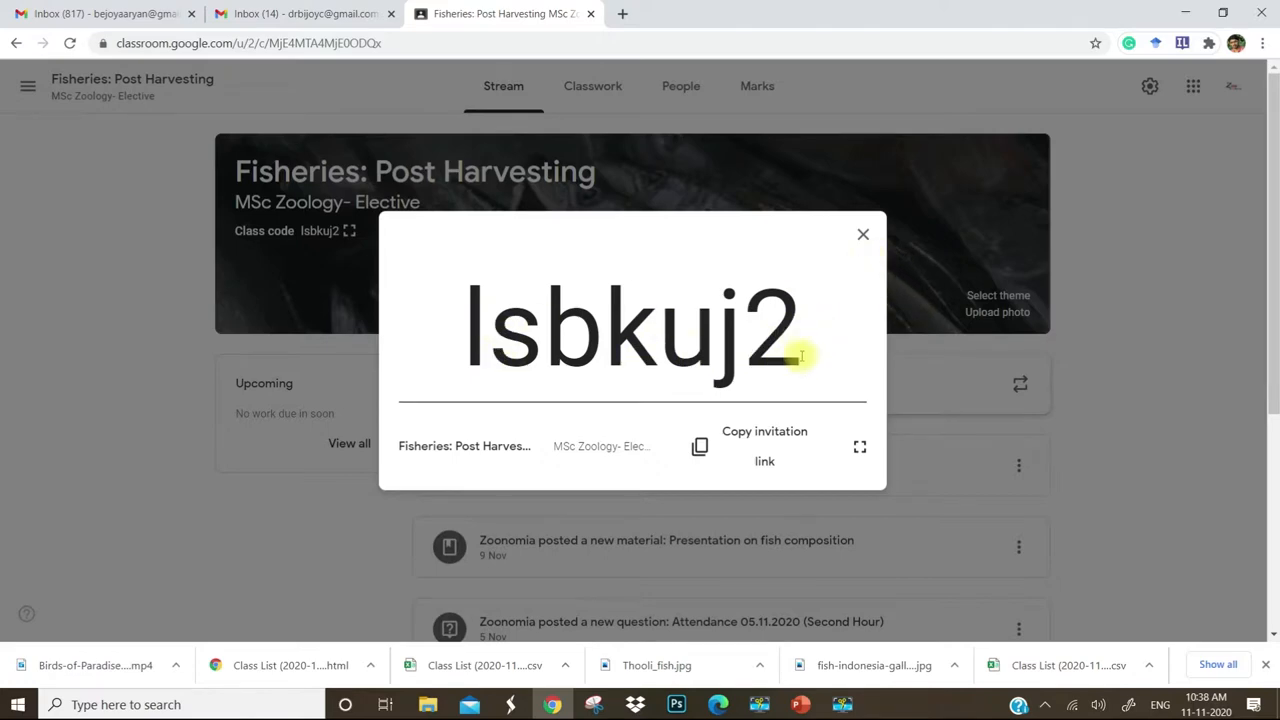
mouse_move(860, 447)
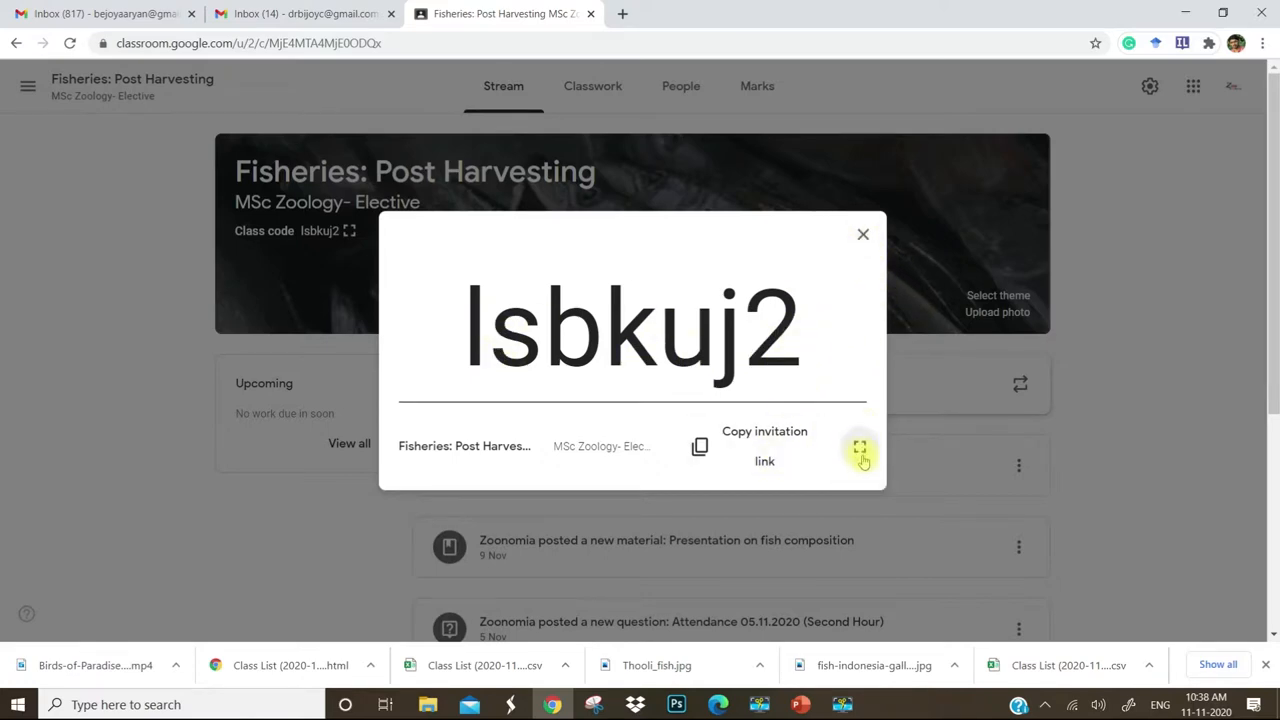
mouse_move(863, 236)
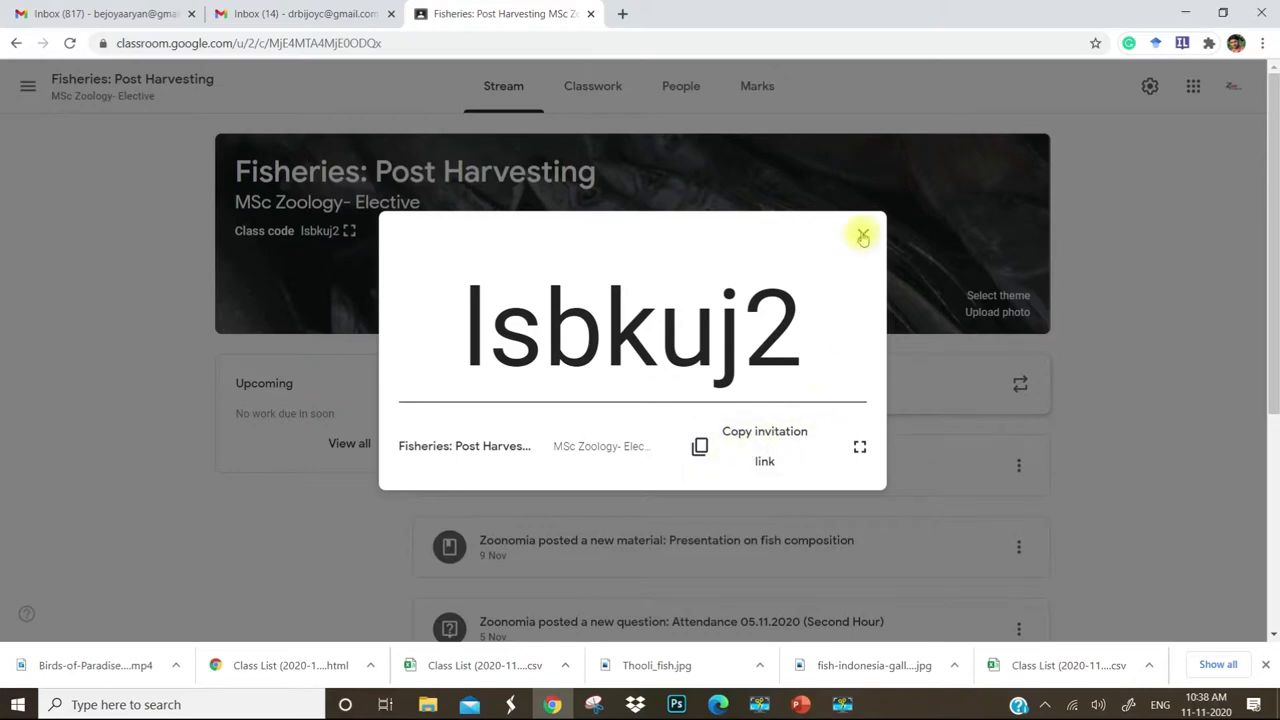
click(863, 236)
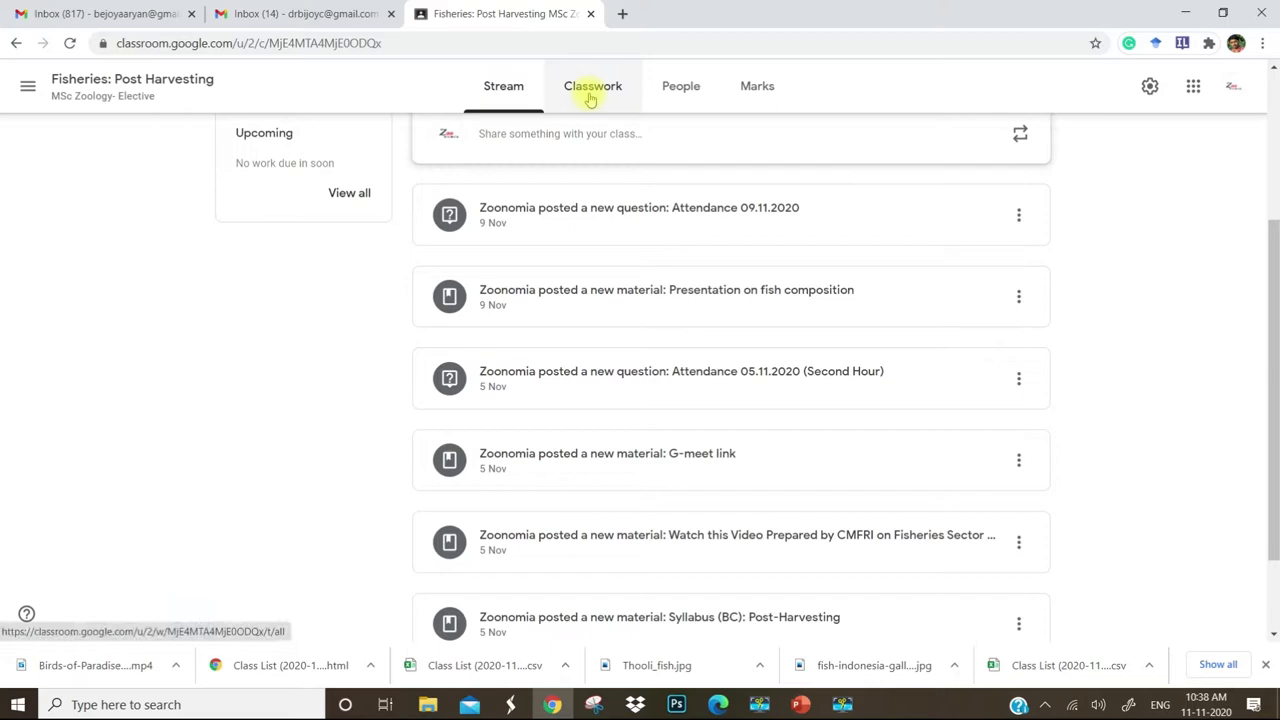
Browse the Fisheries Classwork topics: Syllabus, Introduction, Fish composition and Attendance
click(592, 86)
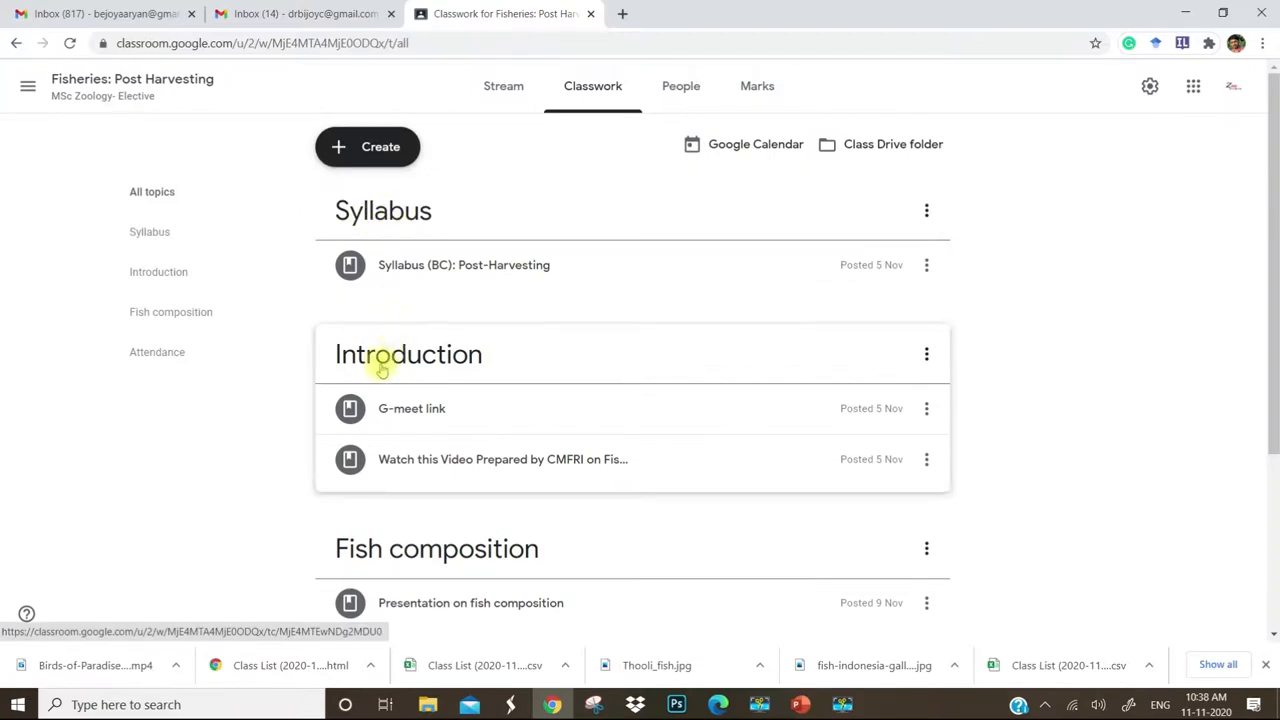
scroll(down, 3)
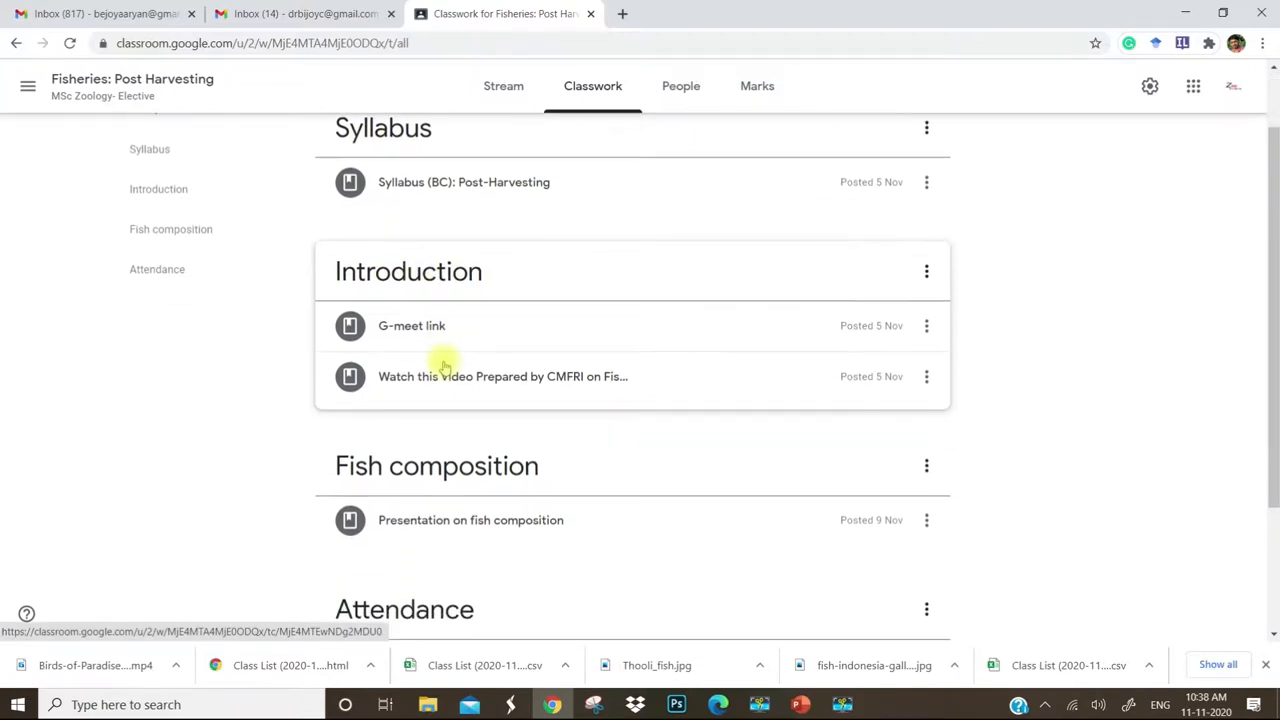
scroll(down, 3)
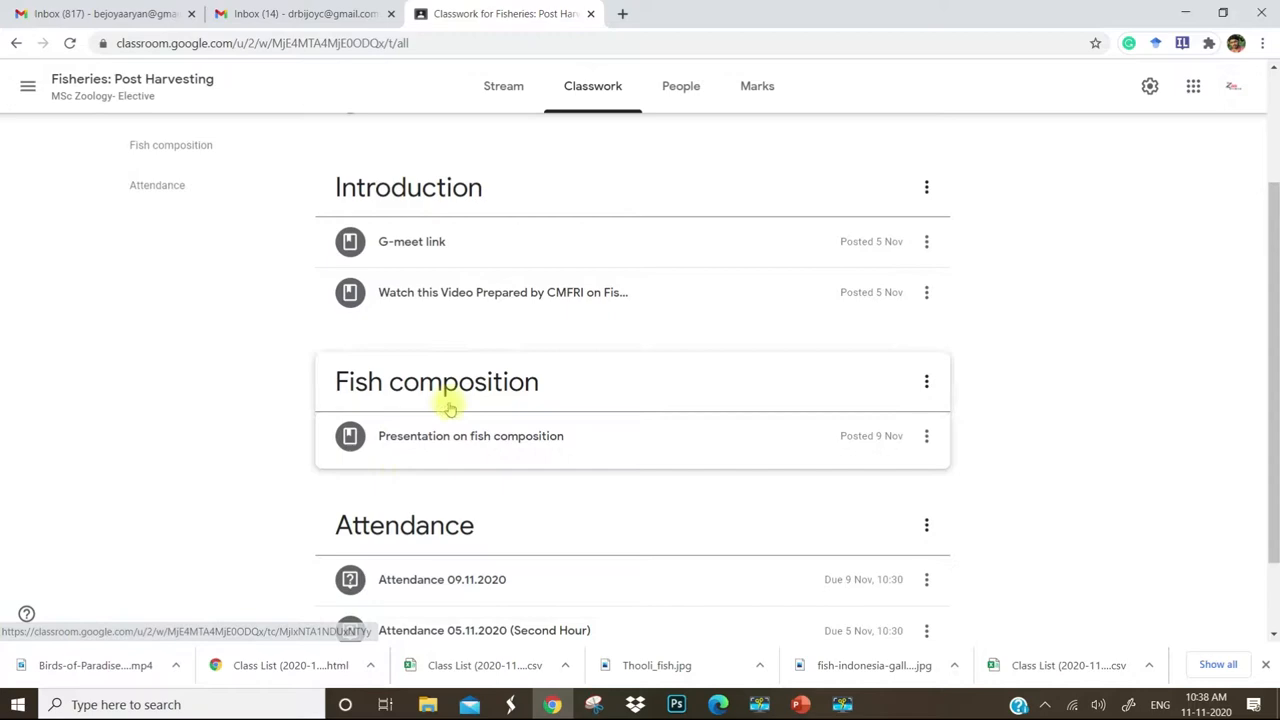
scroll(down, 3)
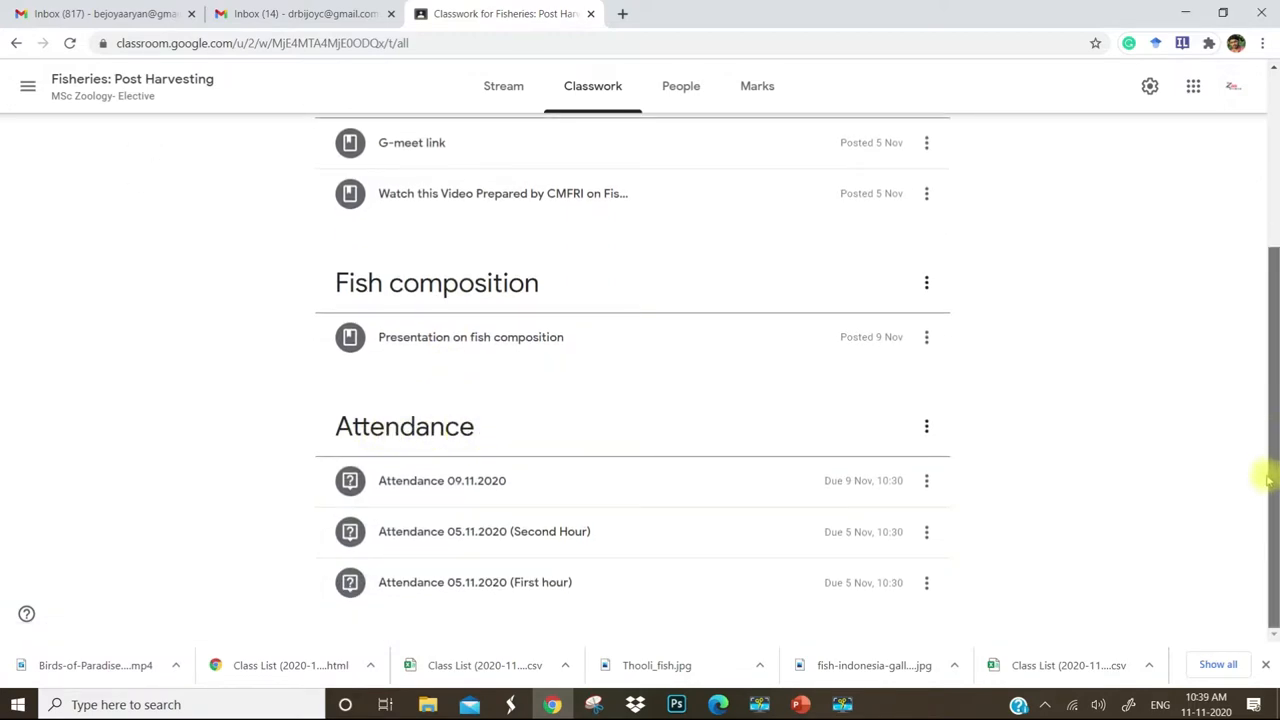
mouse_move(500, 395)
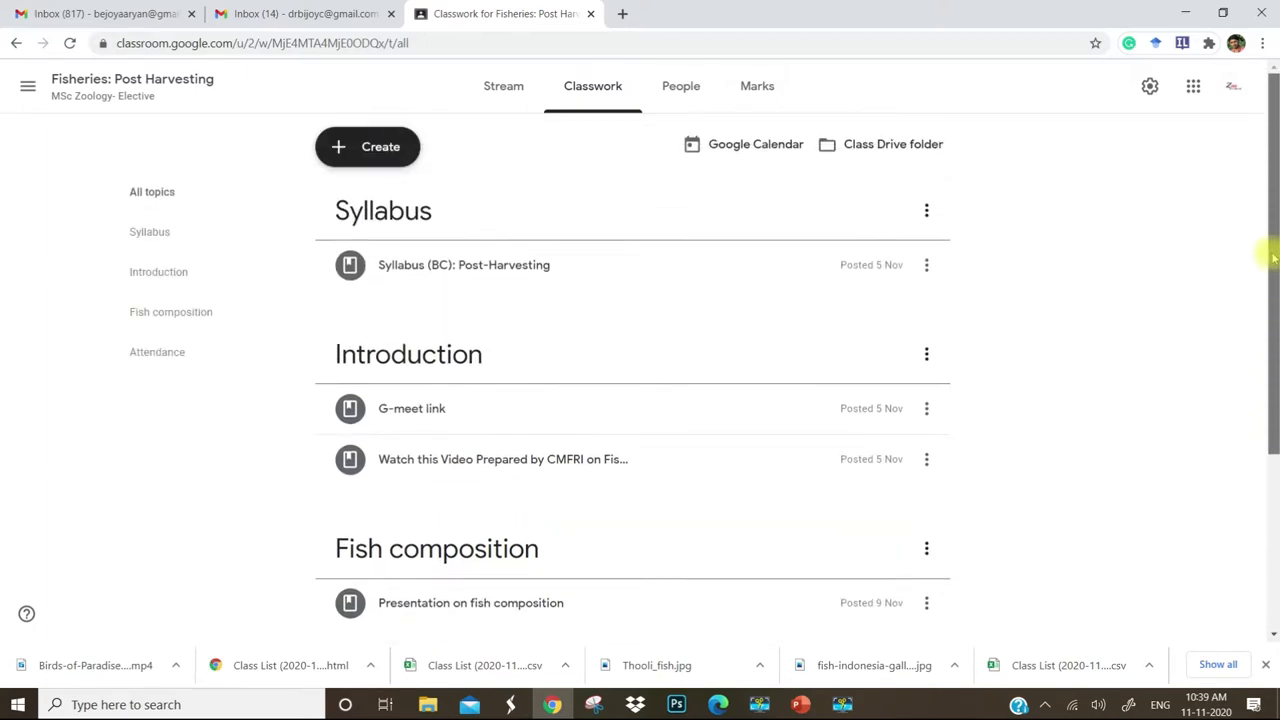
mouse_move(28, 86)
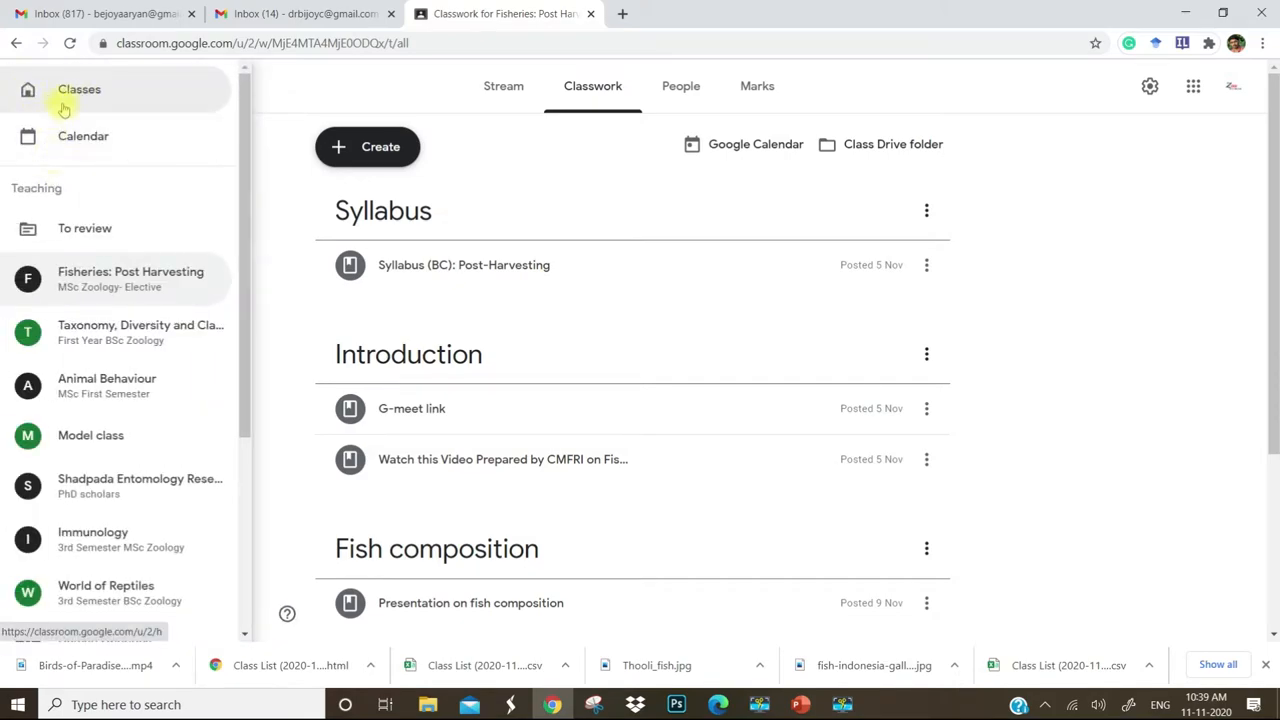
Start a new class from the classes list and acknowledge the school-use notice
click(79, 89)
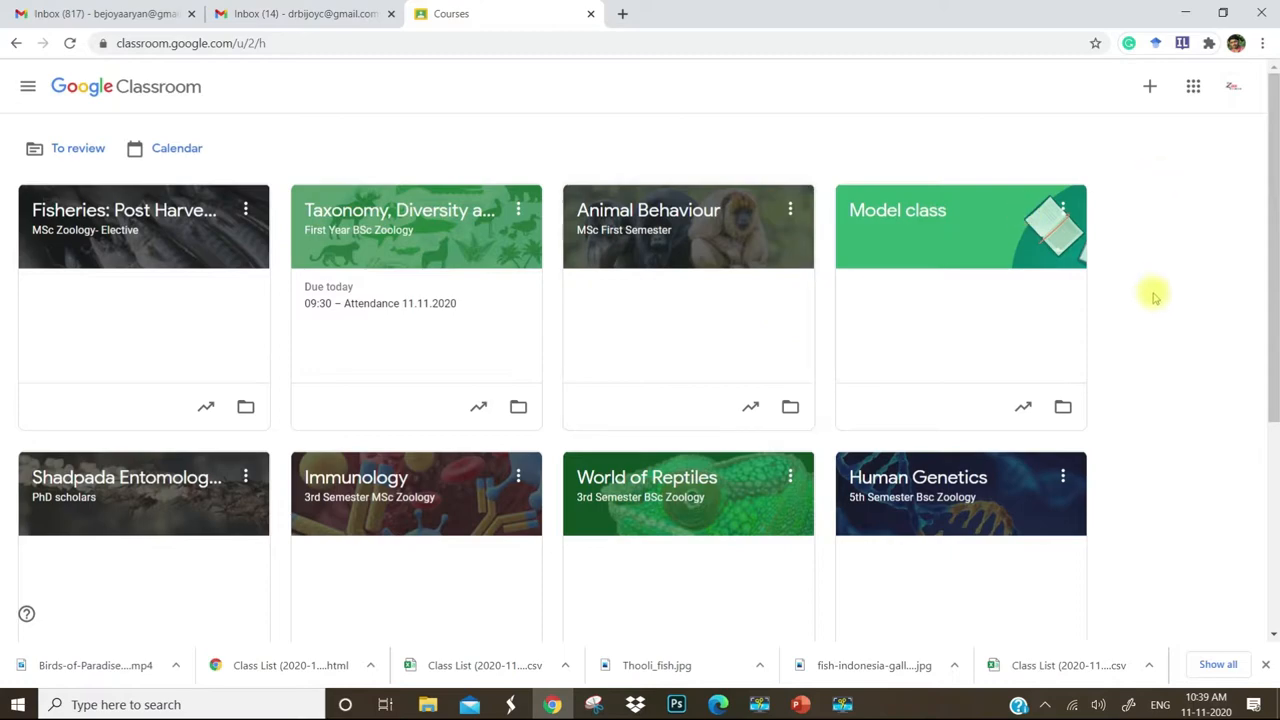
mouse_move(1195, 267)
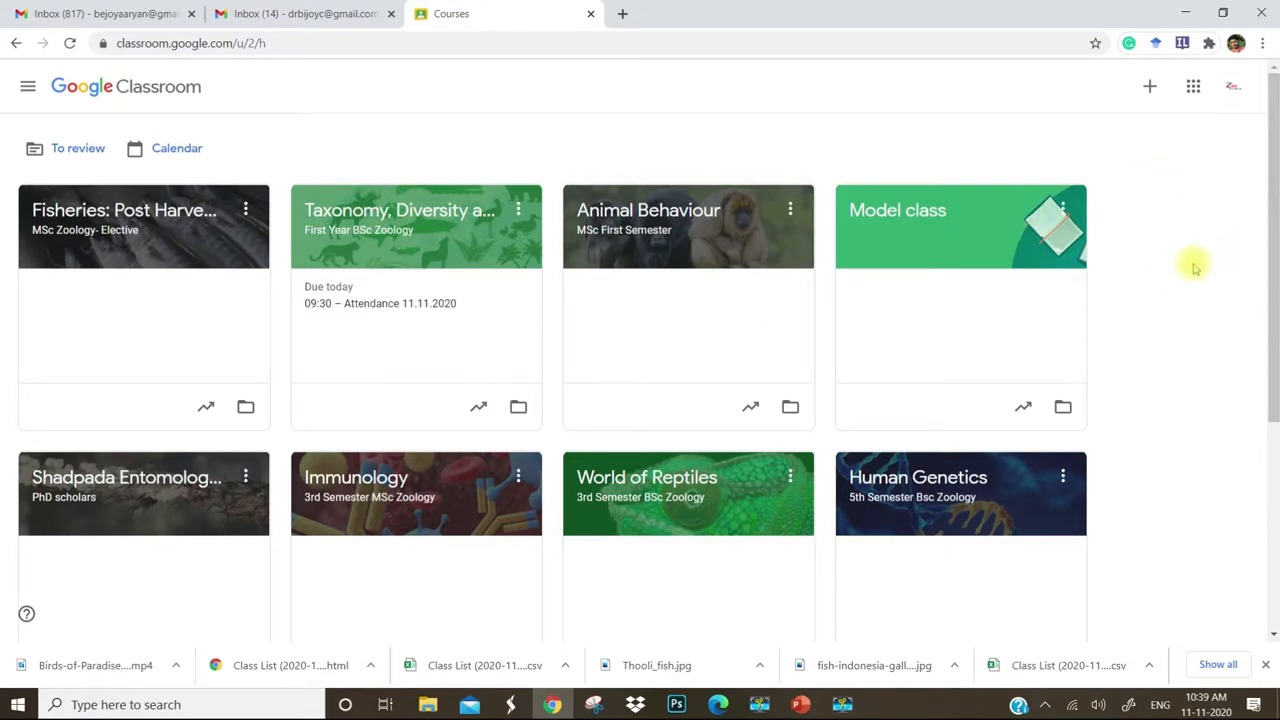
mouse_move(1128, 90)
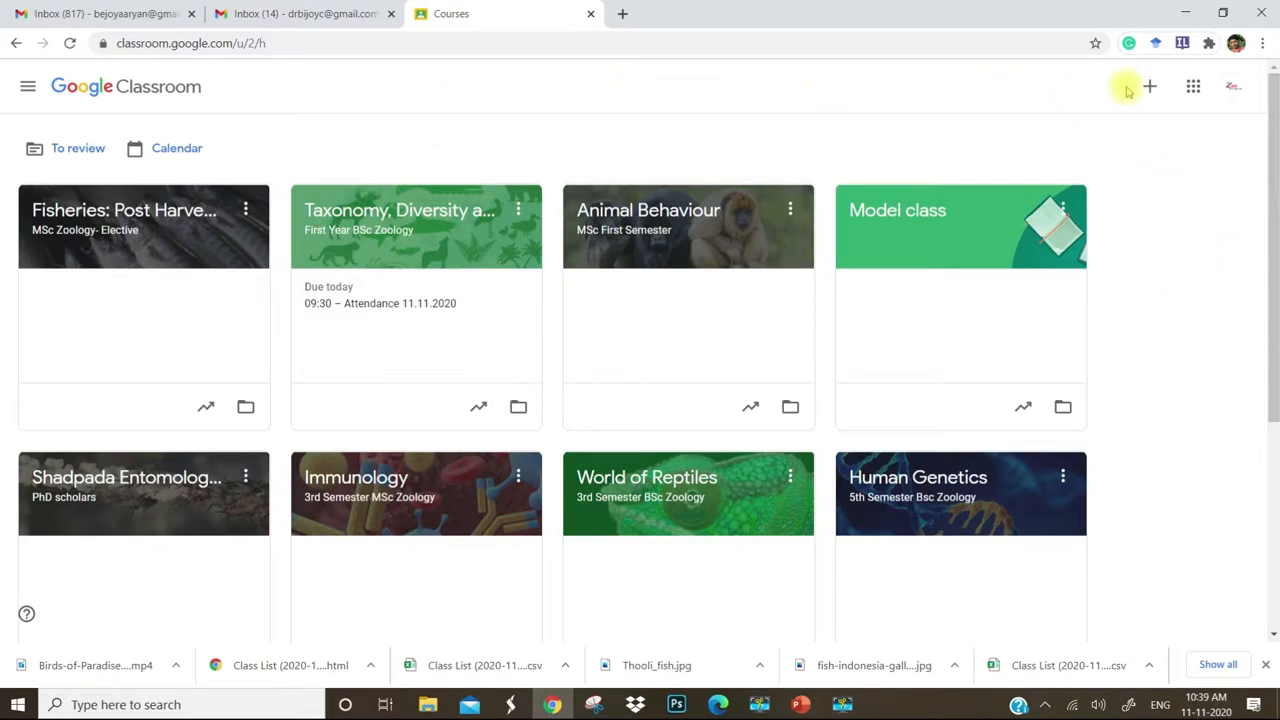
mouse_move(1149, 86)
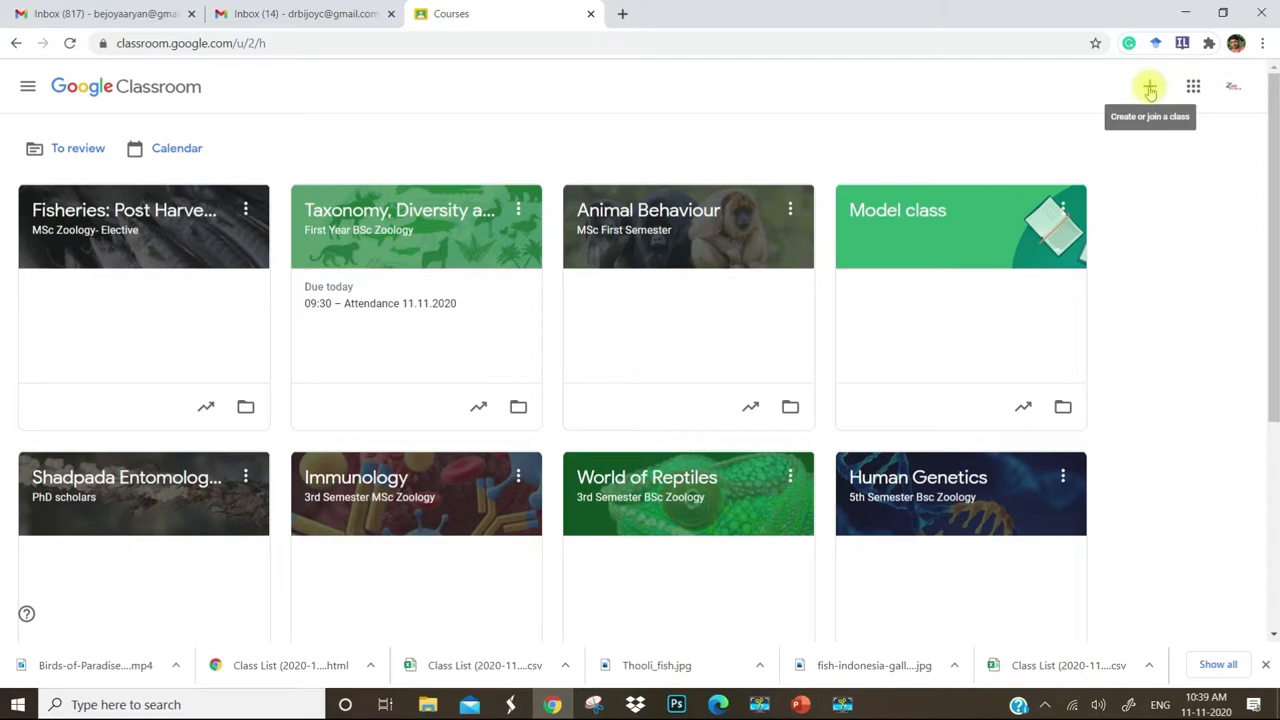
click(1149, 86)
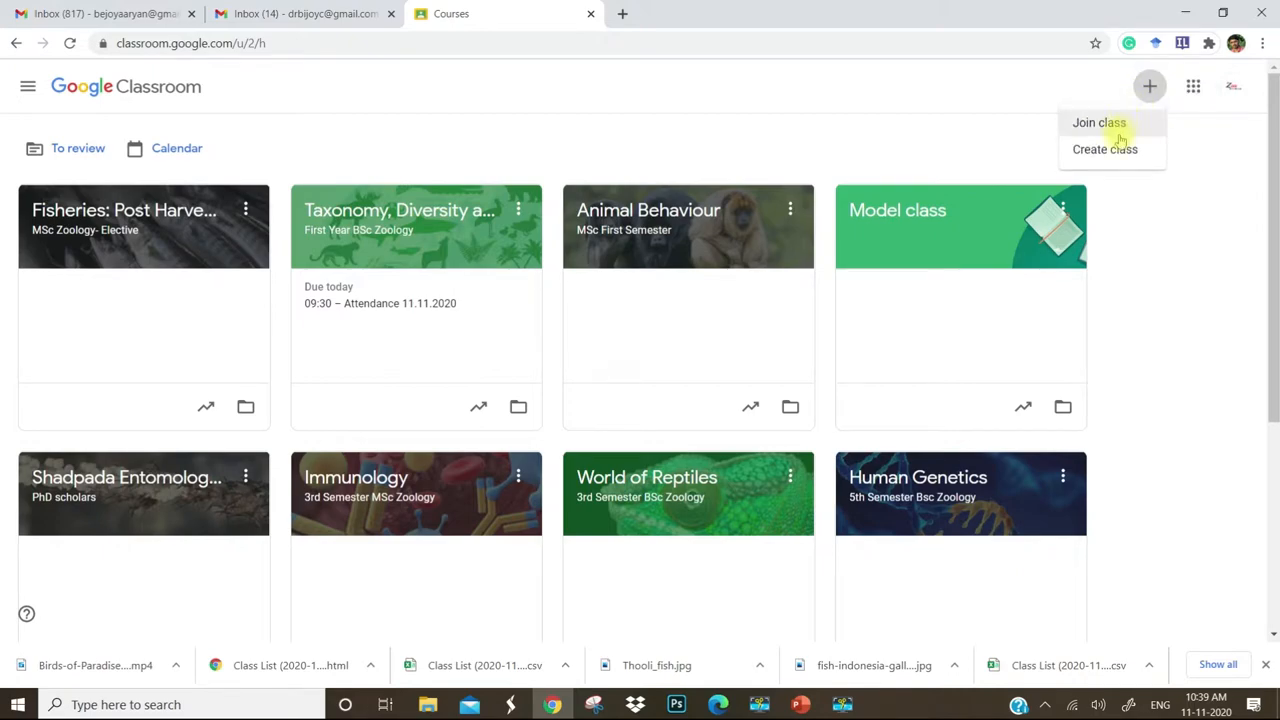
mouse_move(1105, 149)
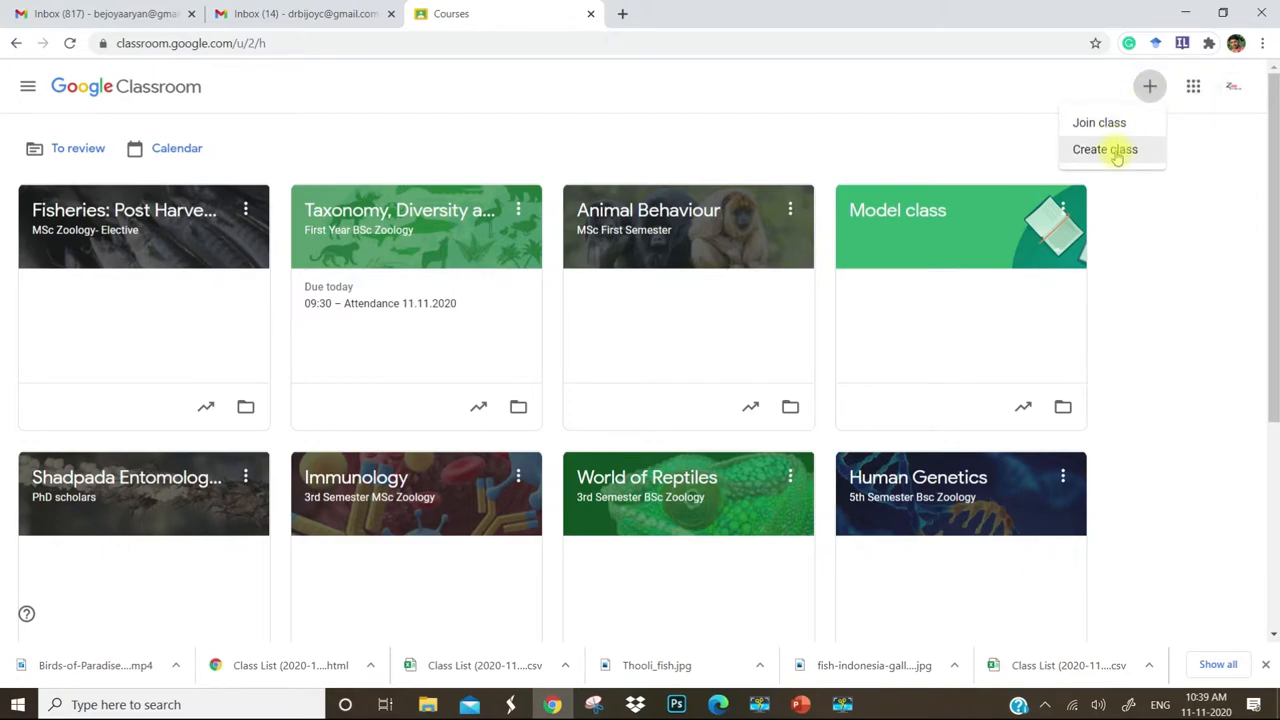
click(1104, 149)
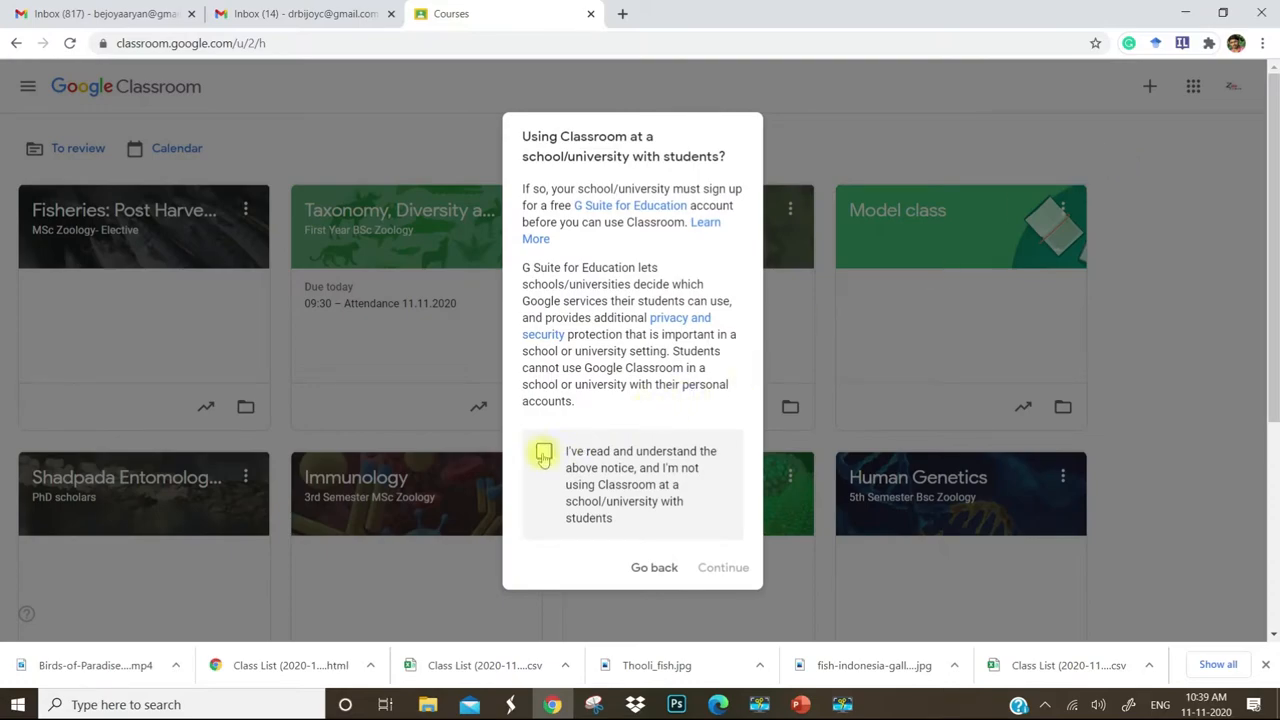
click(543, 451)
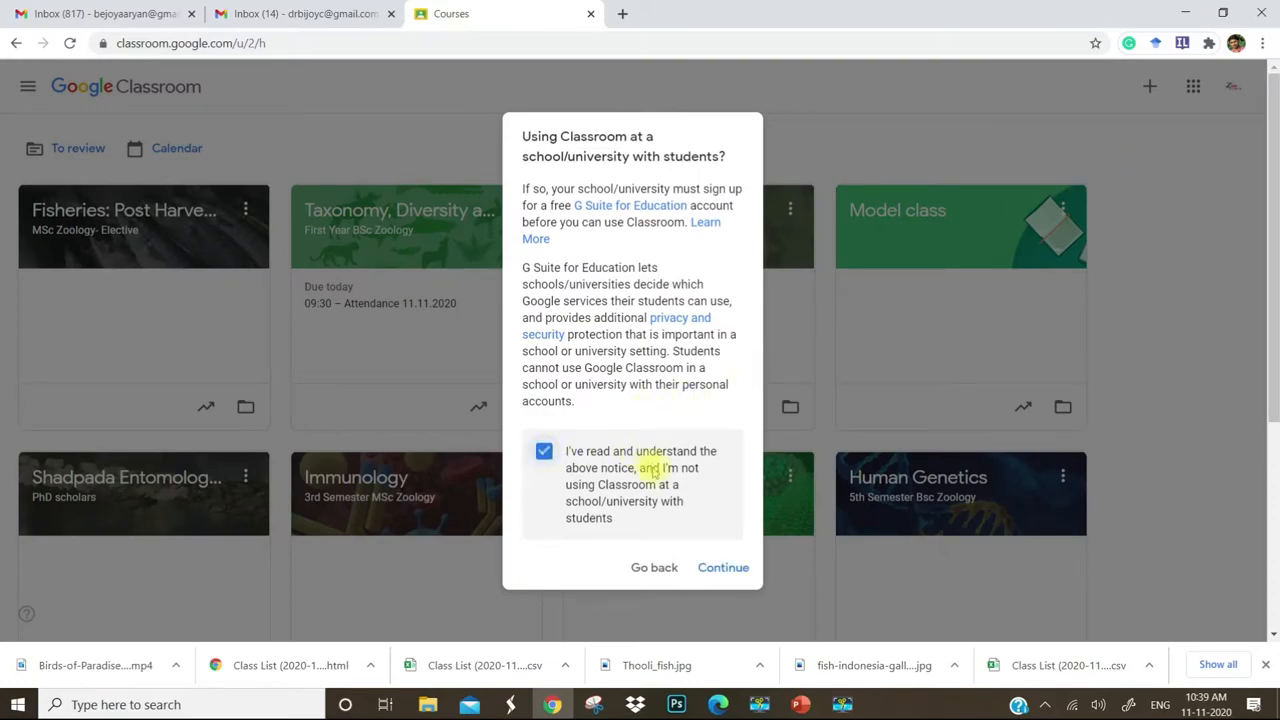
click(722, 567)
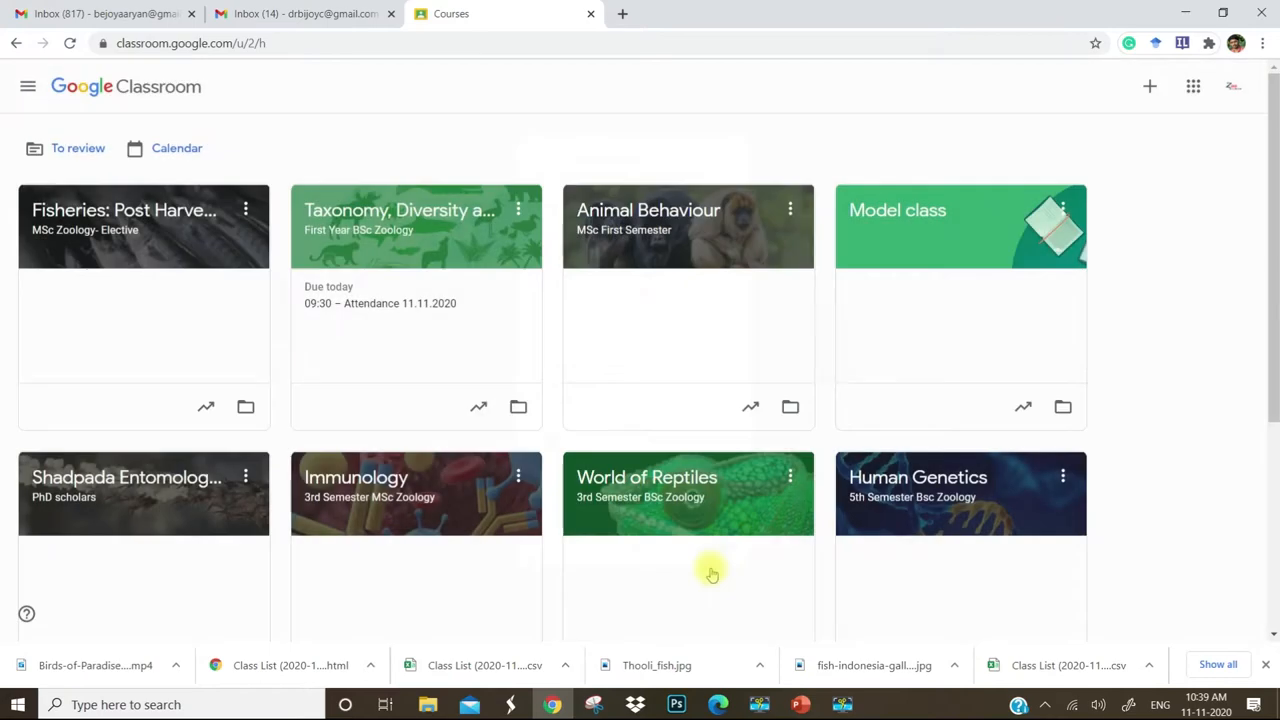
Enter Class Aves (Birds), section 4th semester BSc Zoology, subject Core course, and create it
click(1149, 86)
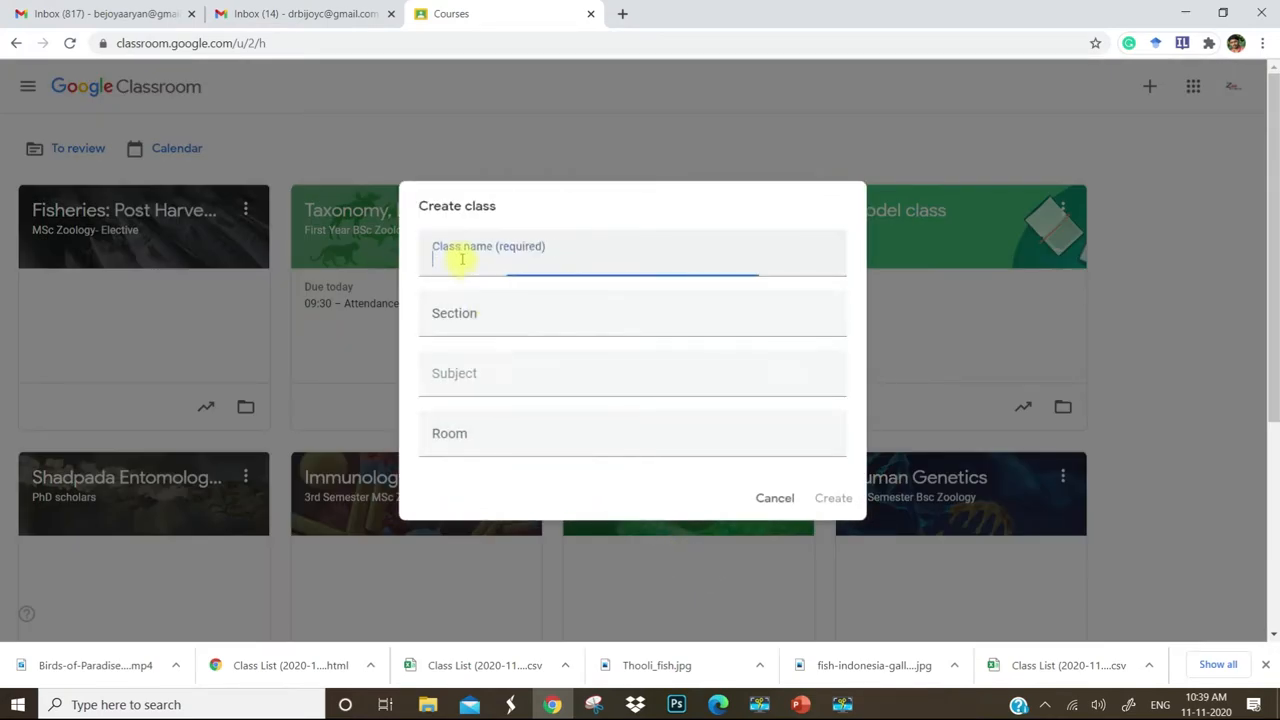
click(632, 260)
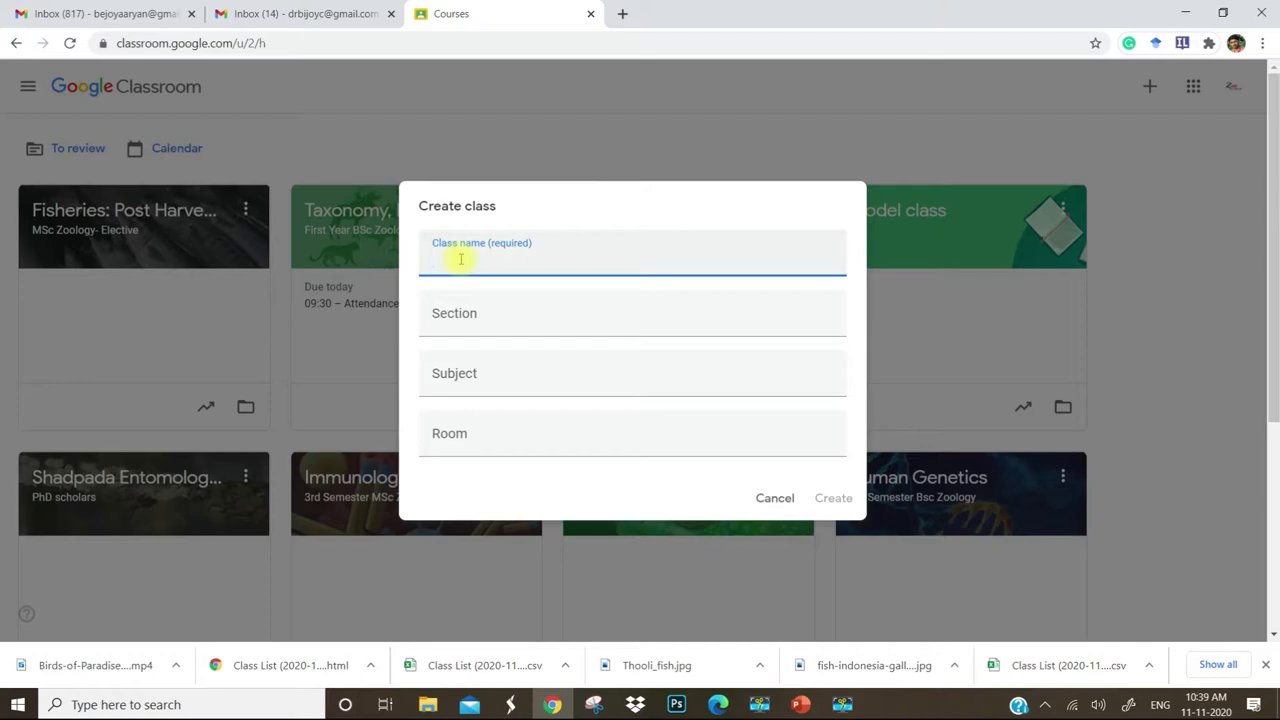
text(C)
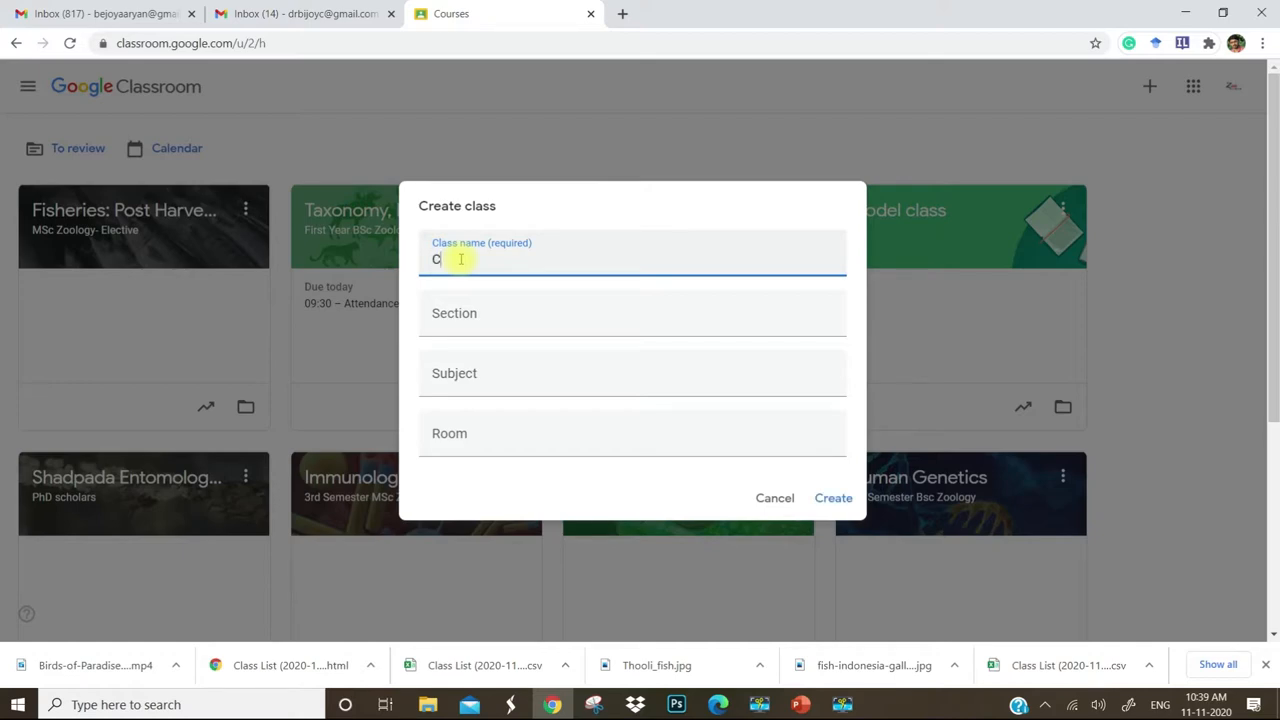
text(lass Aves)
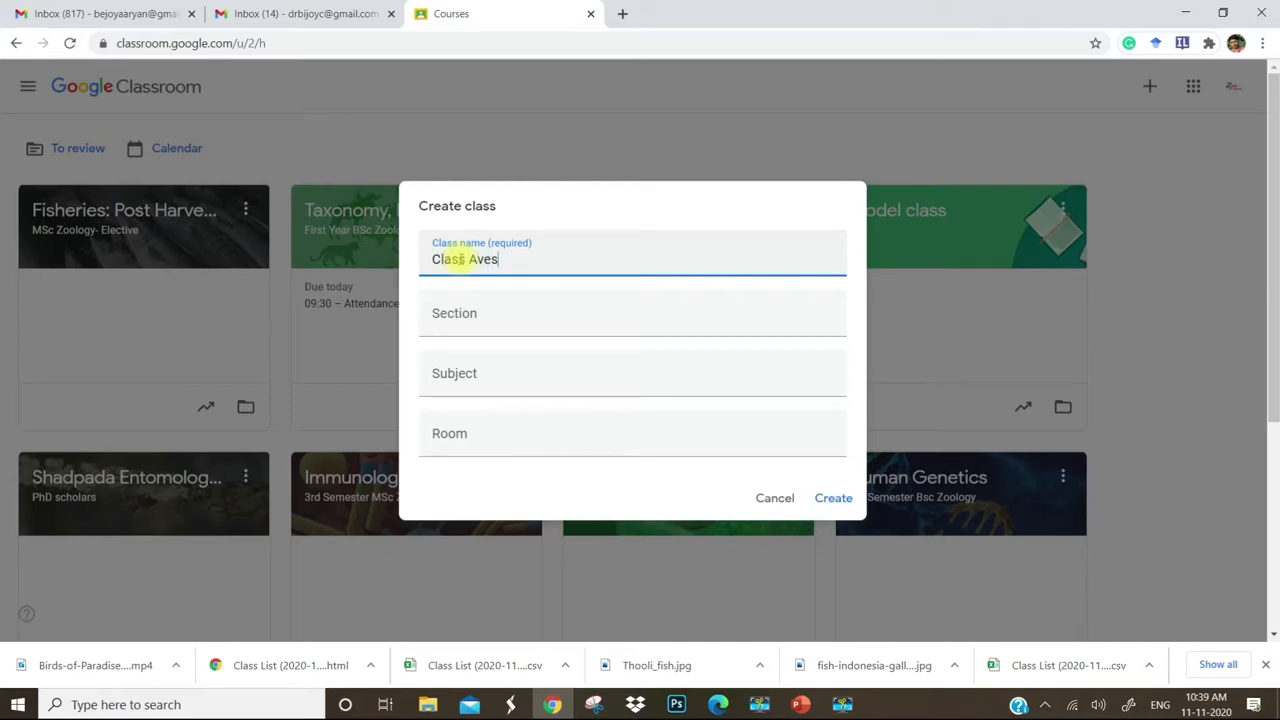
text(())
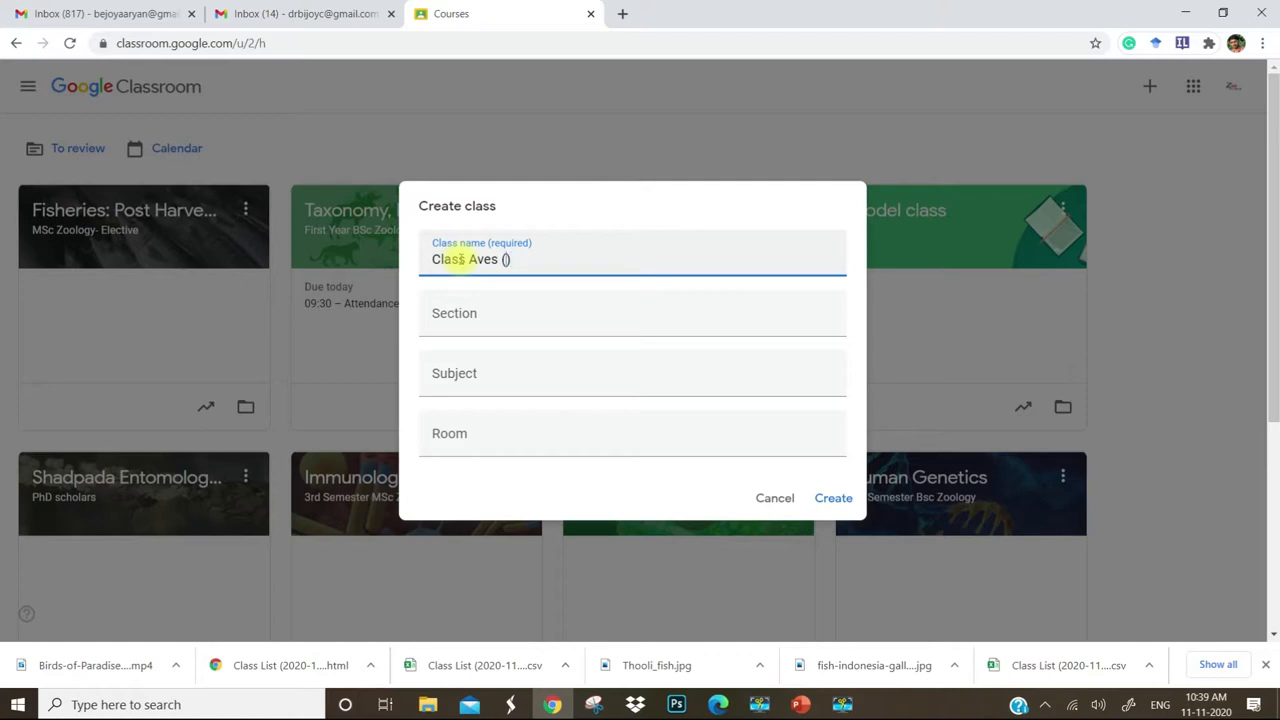
text(Birds)
click(632, 314)
text(BSc Zoology)
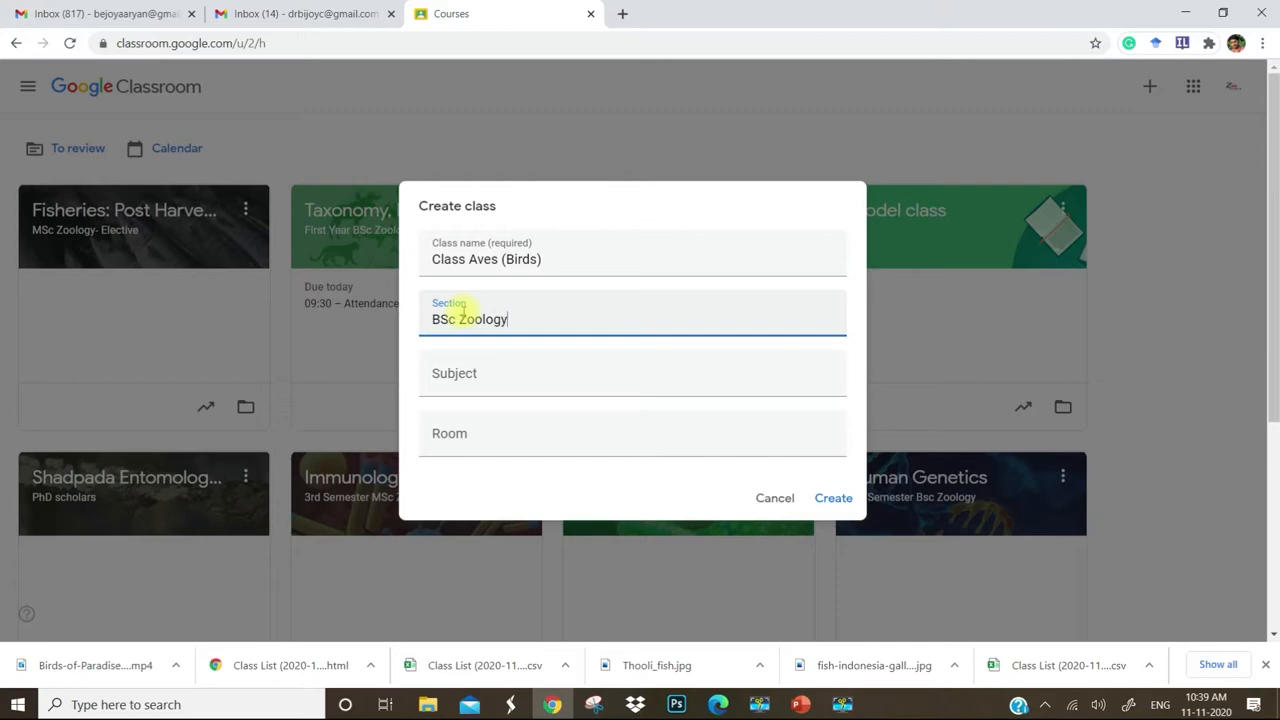
click(486, 375)
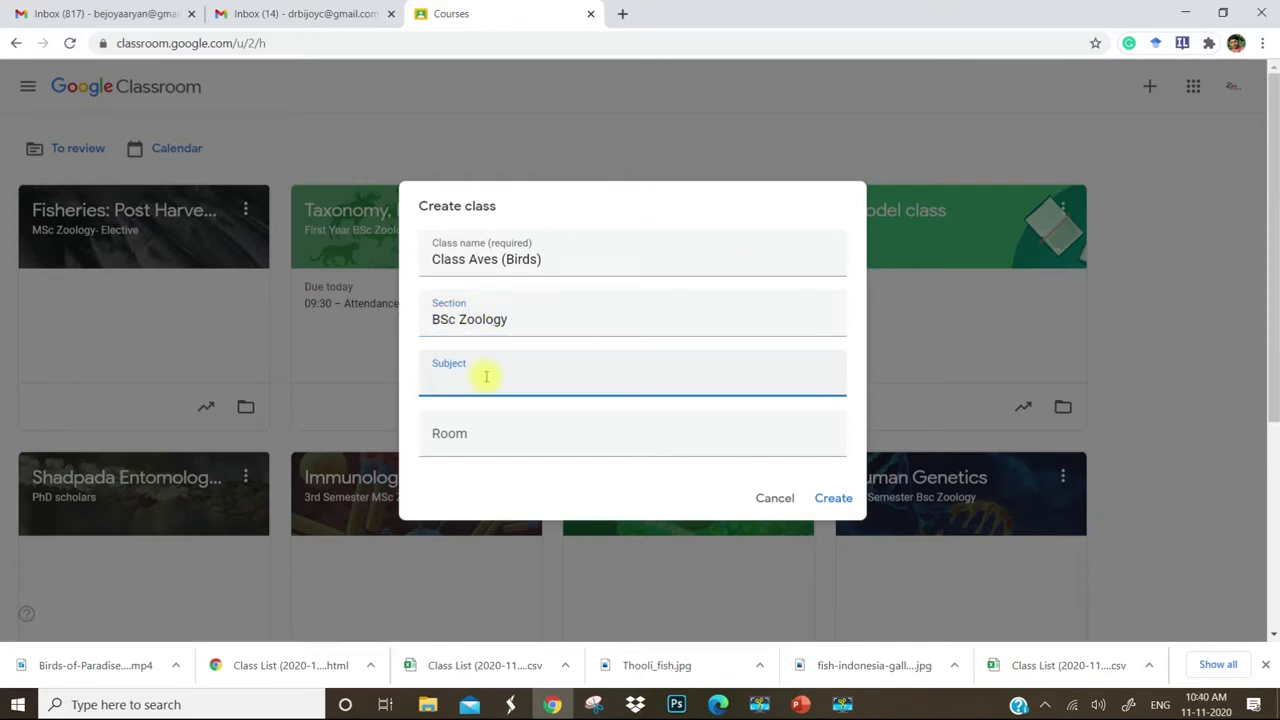
text(Core)
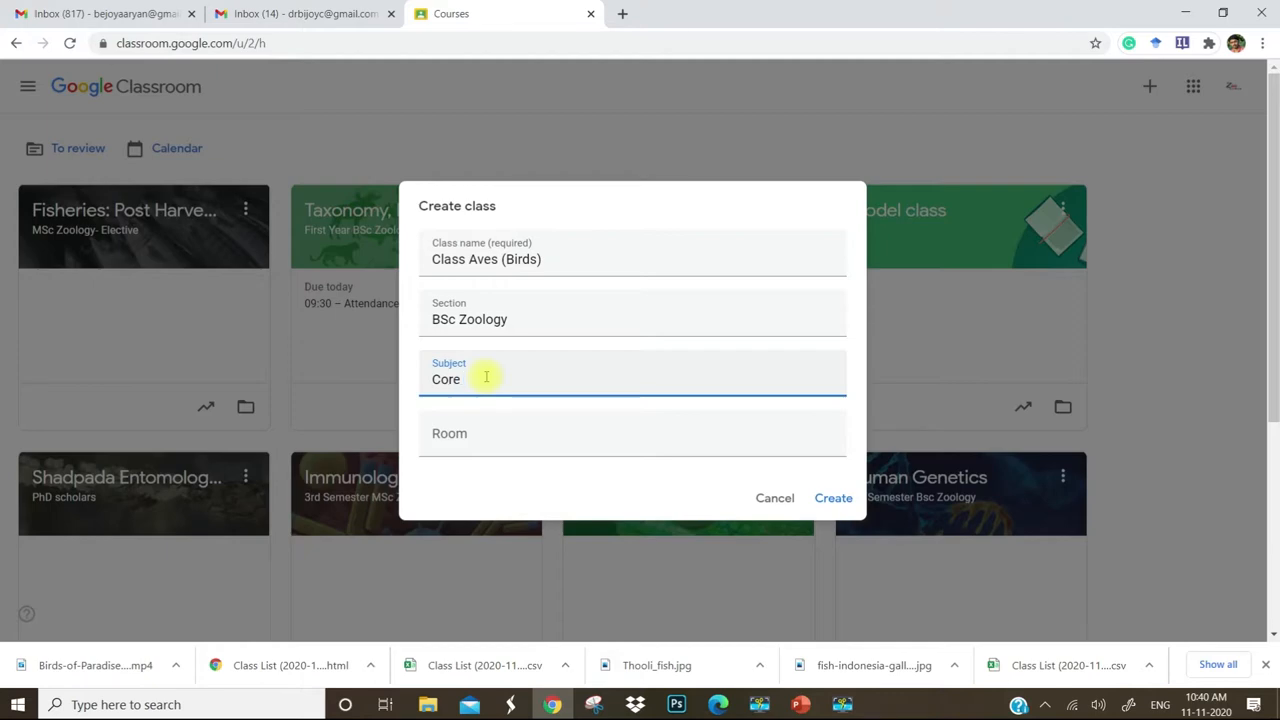
text(course)
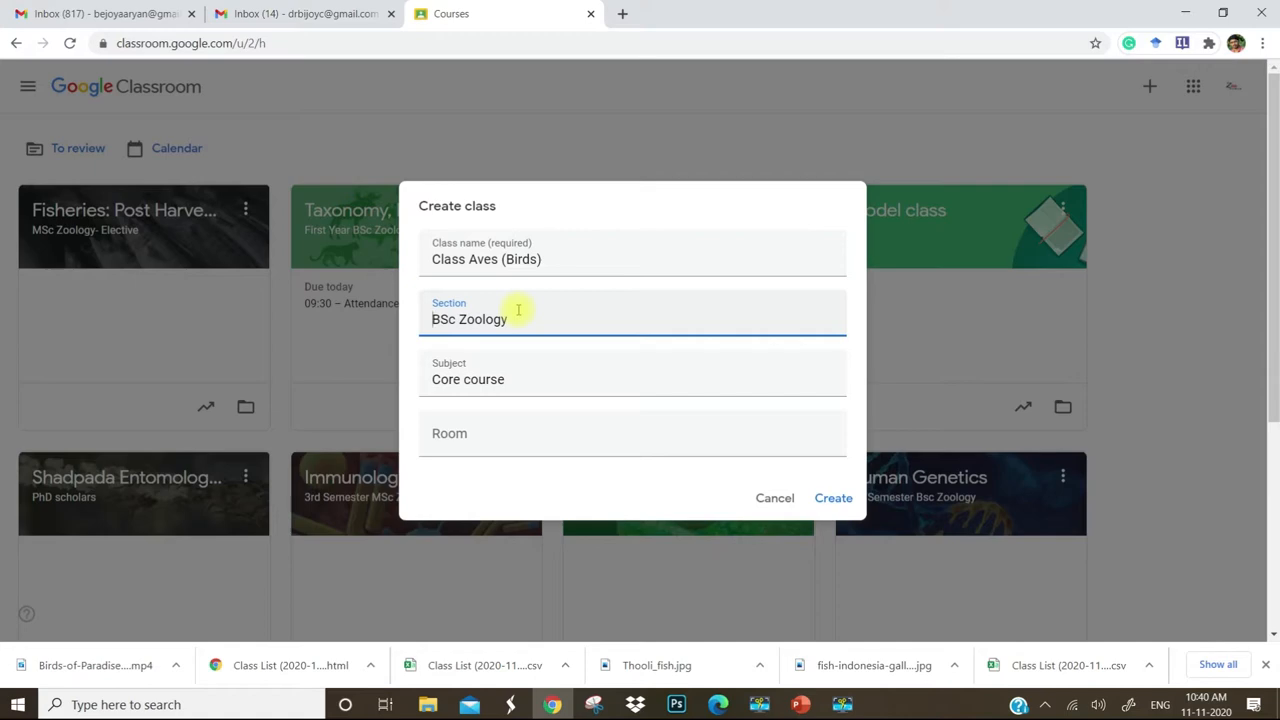
text(4th semester)
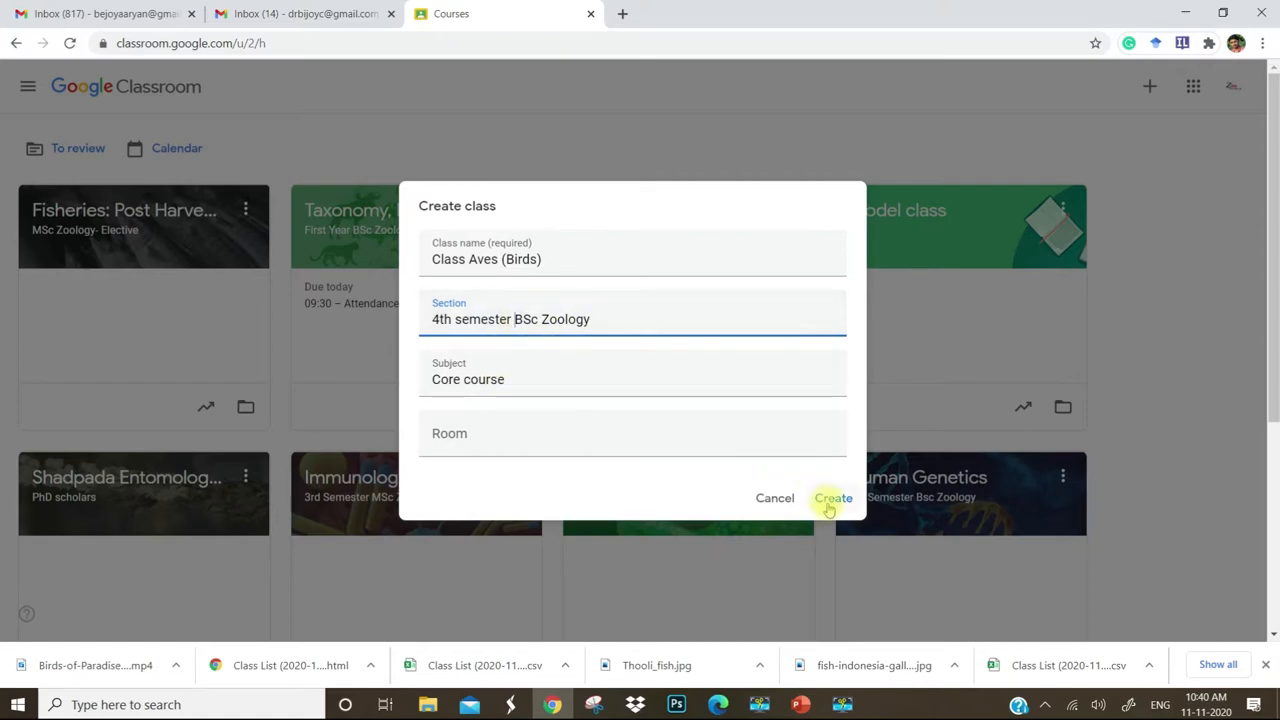
click(832, 498)
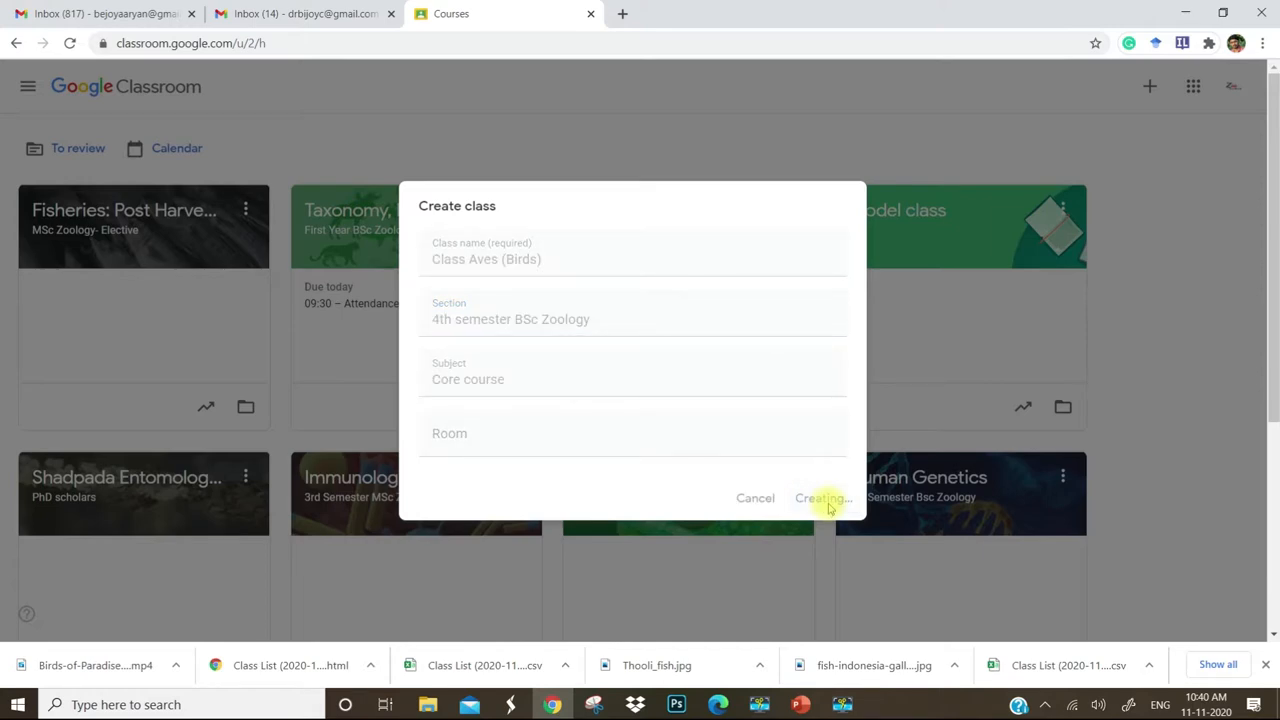
Let Class Aves (Birds) finish creating and scroll its stream showing the class code
click(822, 498)
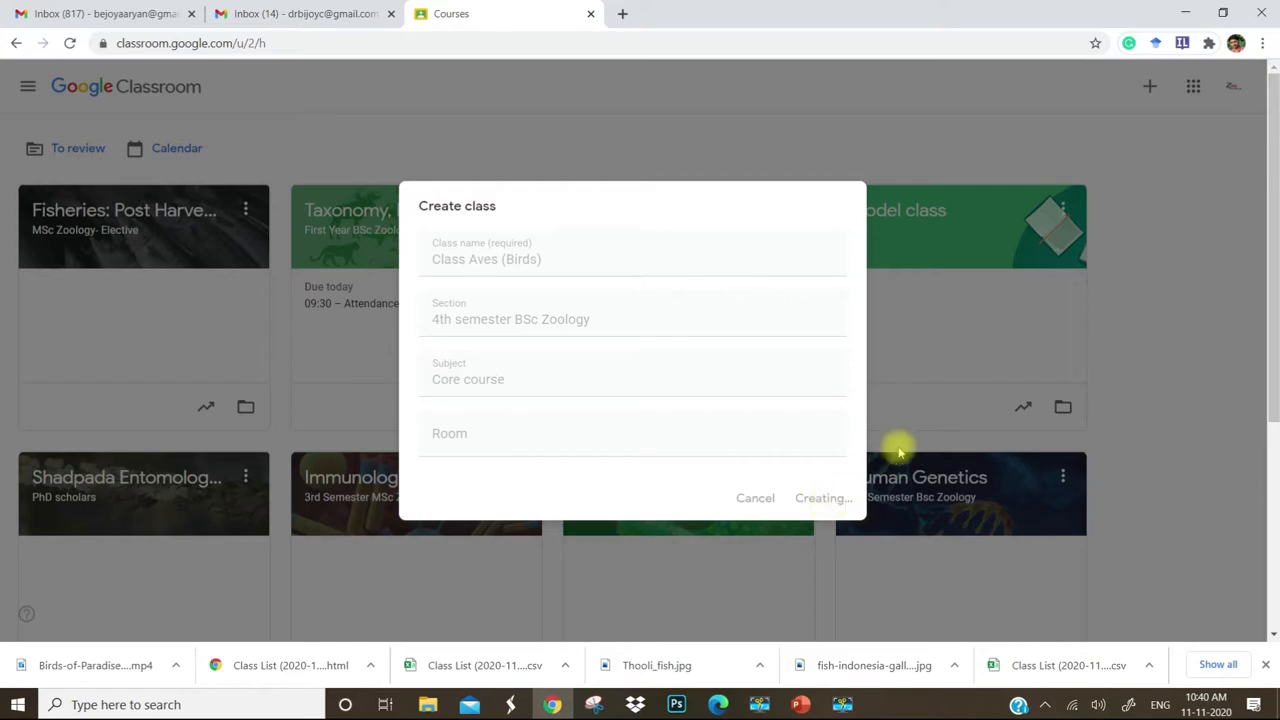
scroll(down, 3)
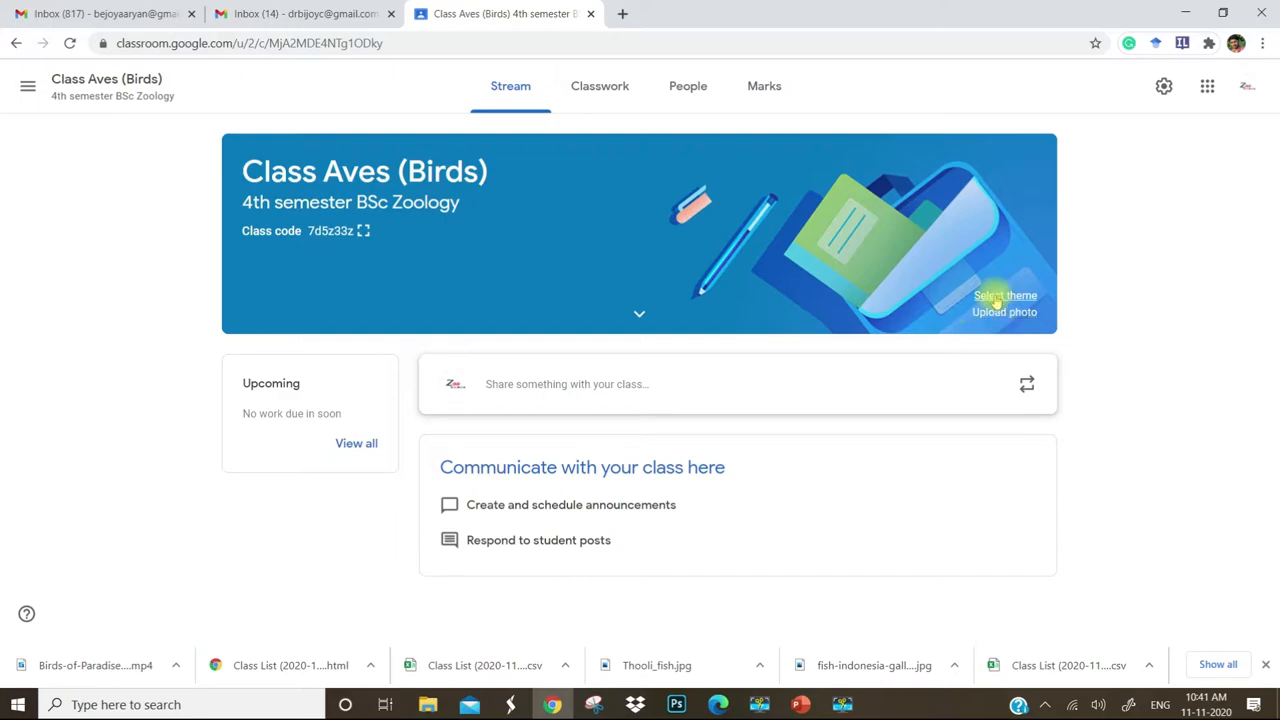
click(1005, 295)
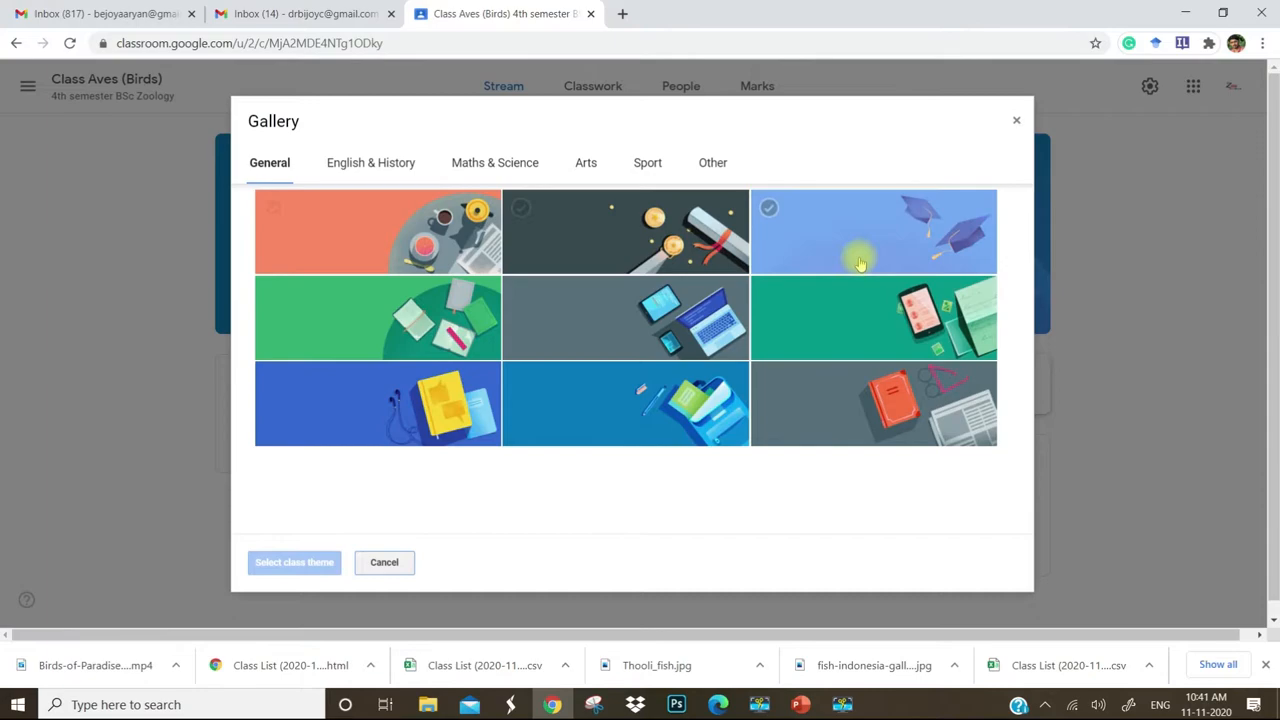
click(873, 404)
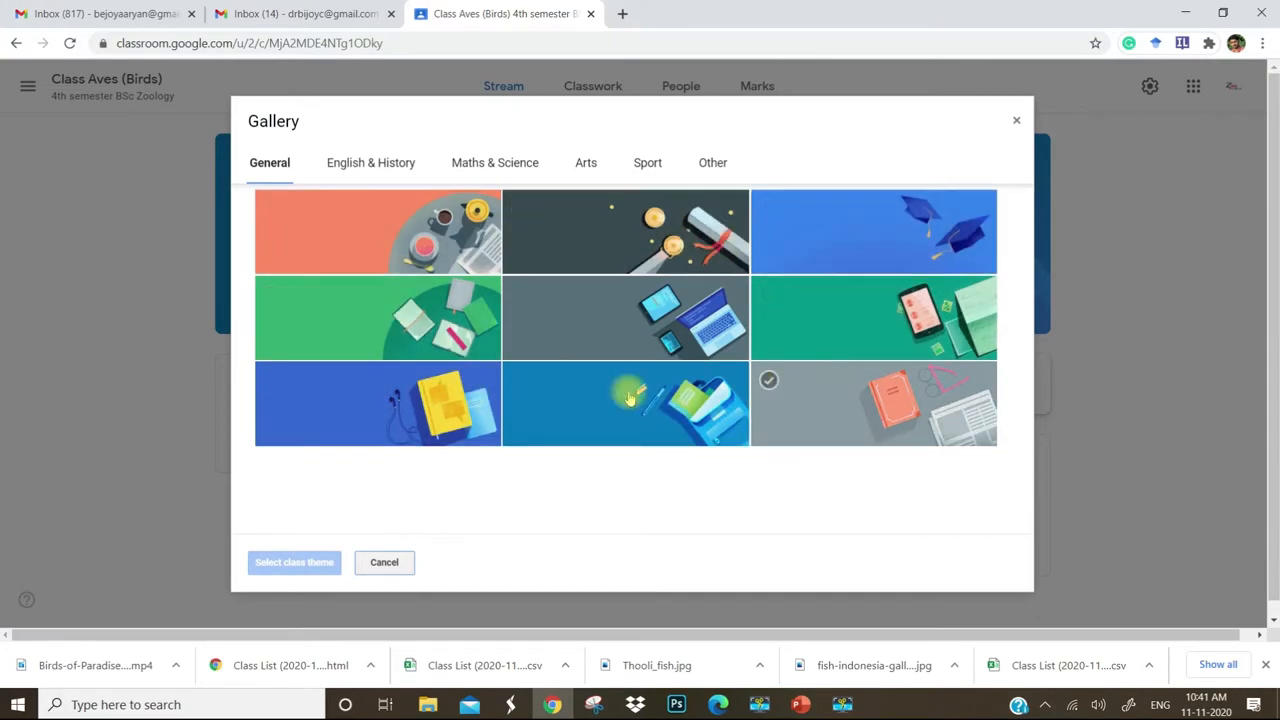
click(873, 231)
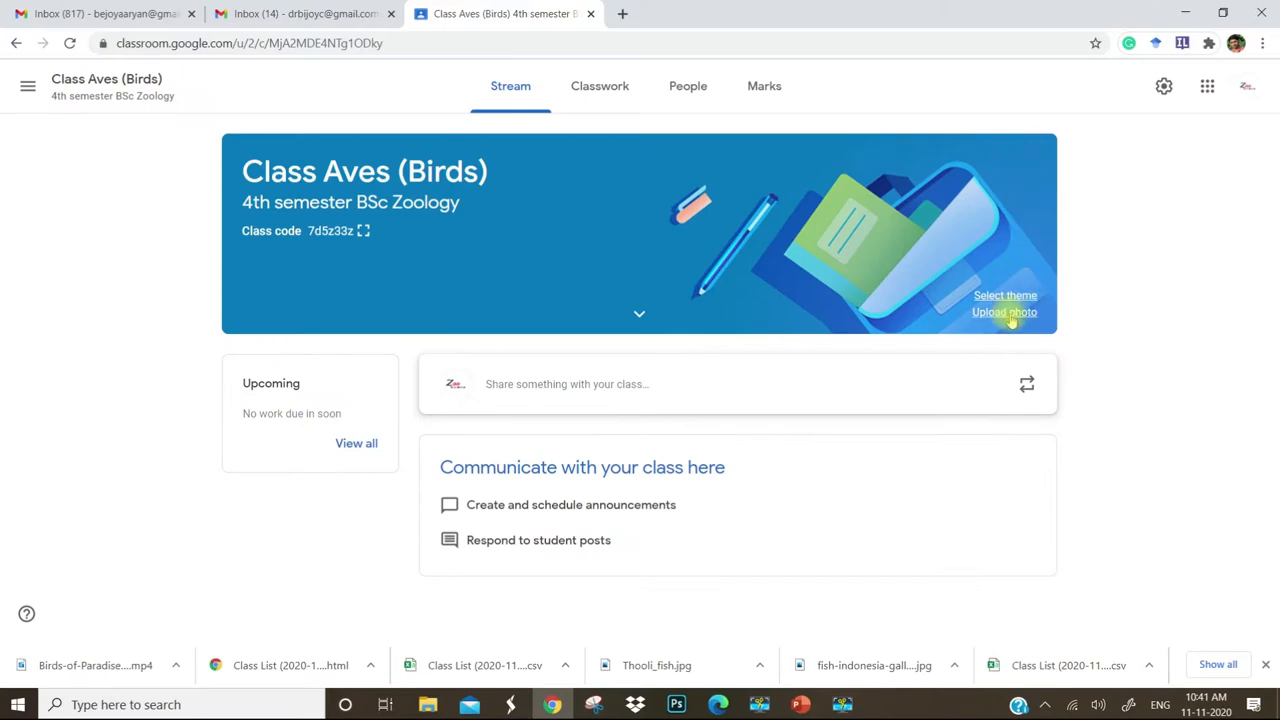
mouse_move(1216, 223)
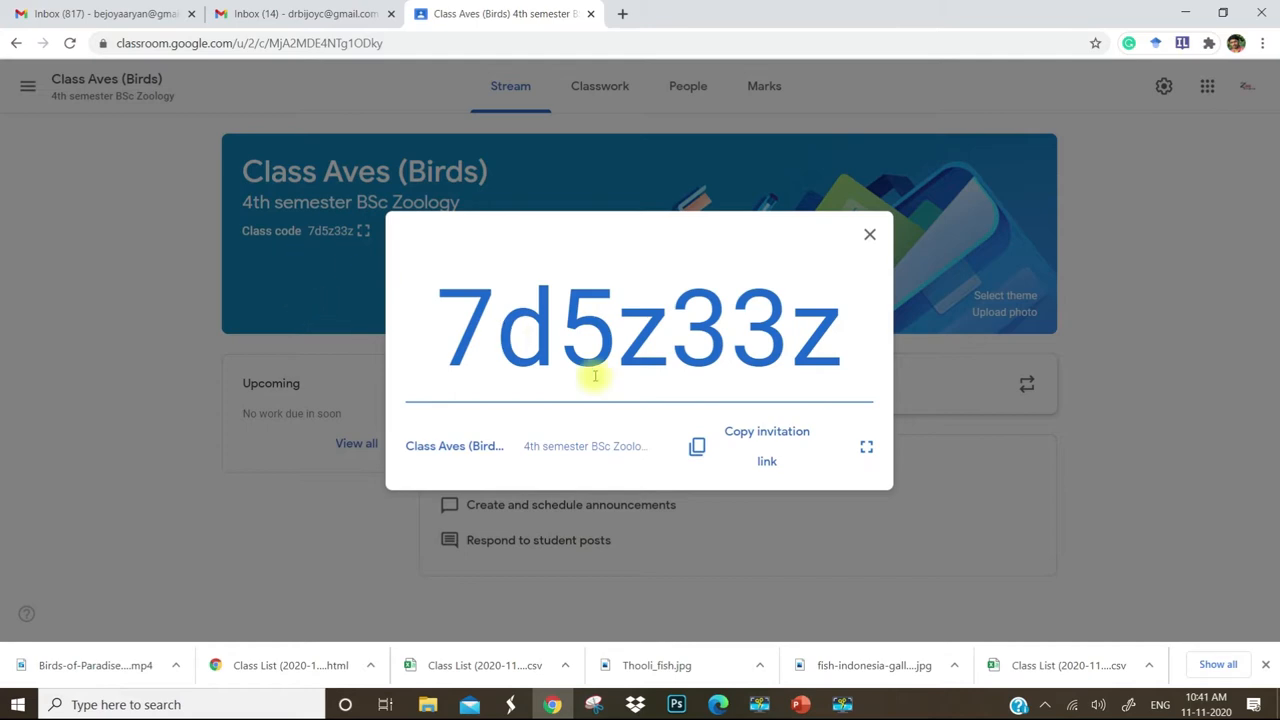
mouse_move(882, 552)
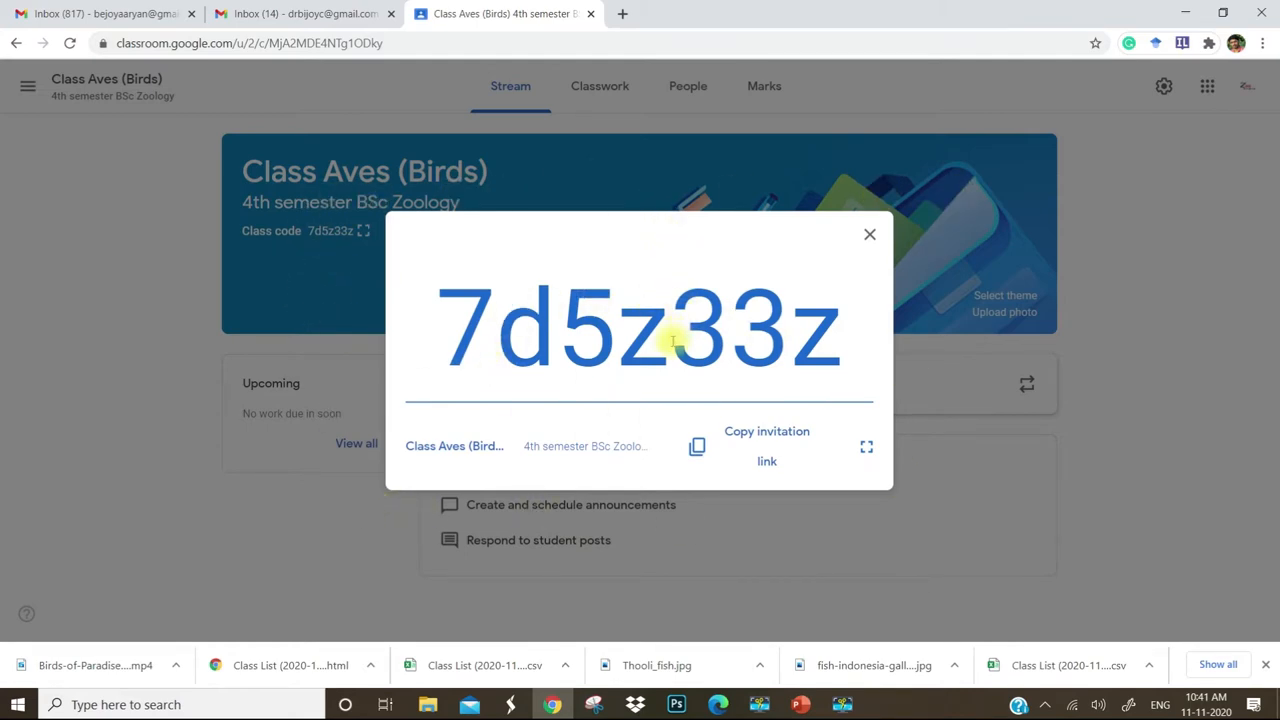
mouse_move(583, 273)
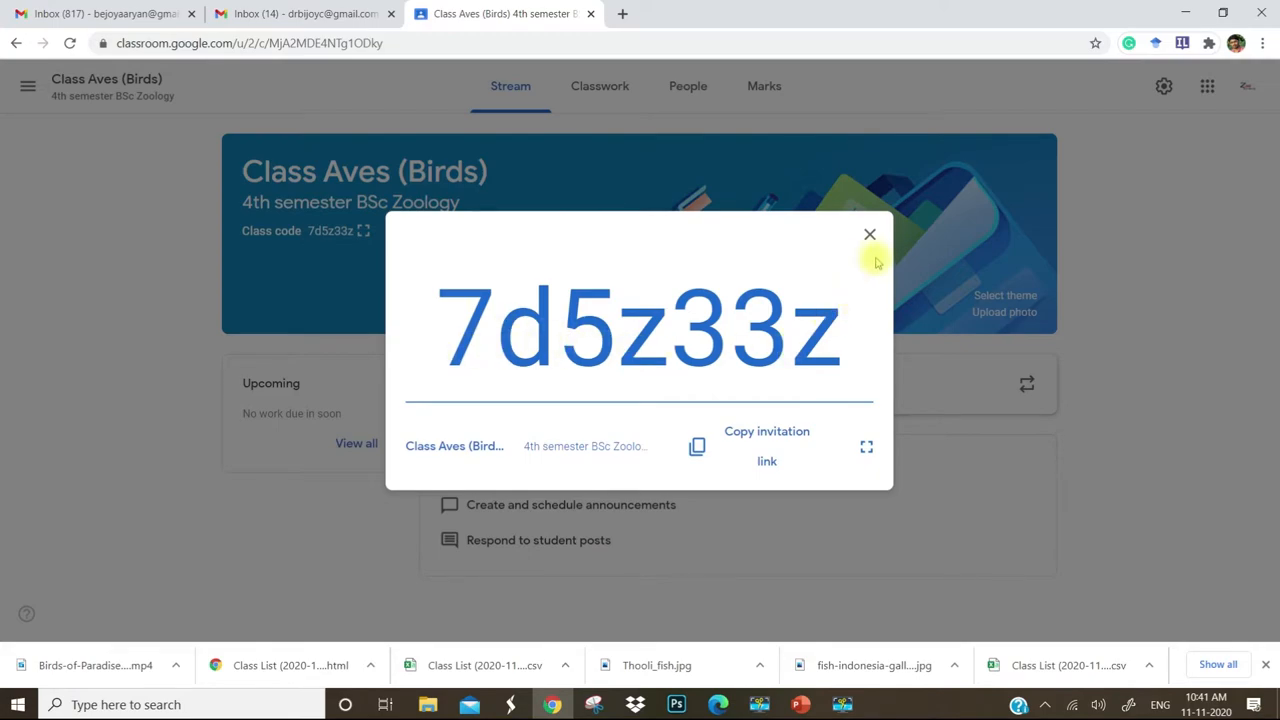
click(869, 234)
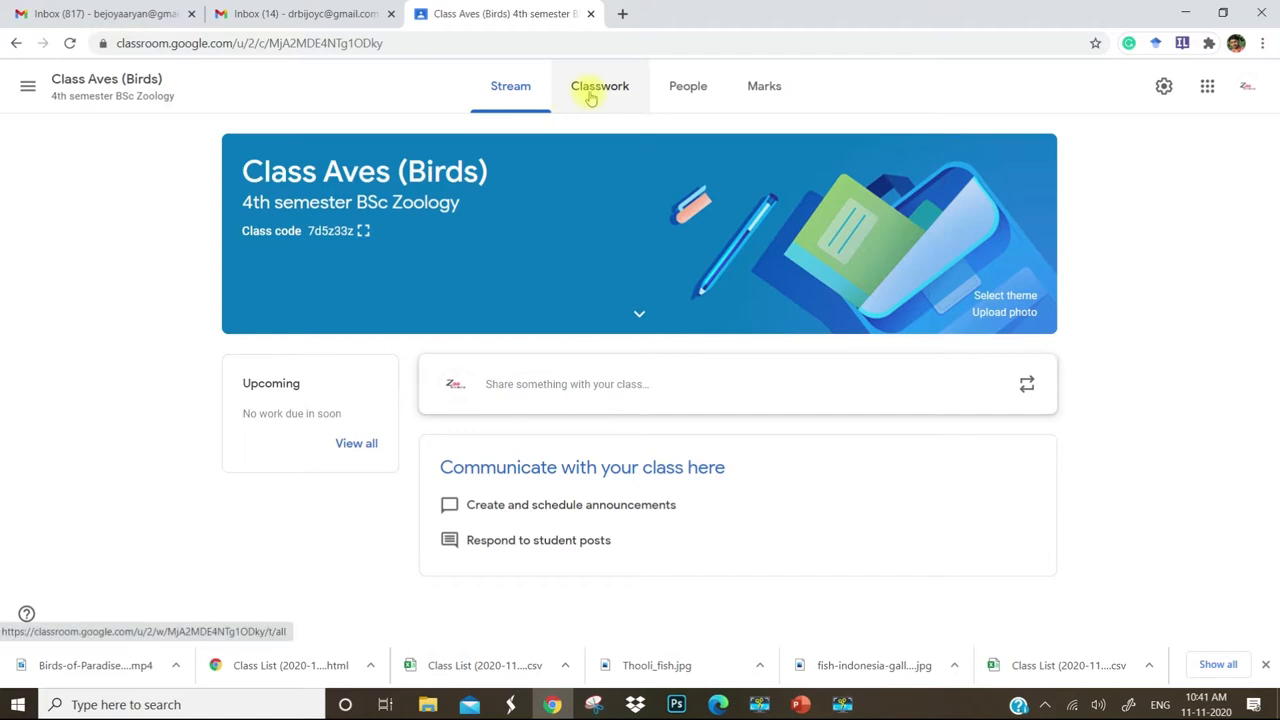
Add a Syllabus topic on the Class Aves (Birds) Classwork page
click(599, 85)
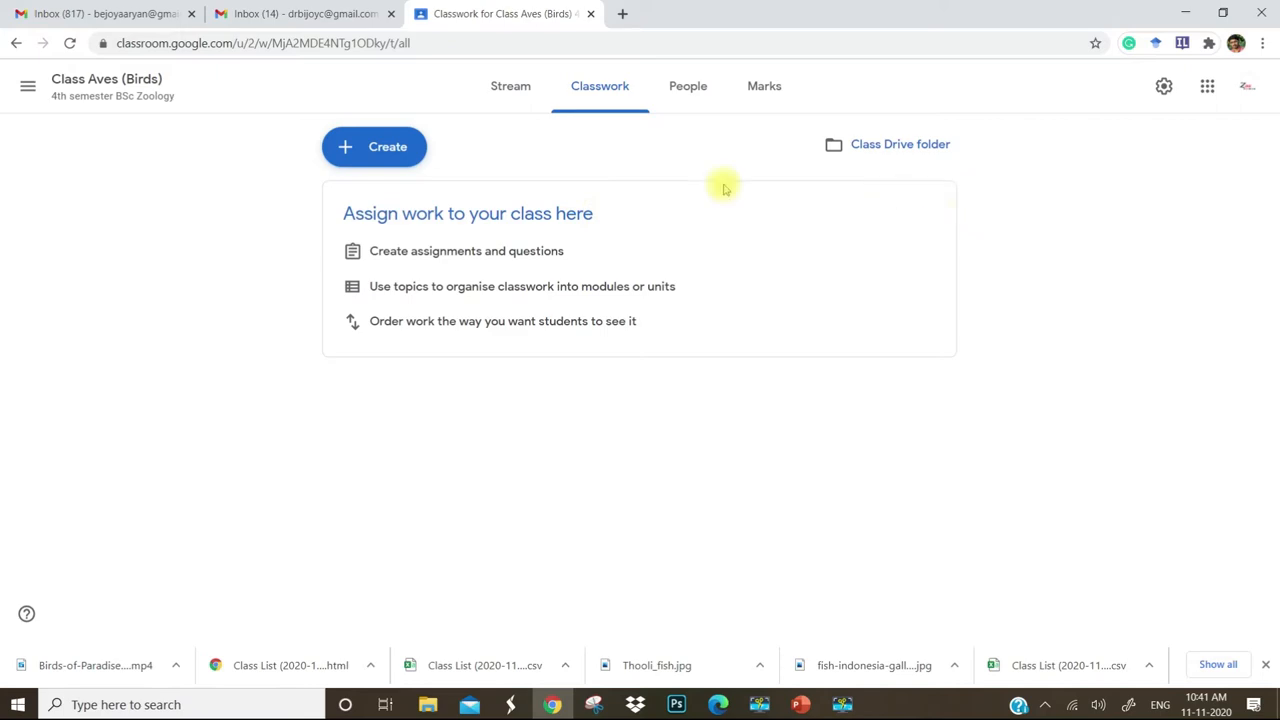
click(374, 146)
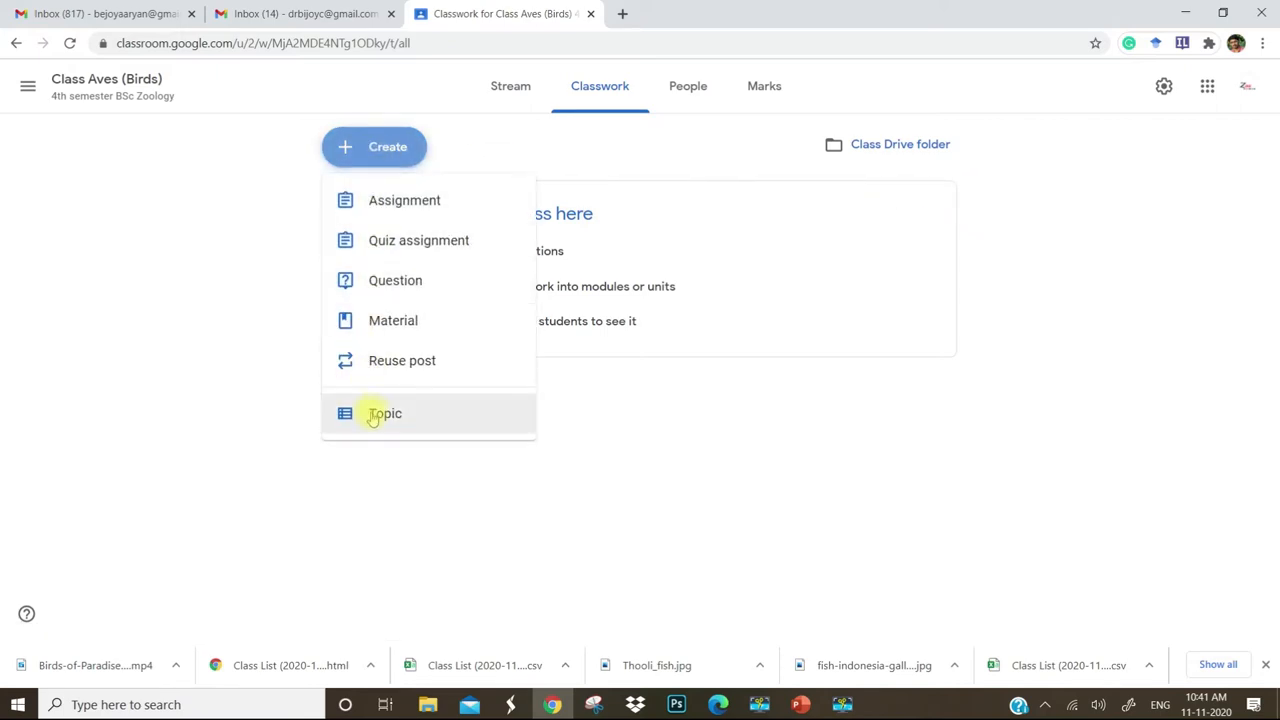
click(385, 413)
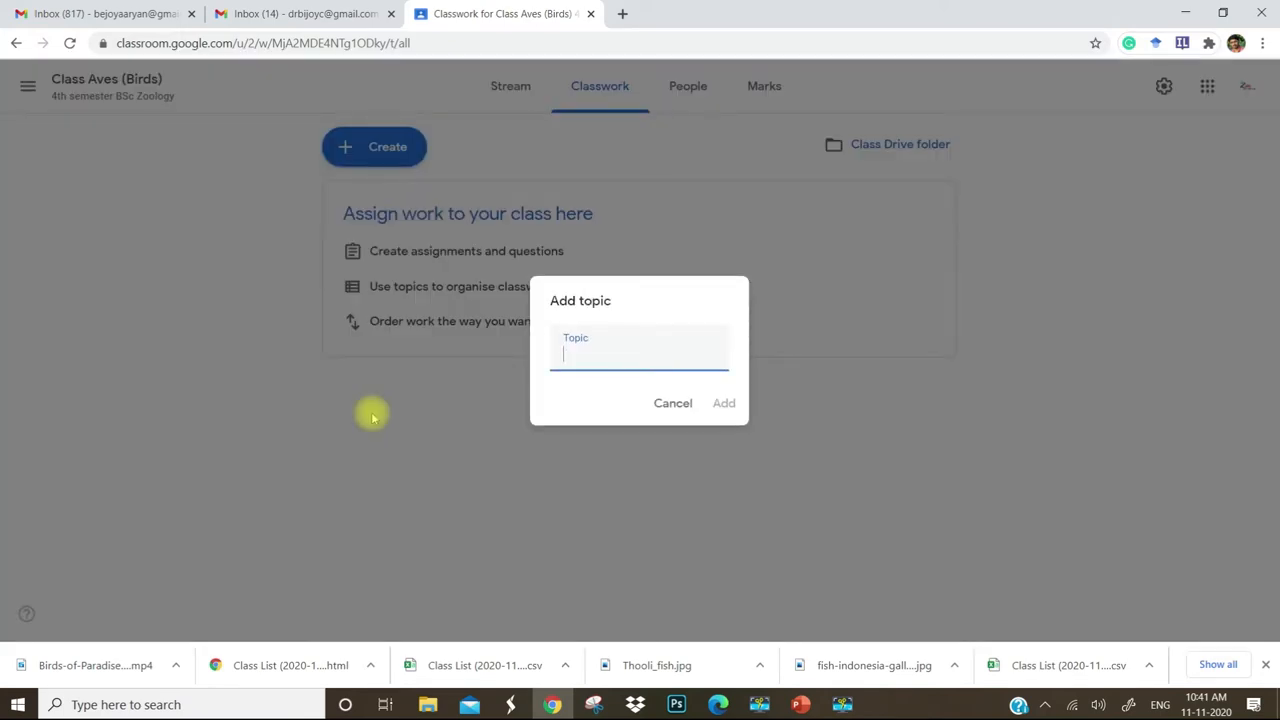
text(Syllabus)
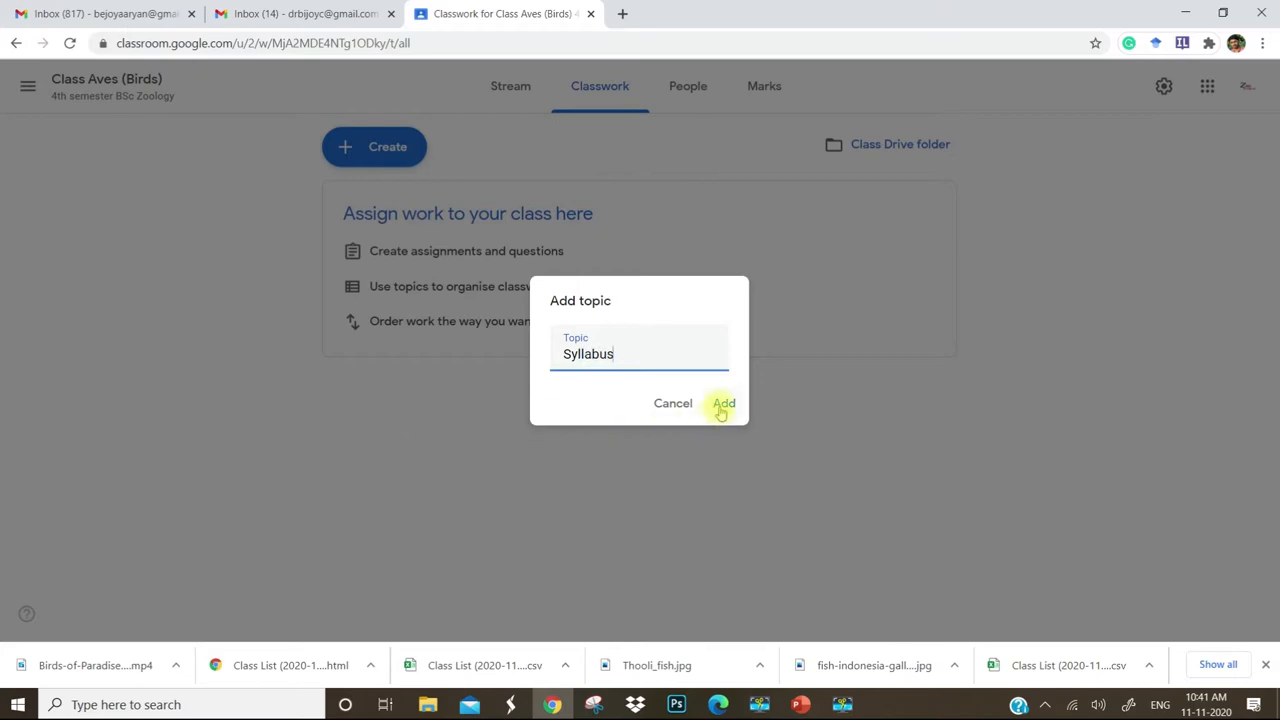
click(723, 403)
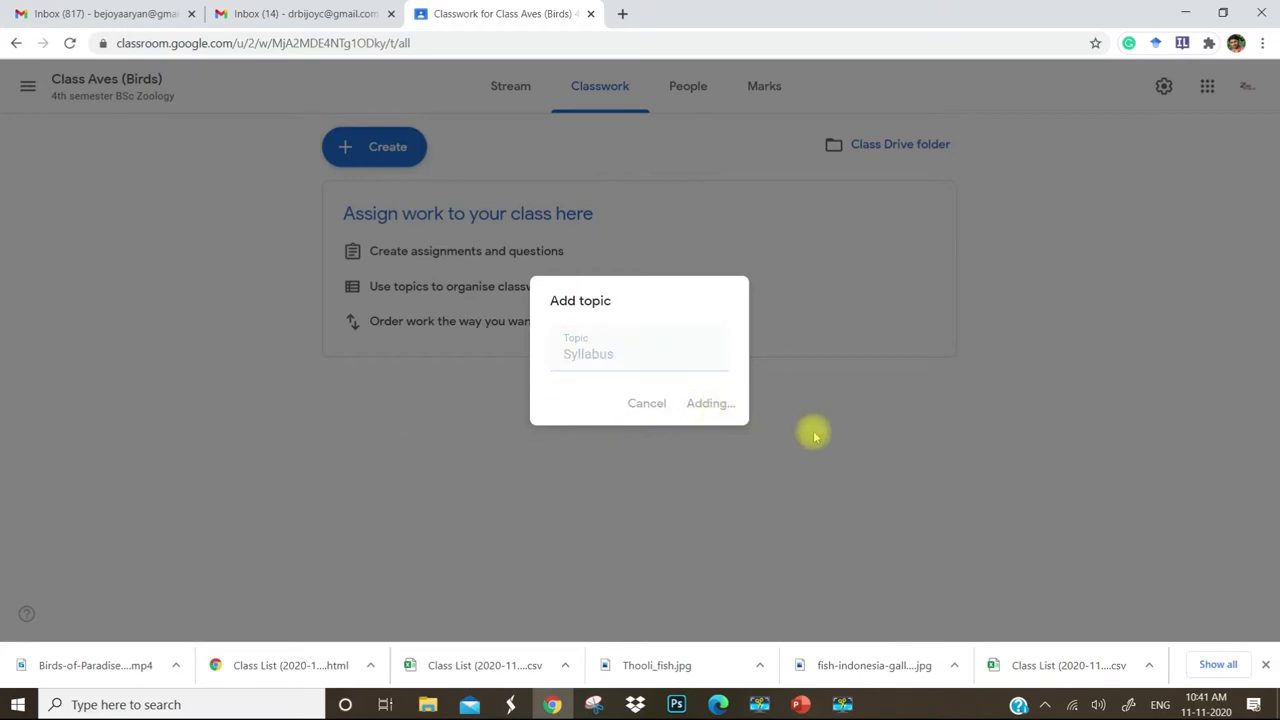
click(710, 403)
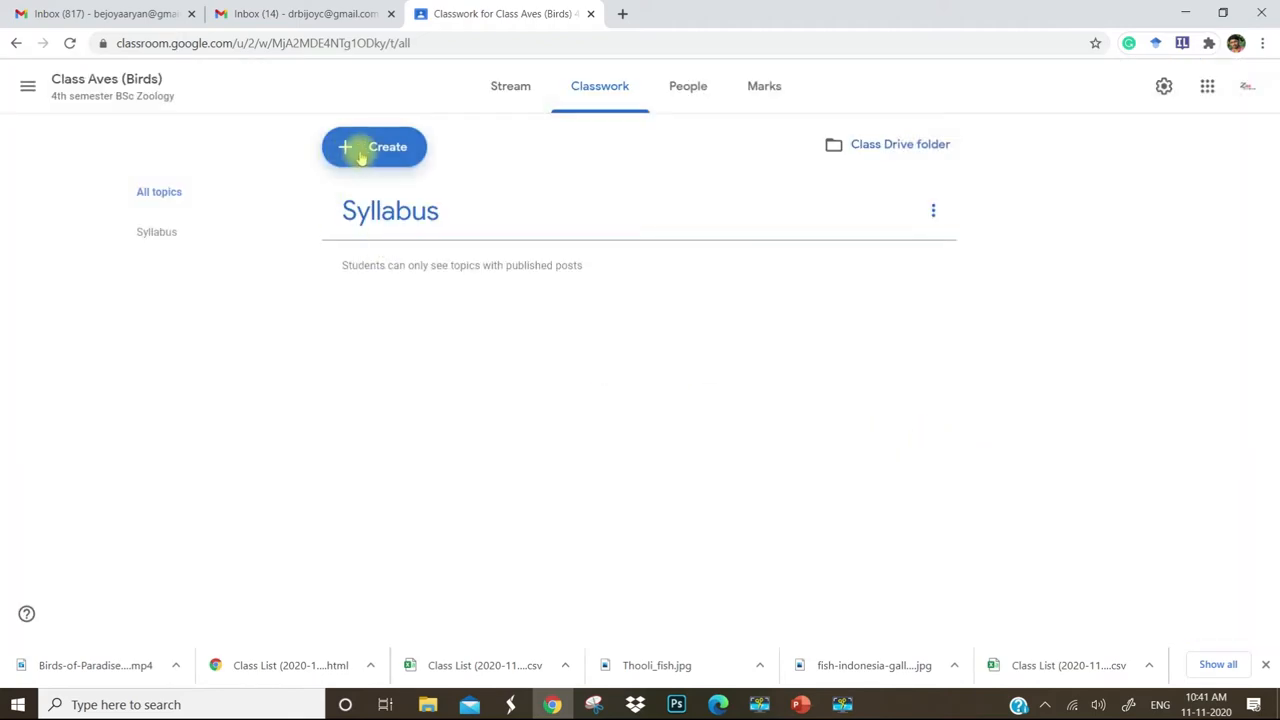
Add a second topic named 'Introduction to Birds'
click(373, 146)
text(Attendance)
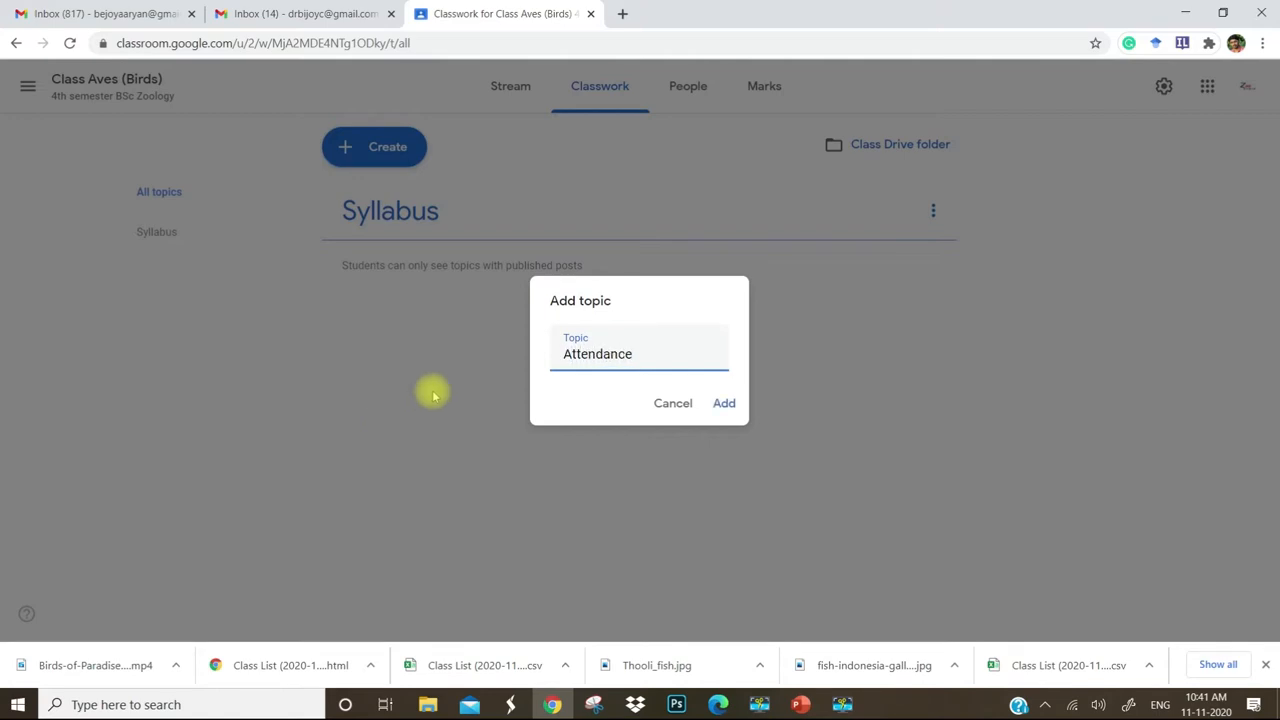
click(723, 403)
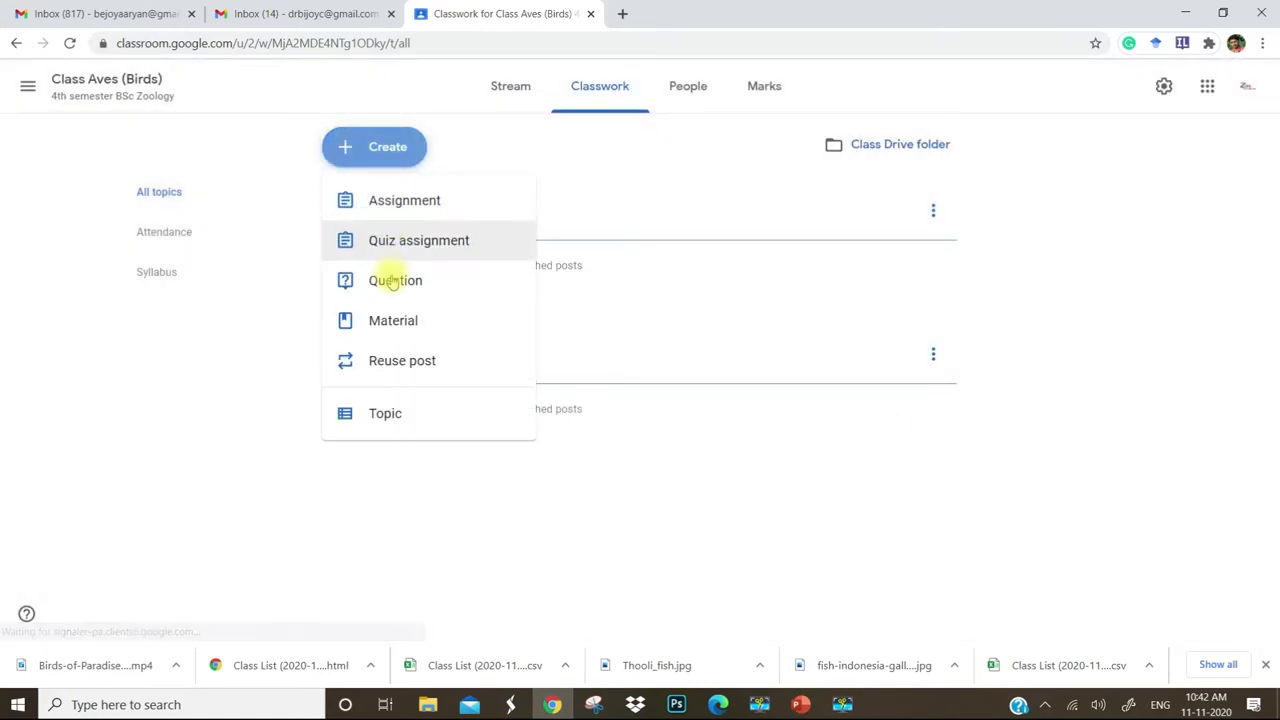
click(385, 413)
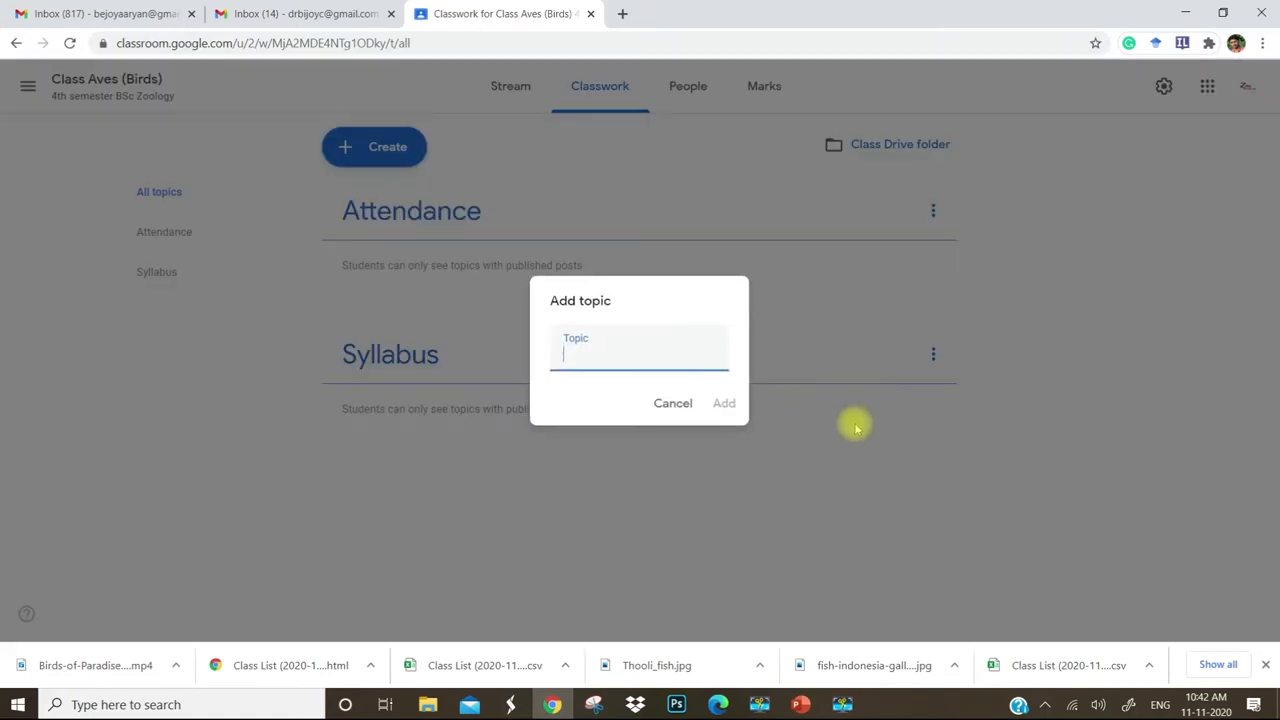
mouse_move(878, 432)
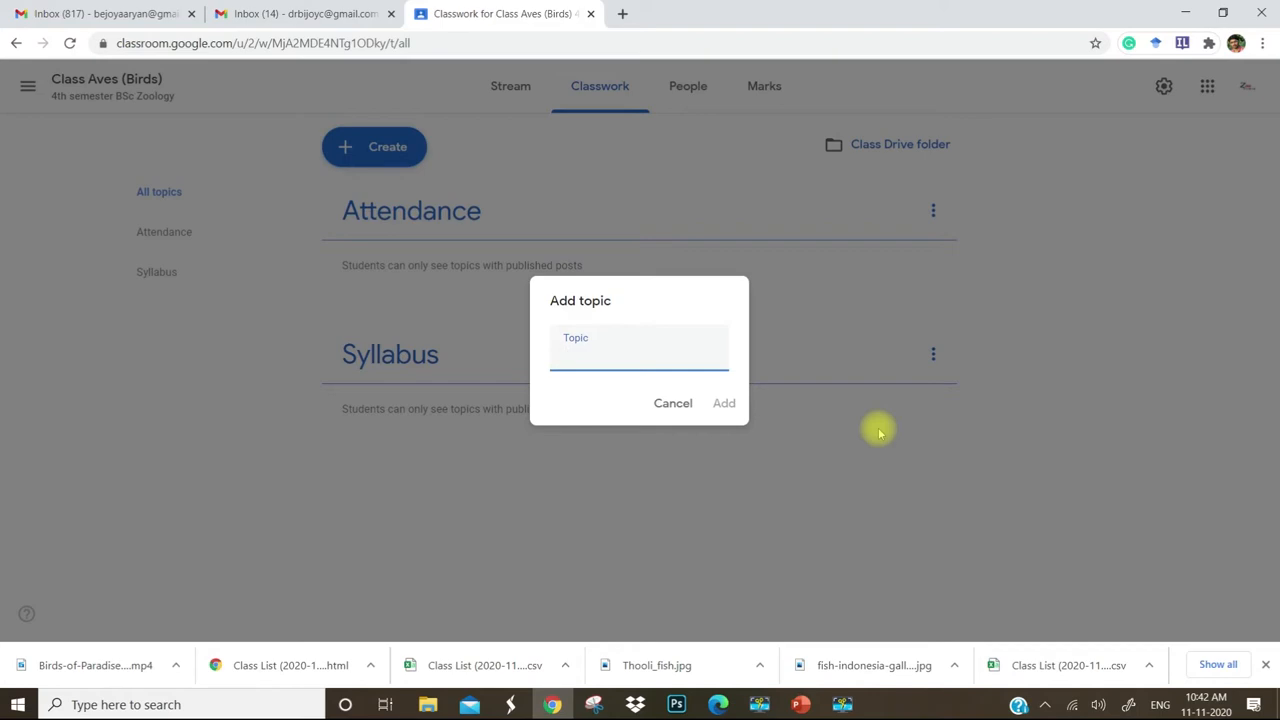
text(Intro)
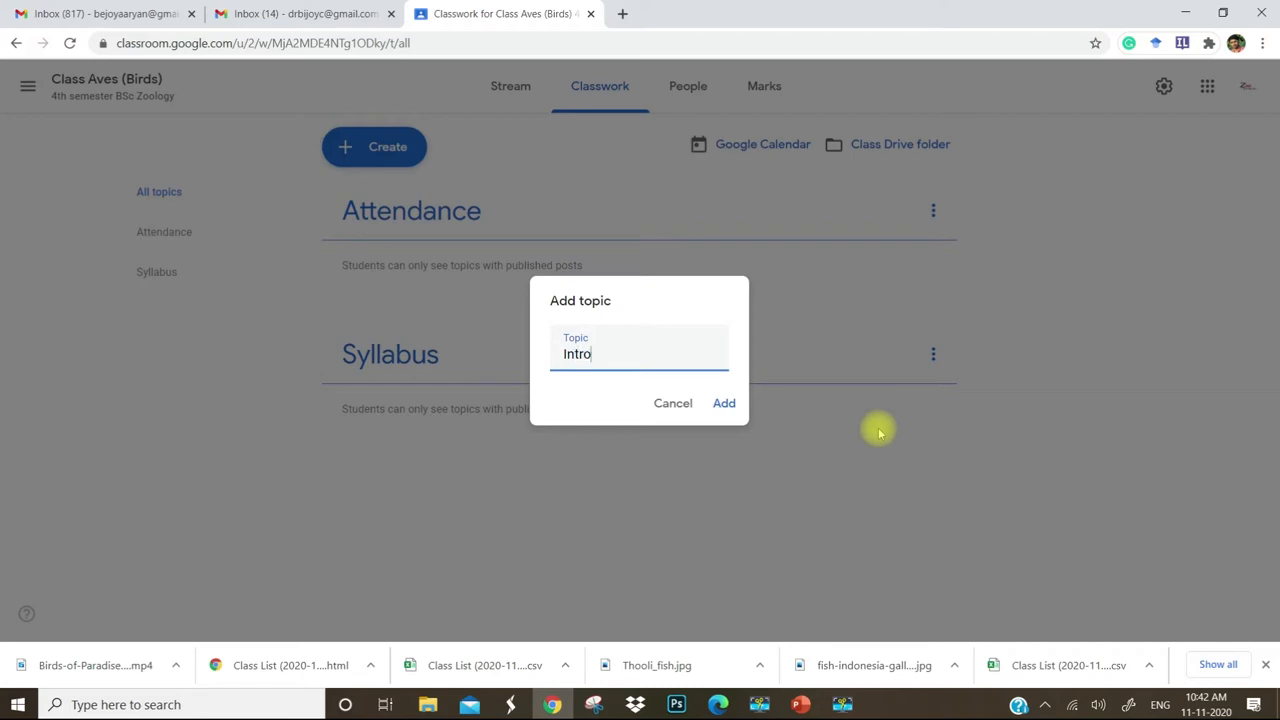
text(duction to)
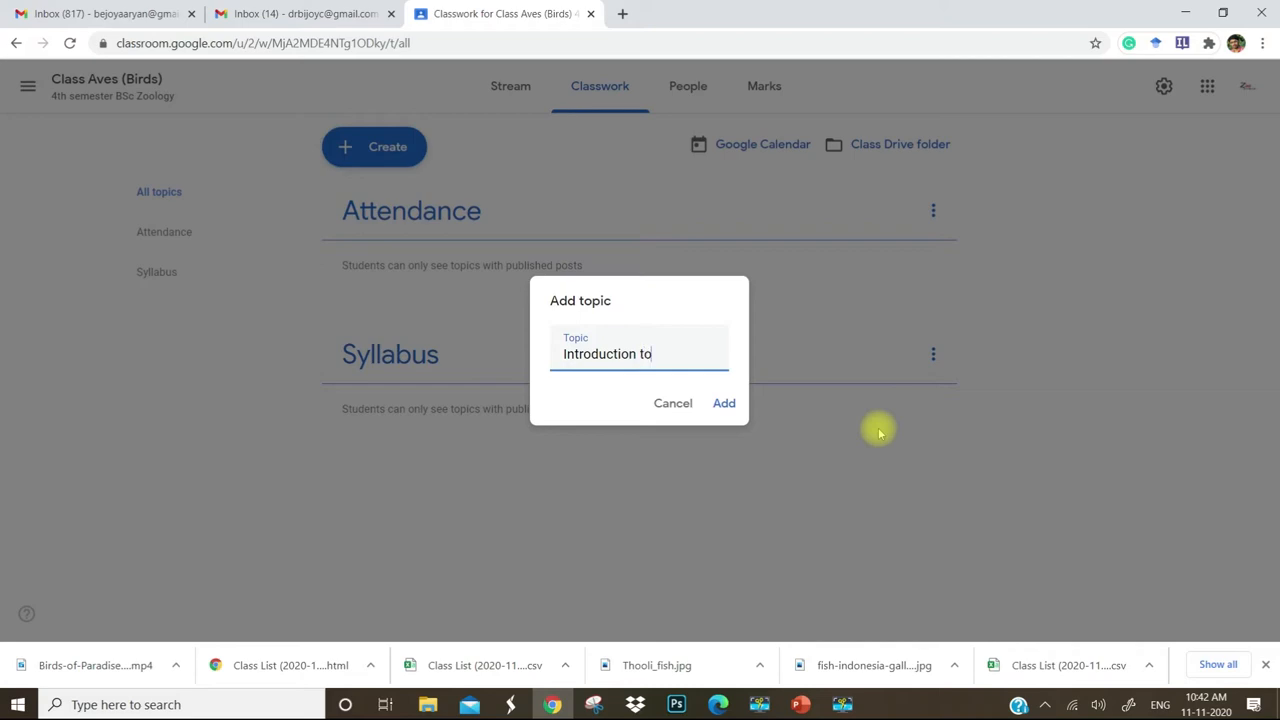
text(Birds)
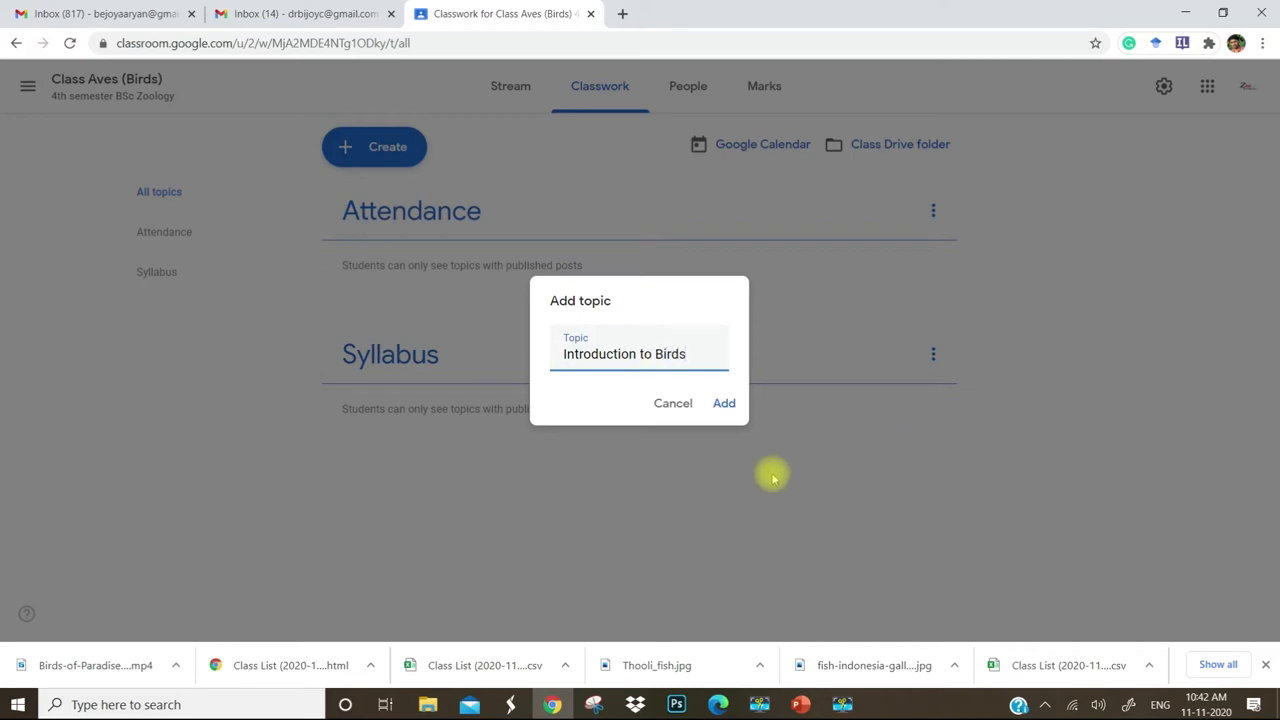
click(723, 403)
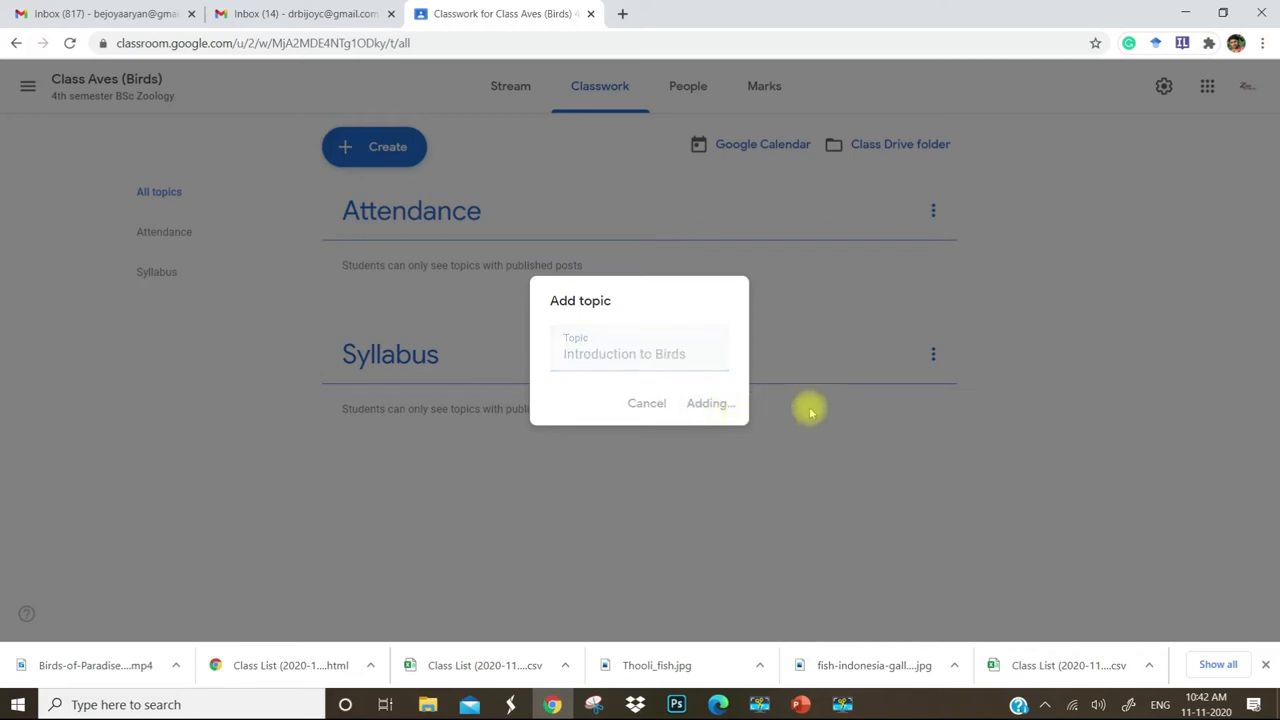
click(709, 403)
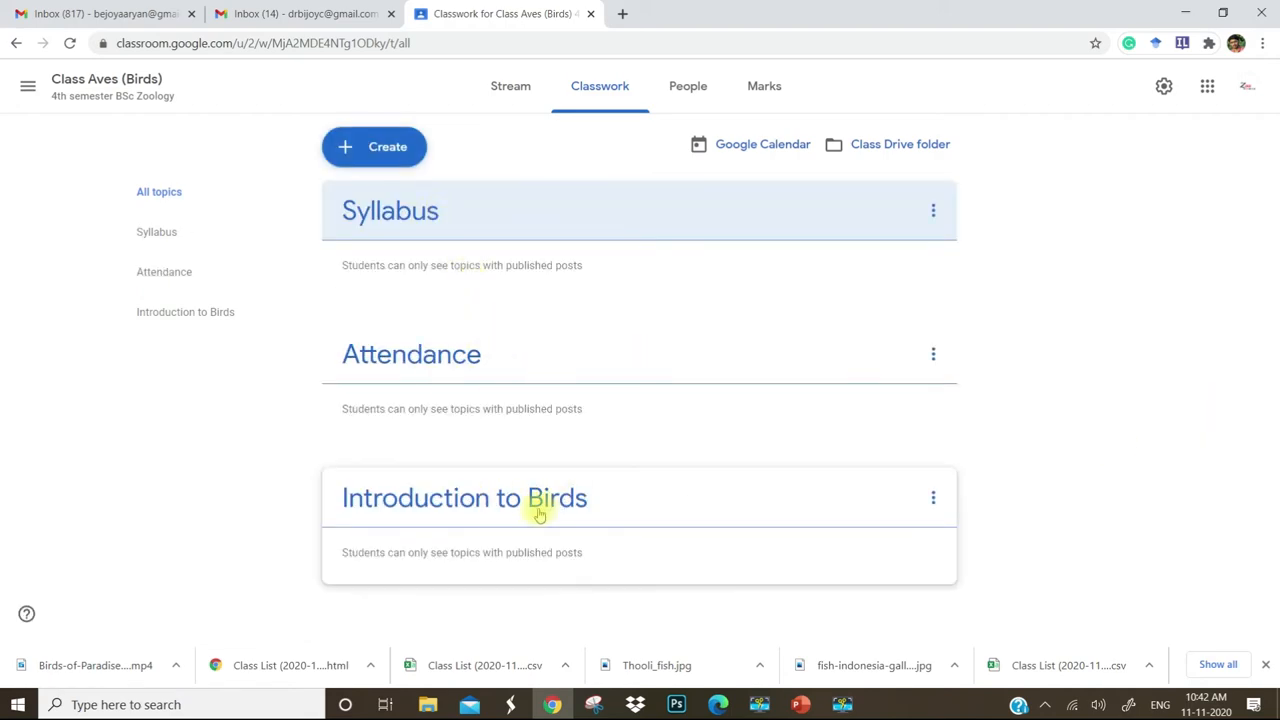
mouse_move(730, 248)
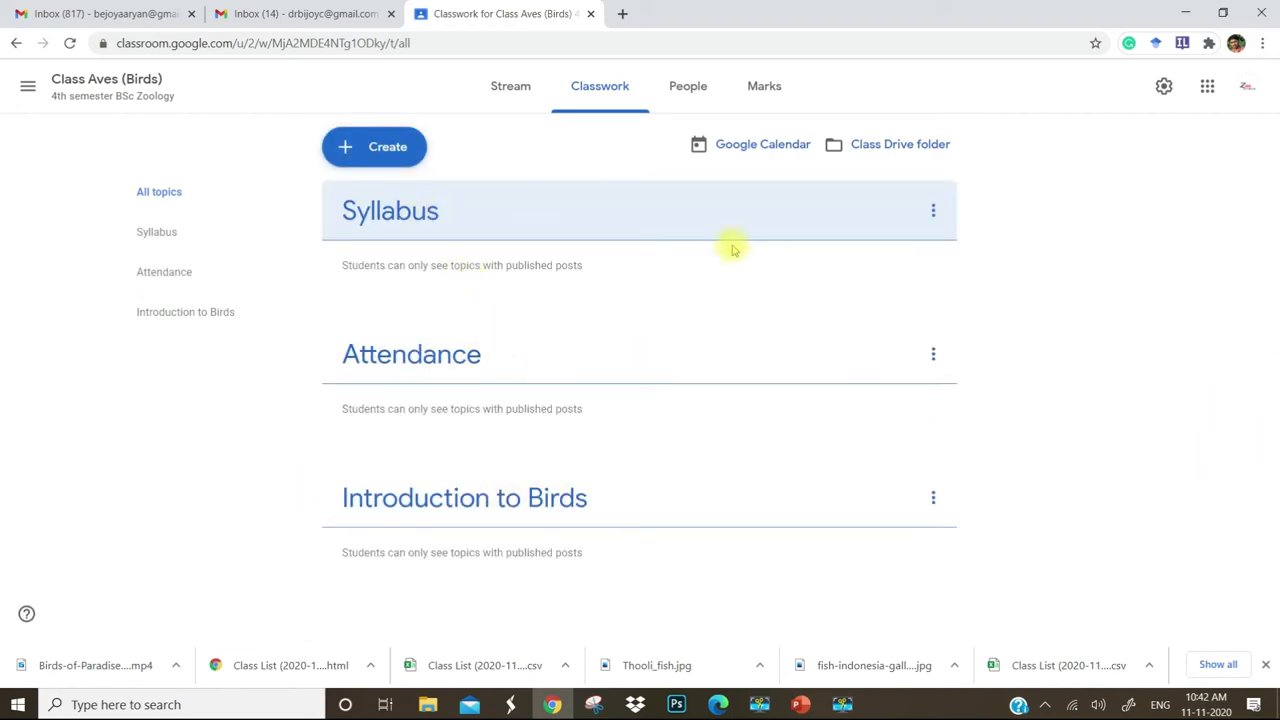
Add a topic named 'Seminar' to the Classwork
click(374, 147)
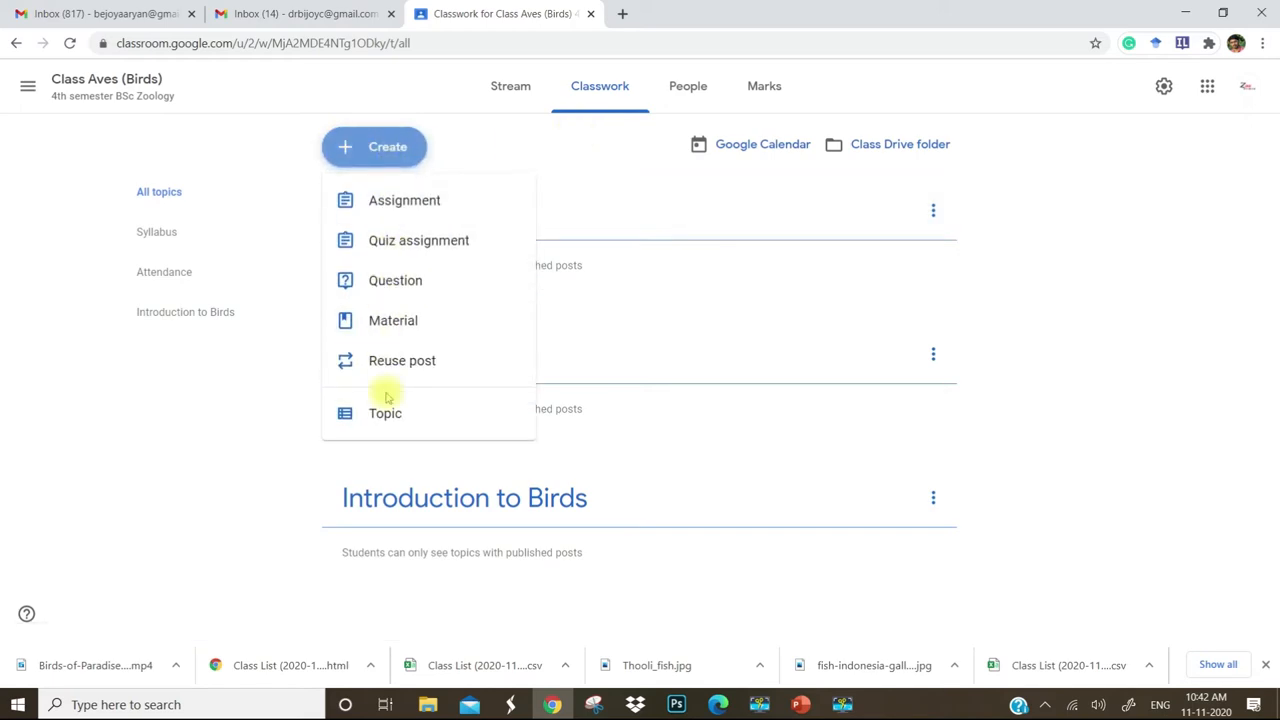
click(385, 413)
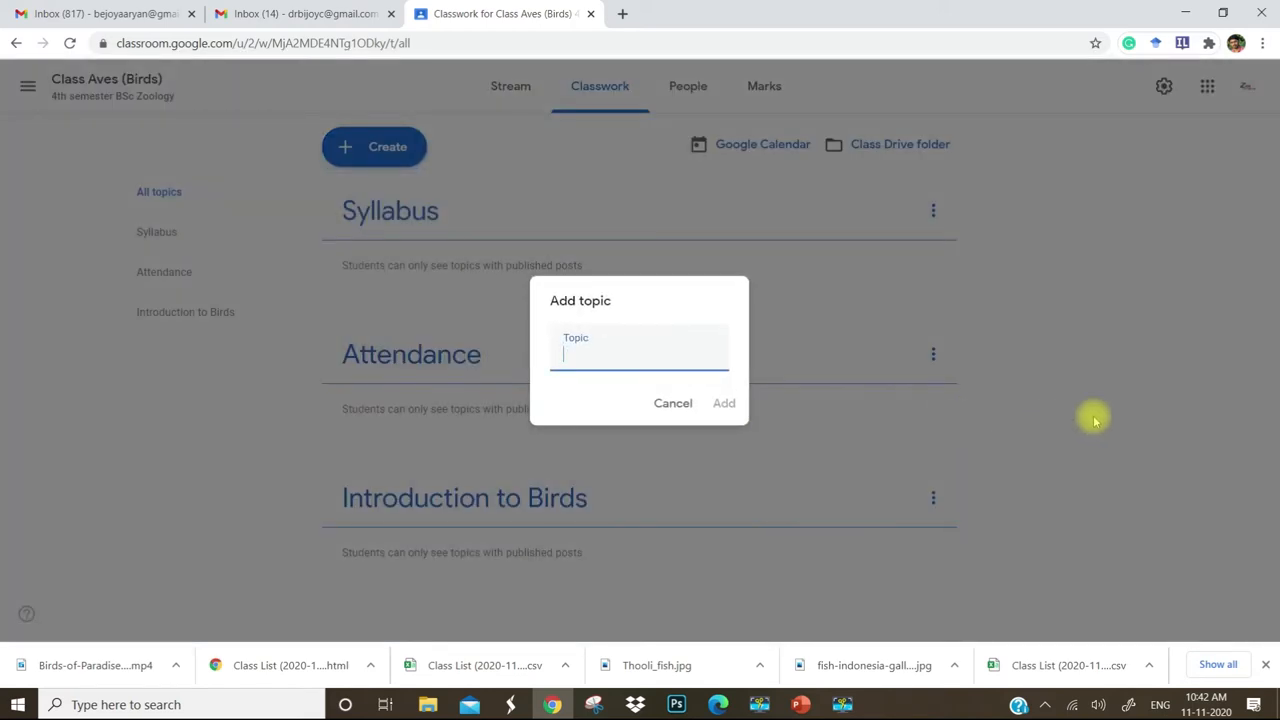
text(Seminar)
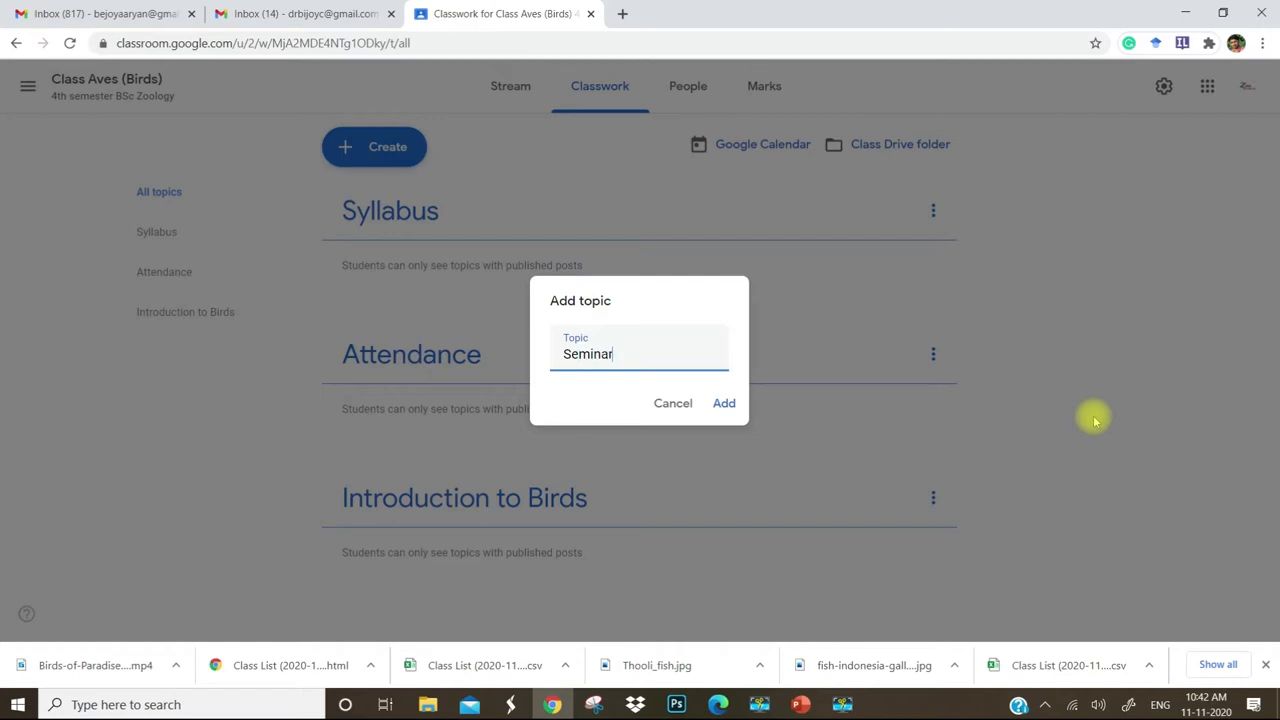
click(723, 403)
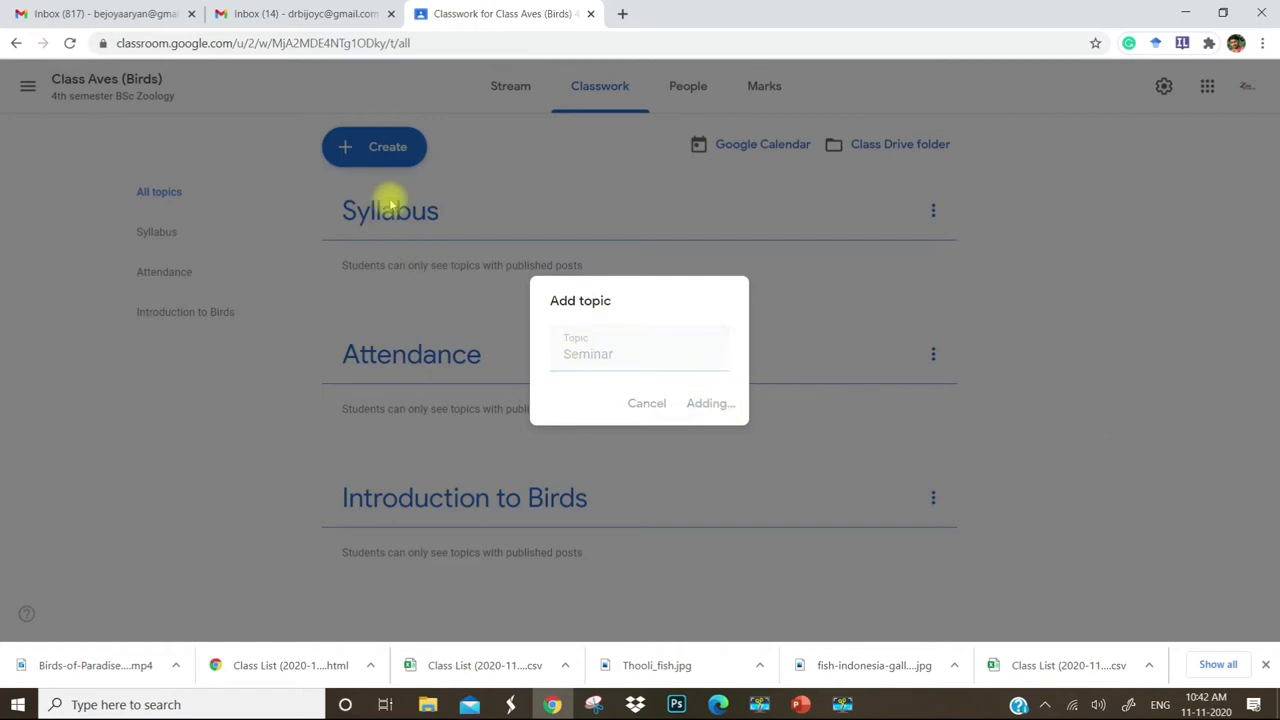
click(710, 403)
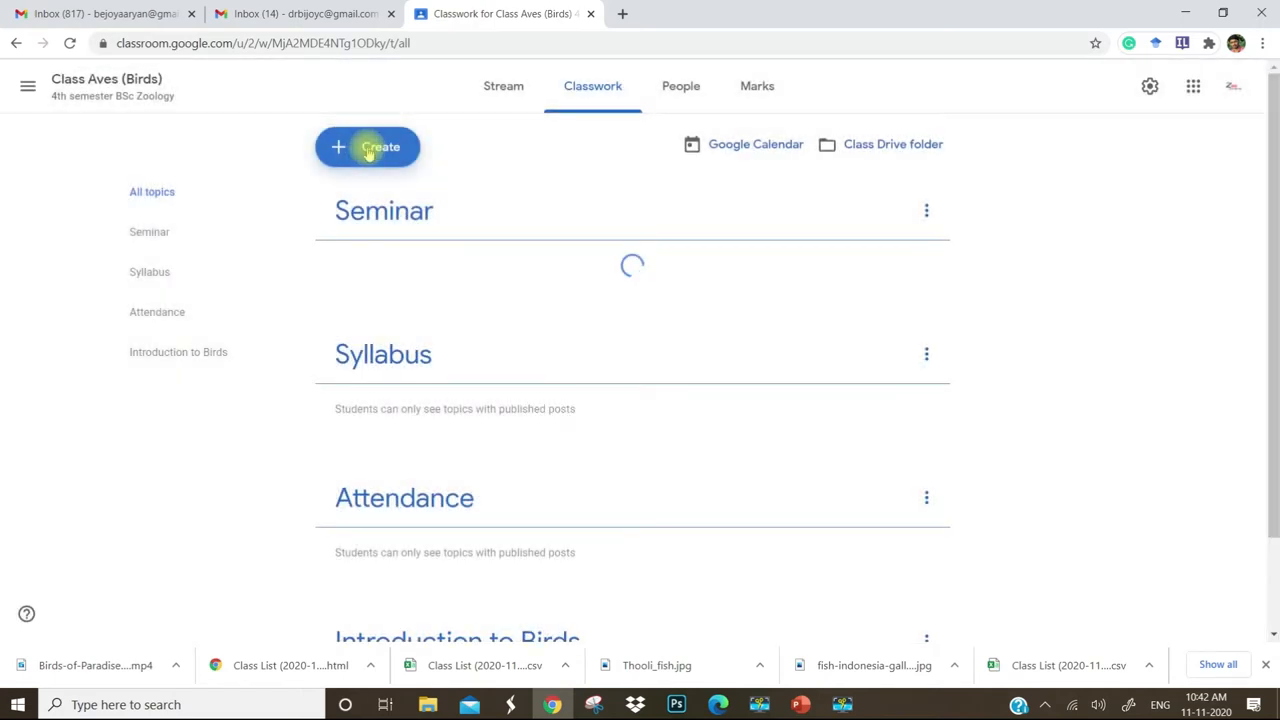
Add a topic named 'Extended reading' to the Classwork
click(367, 147)
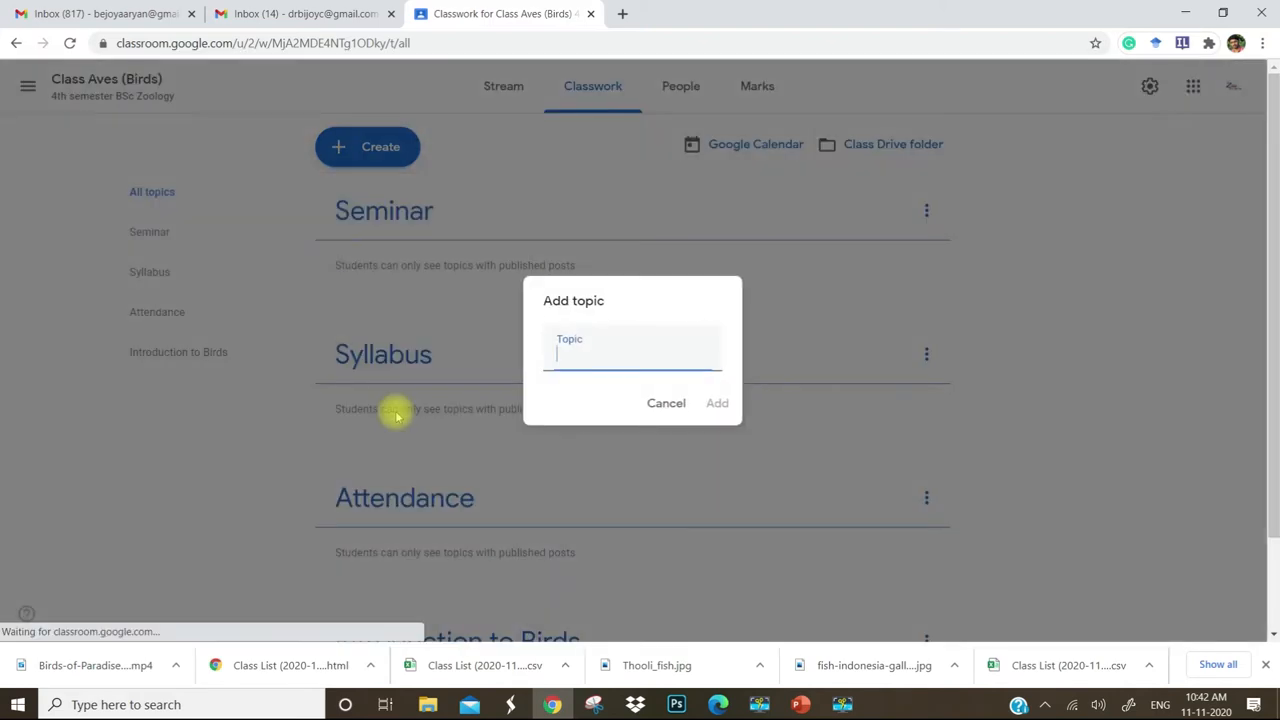
text(Extend)
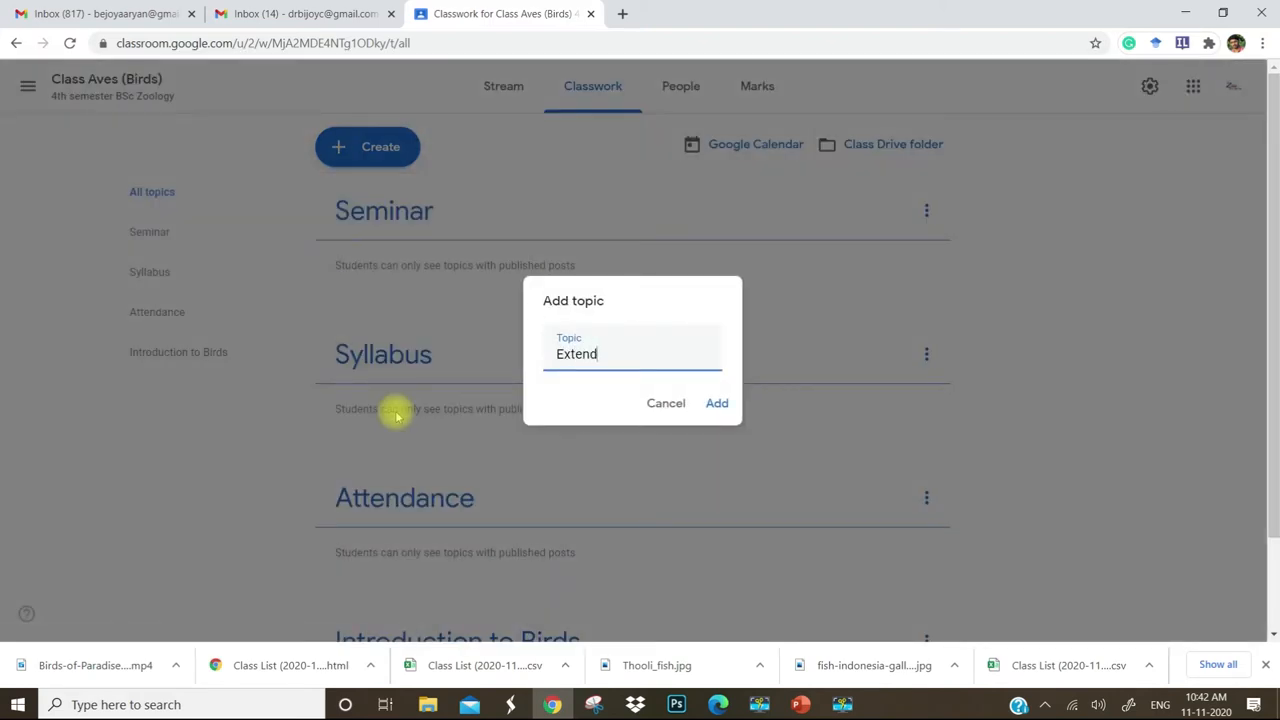
text(ed read)
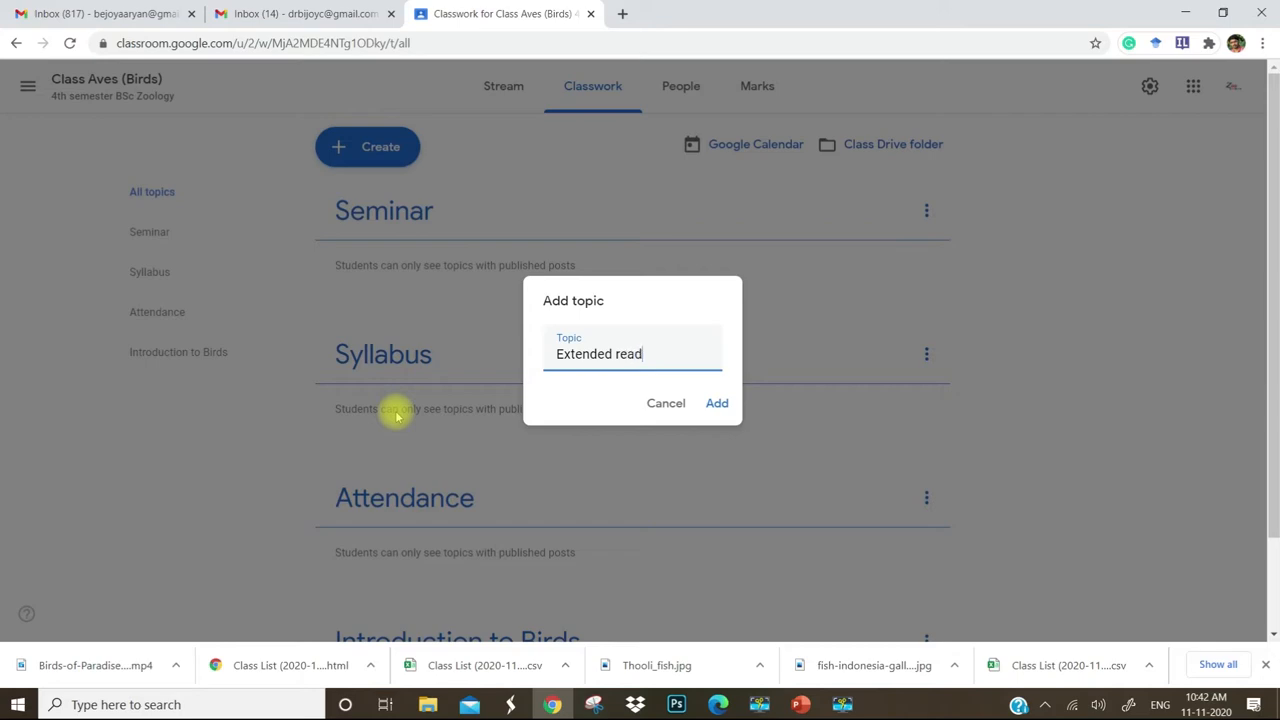
text(ing)
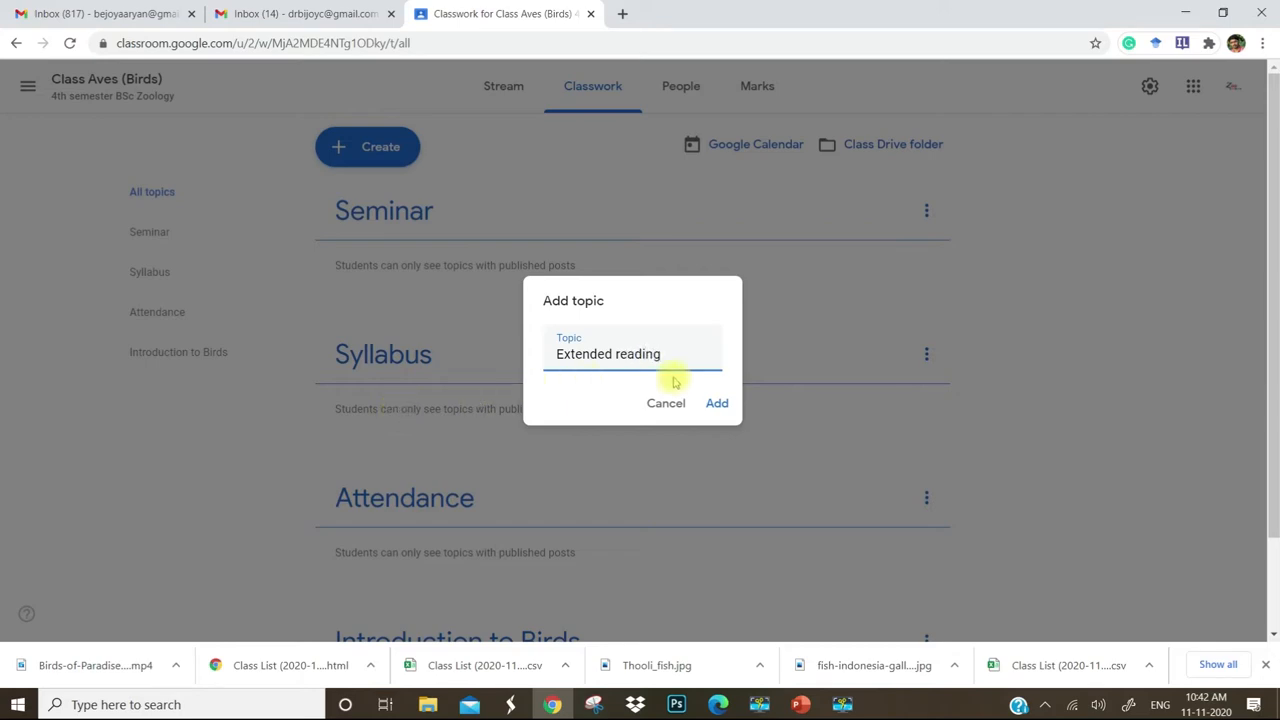
click(717, 403)
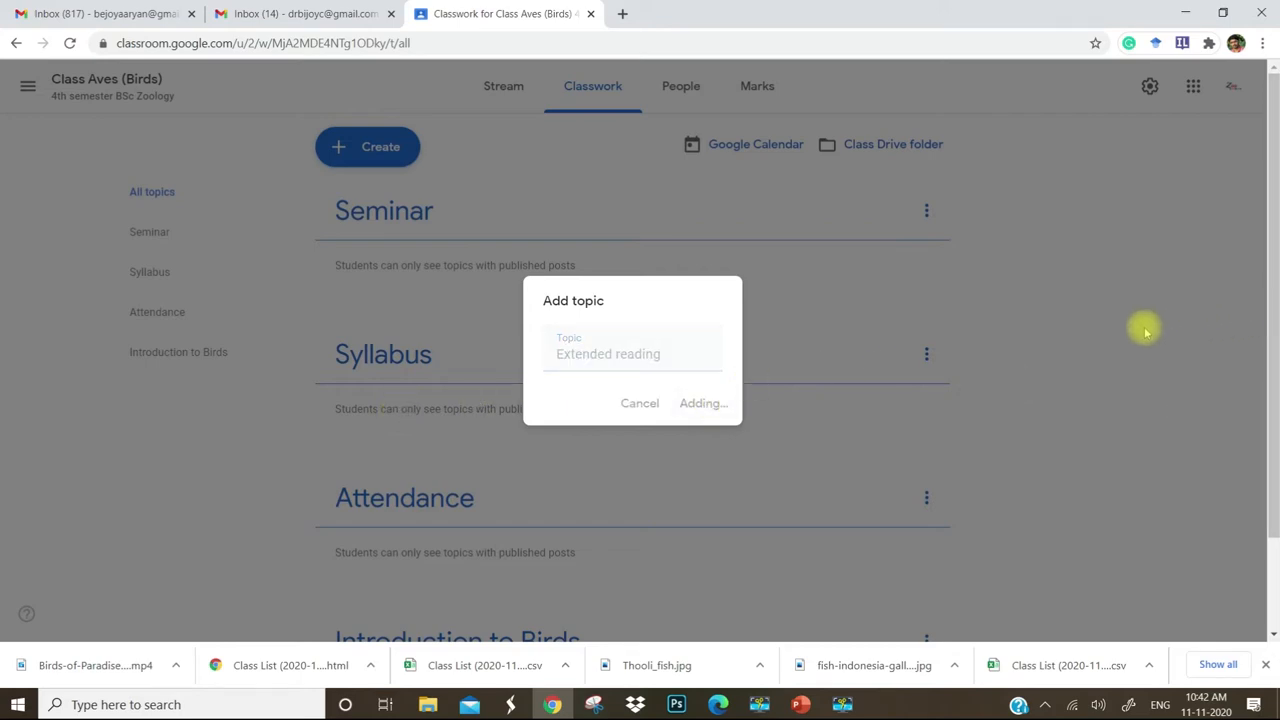
click(703, 403)
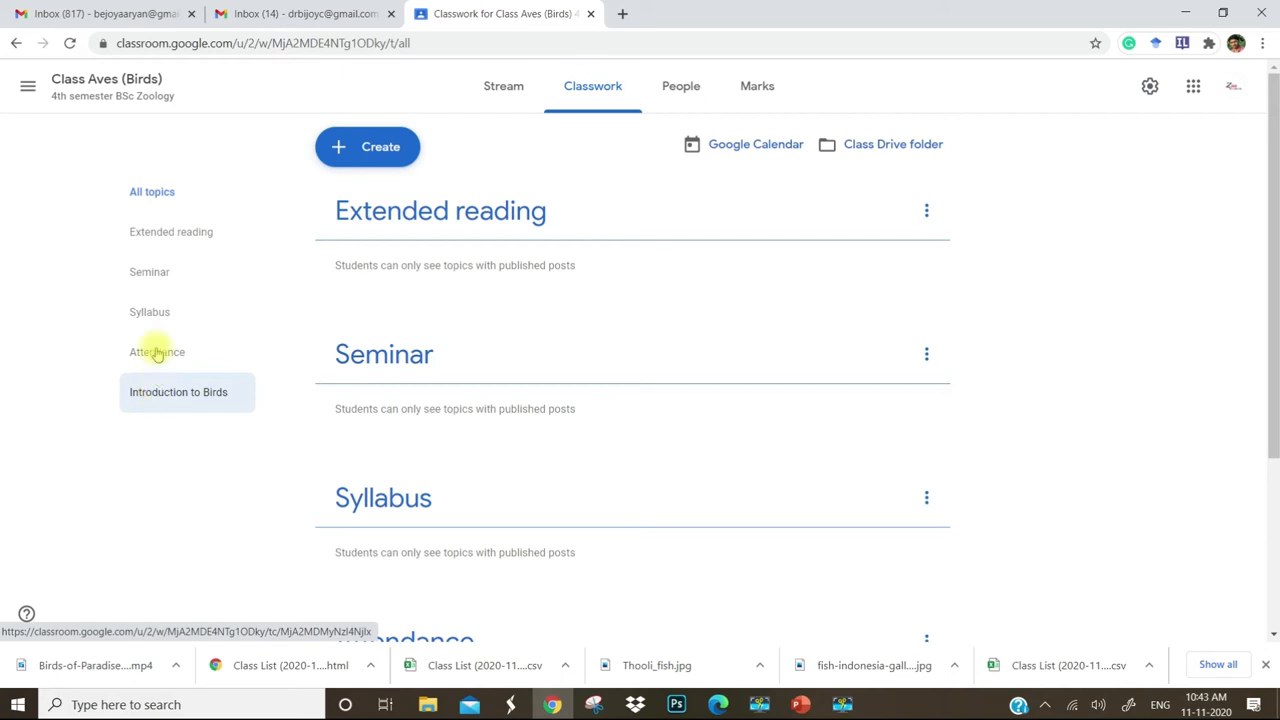
mouse_move(323, 172)
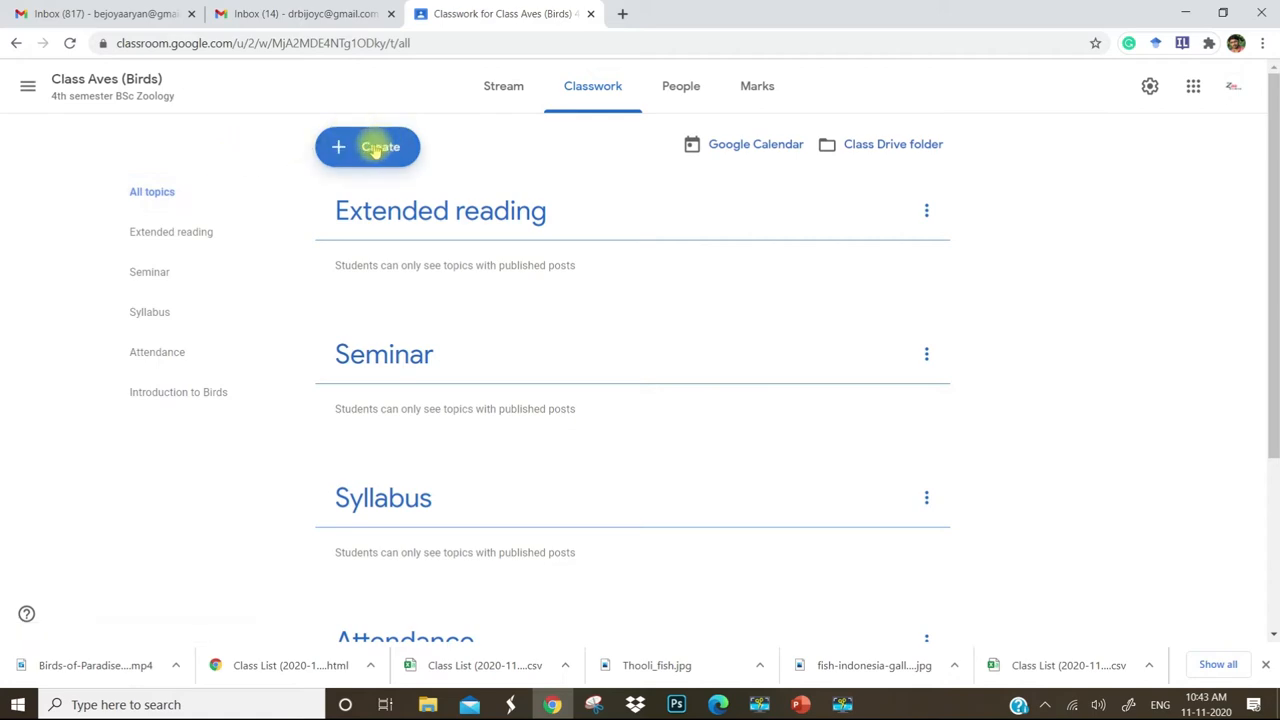
Draft a new class question with the text 'Attendance 11.11.2020'
click(367, 146)
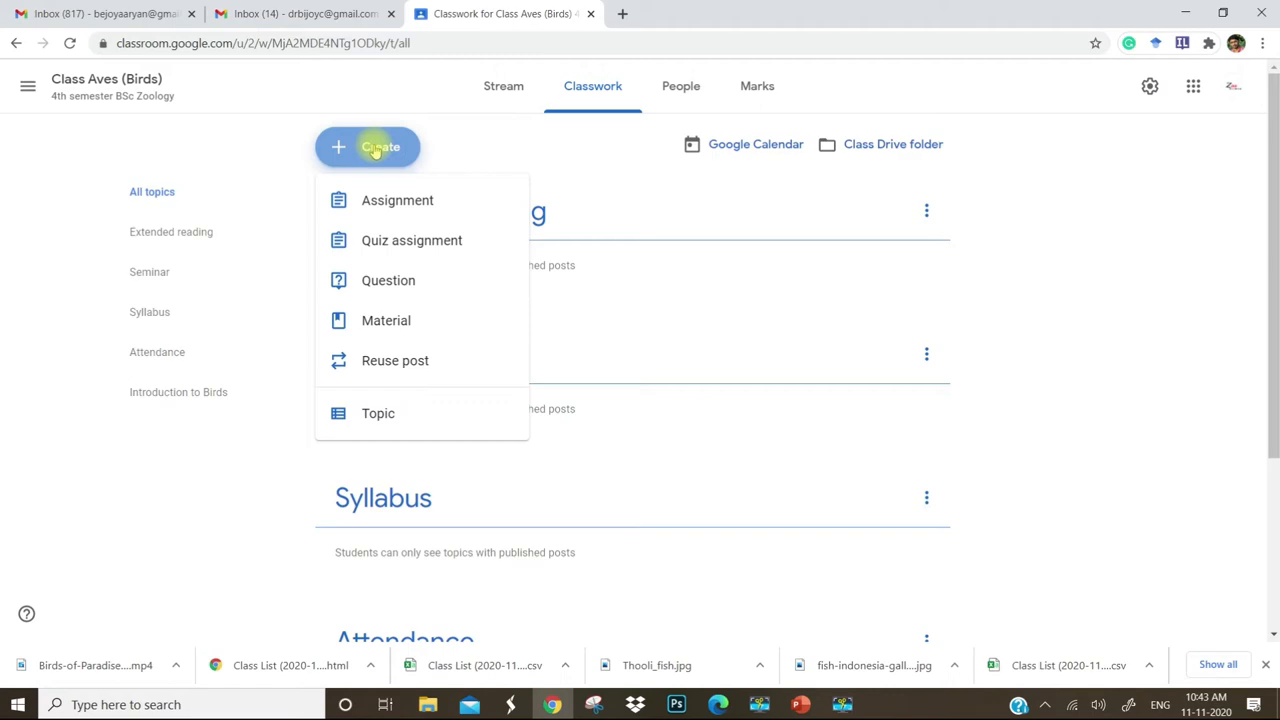
mouse_move(388, 280)
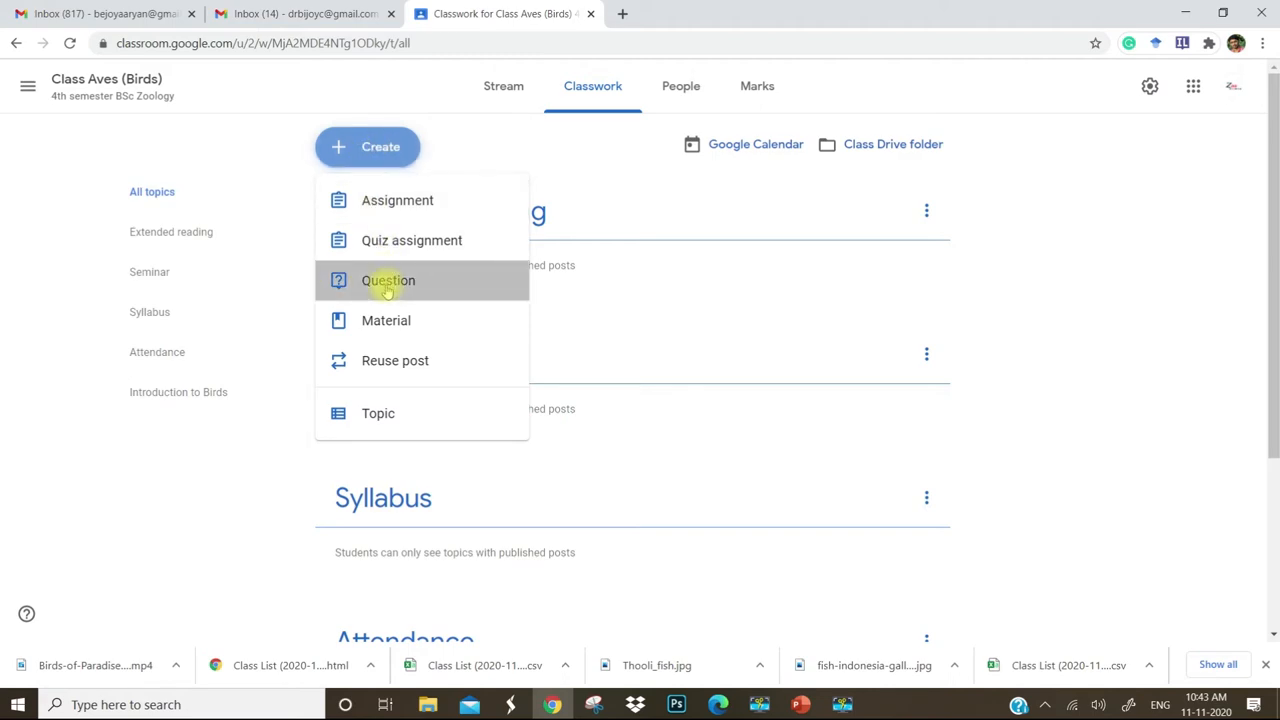
click(388, 280)
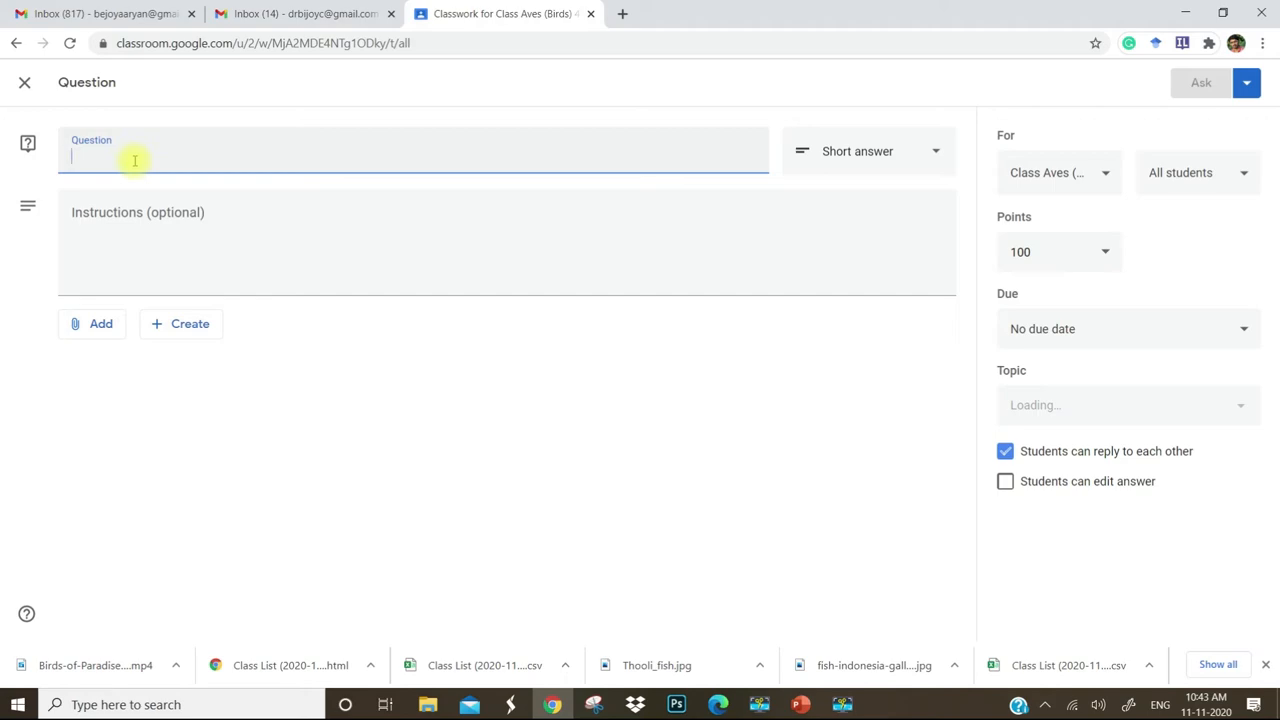
text(A)
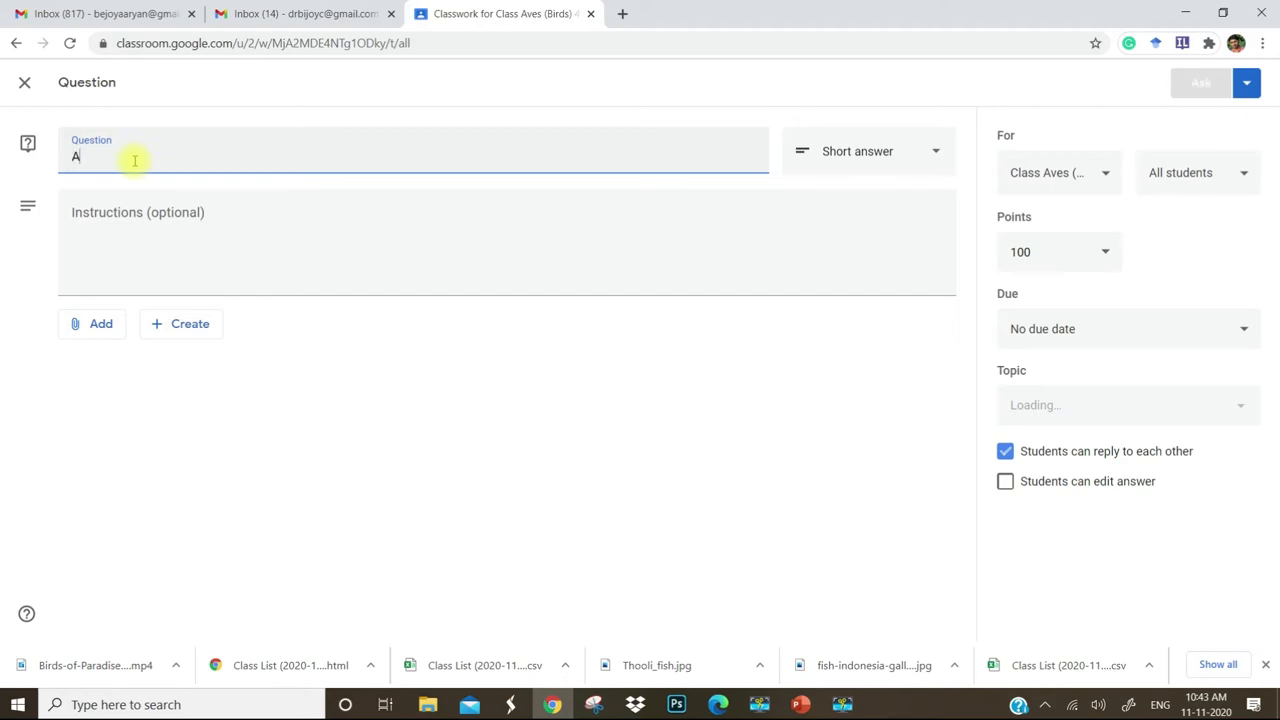
text(ttendance)
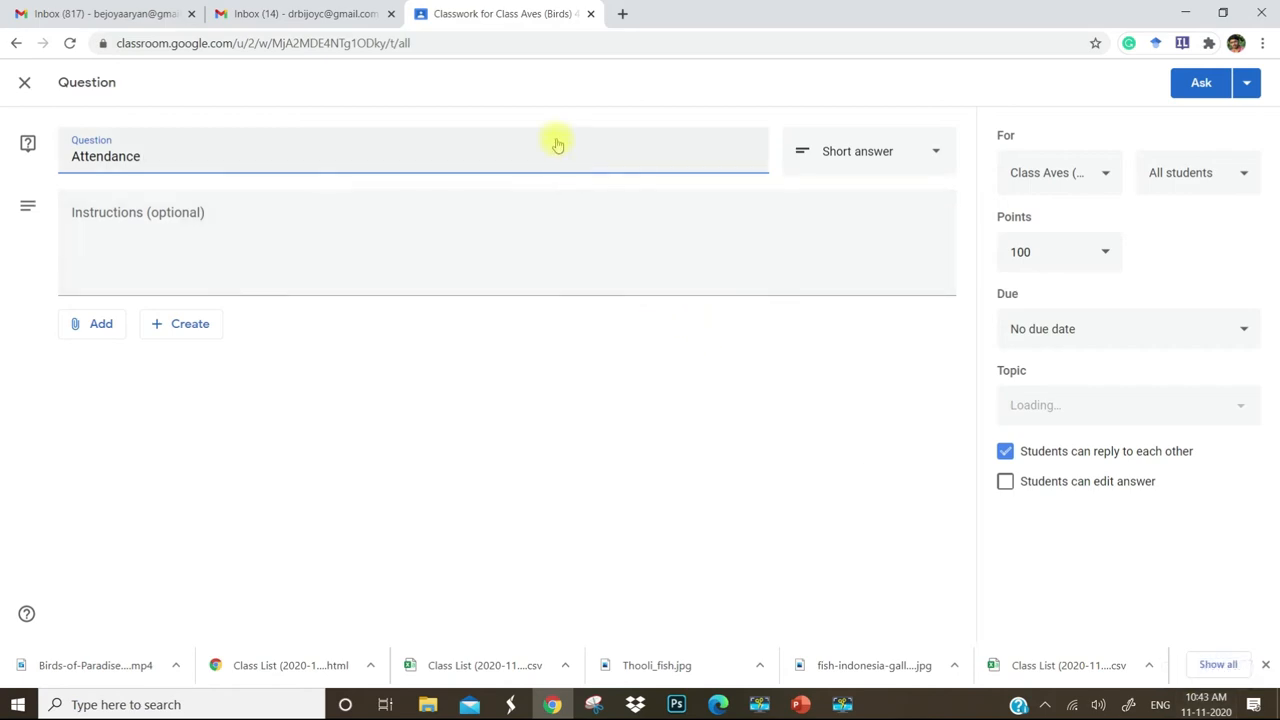
text(11)
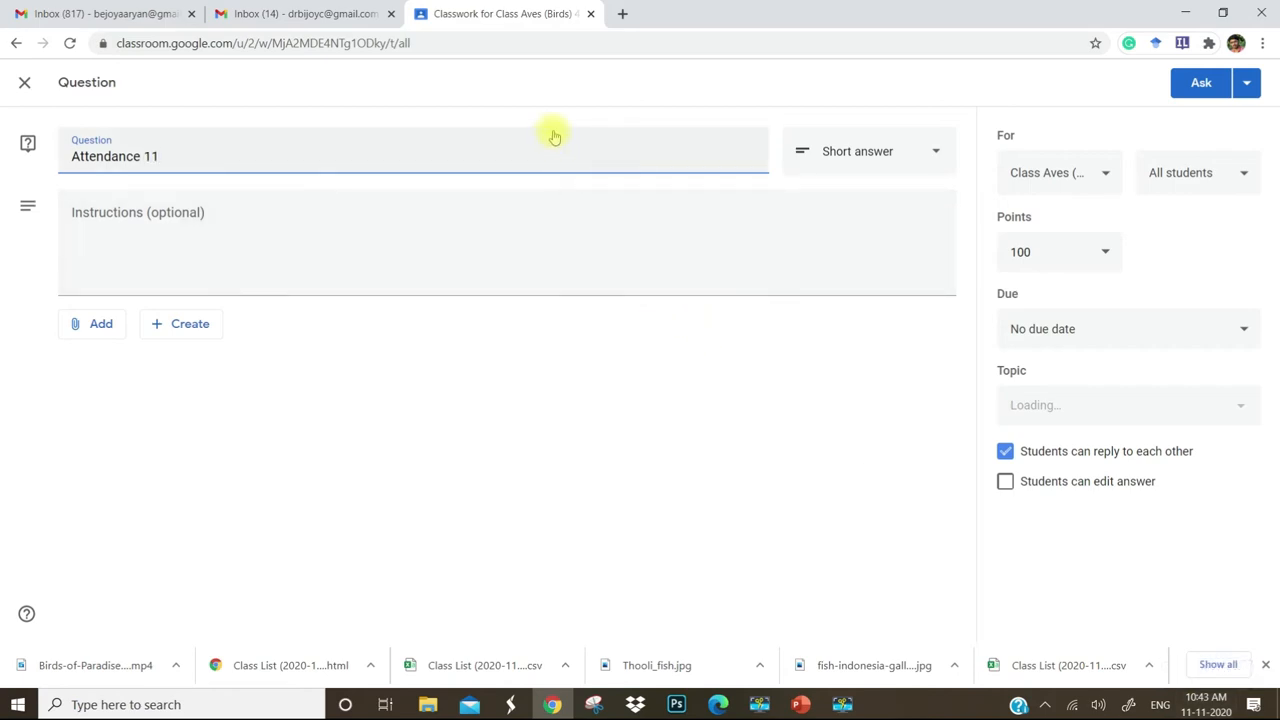
text(.)
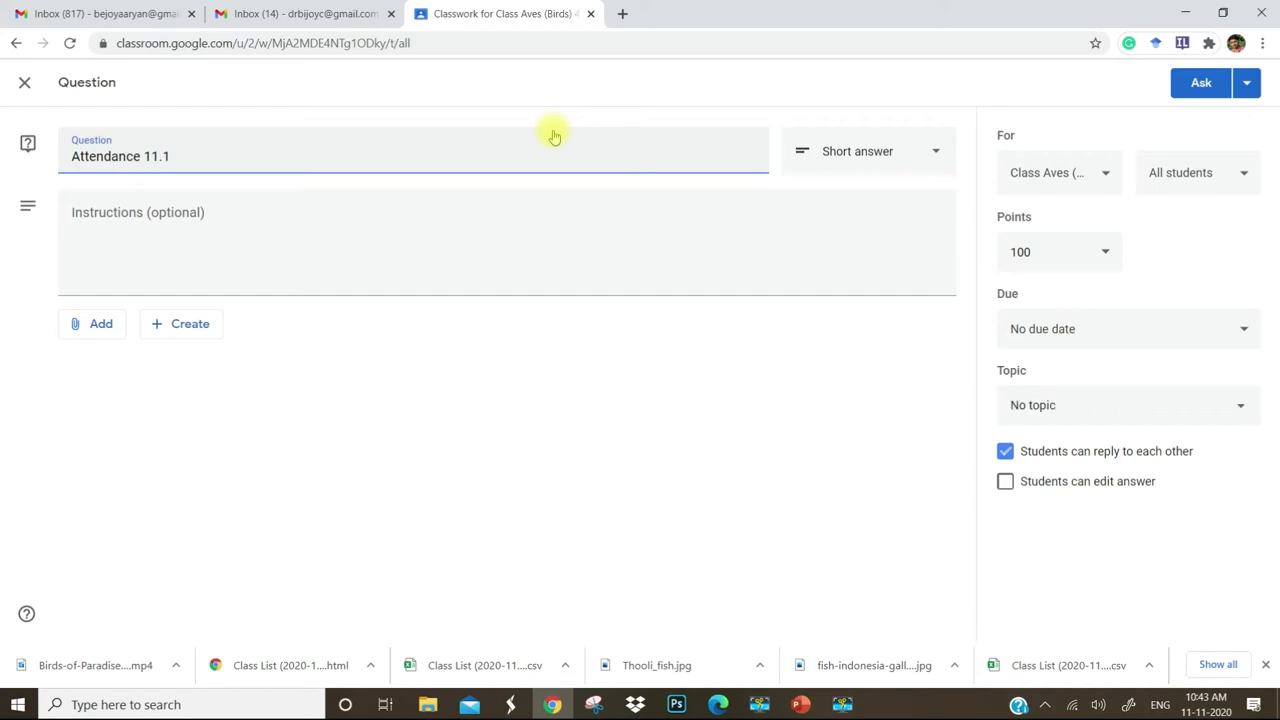
text(11.2020)
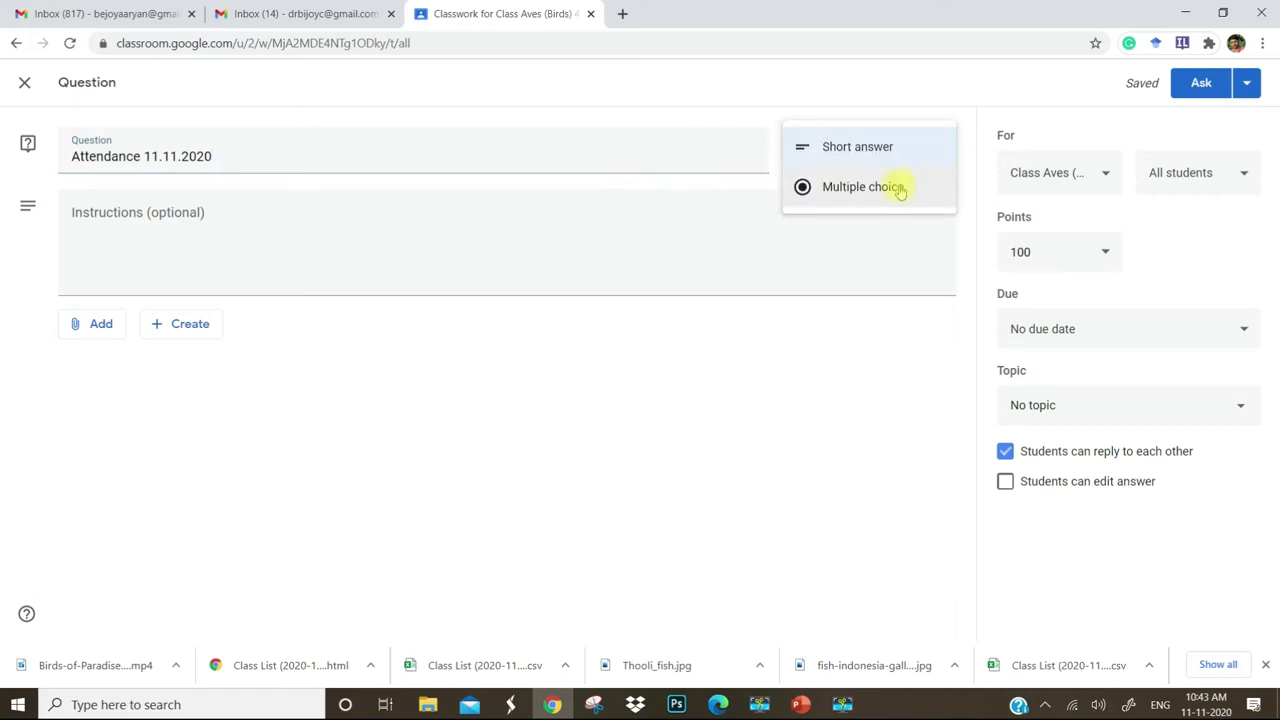
Switch the question to multiple choice with instructions 'Present?' and option 1 'Yes'
click(864, 186)
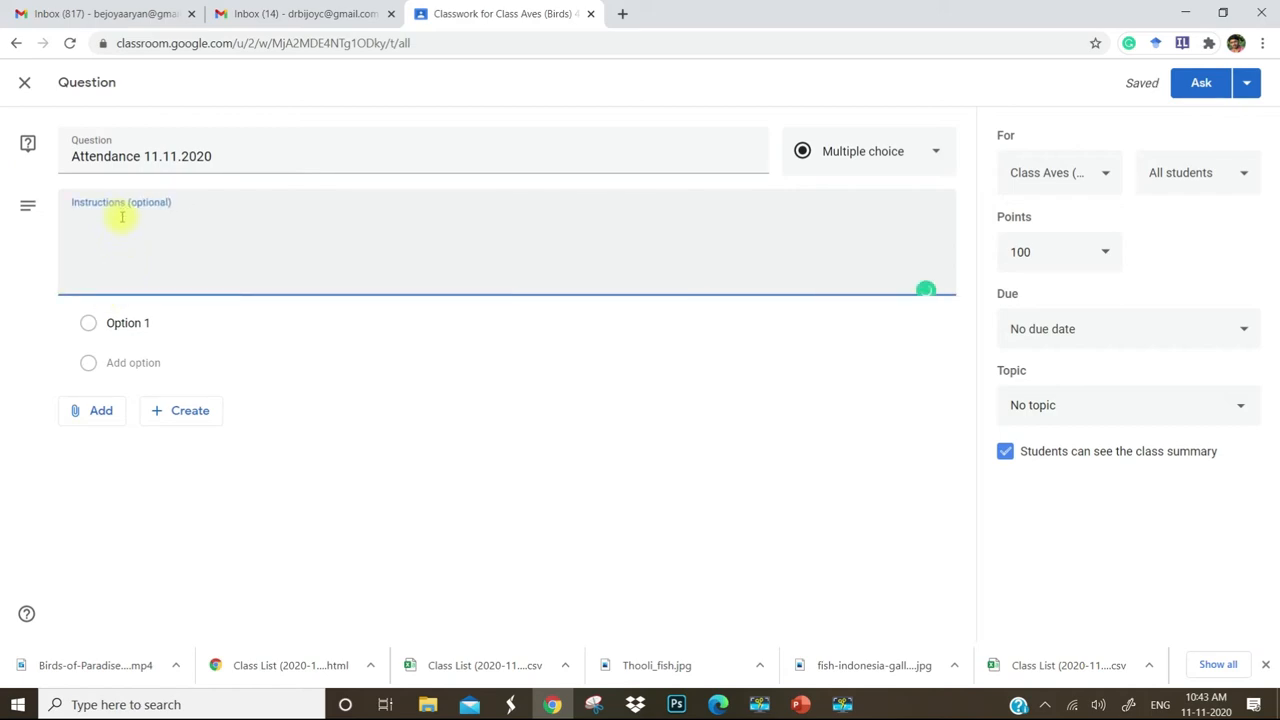
text(P)
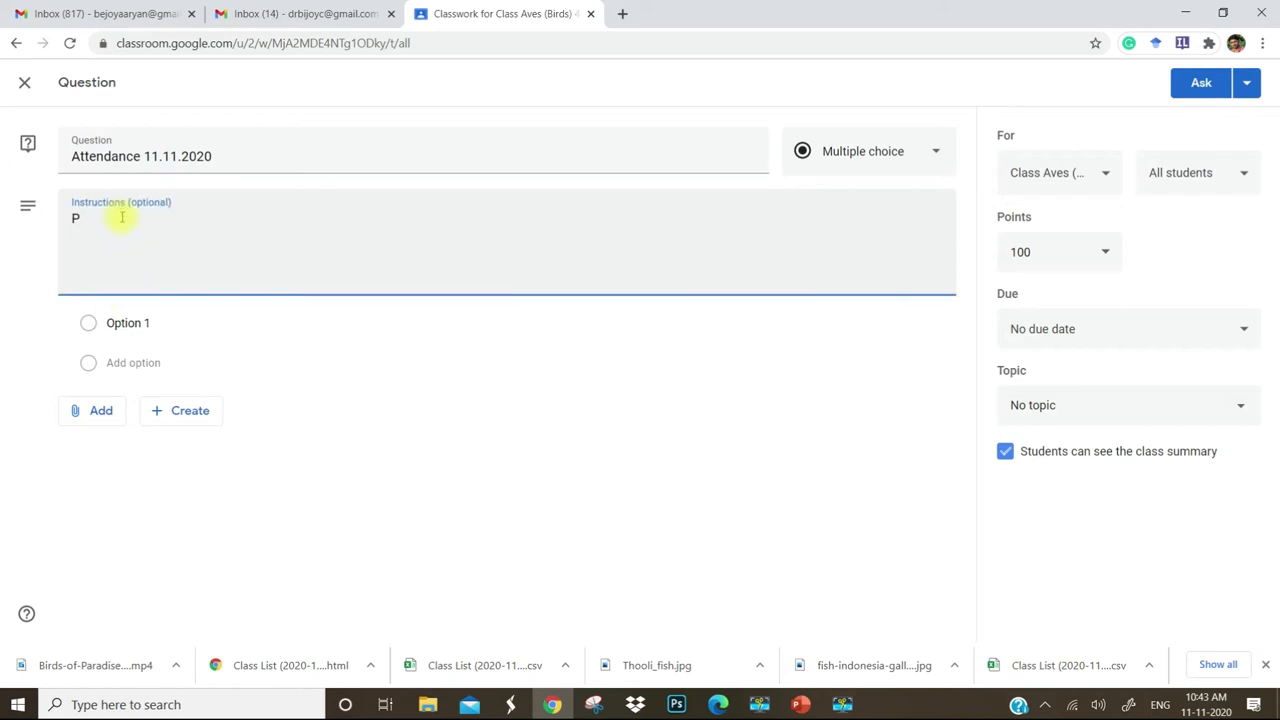
text(resent)
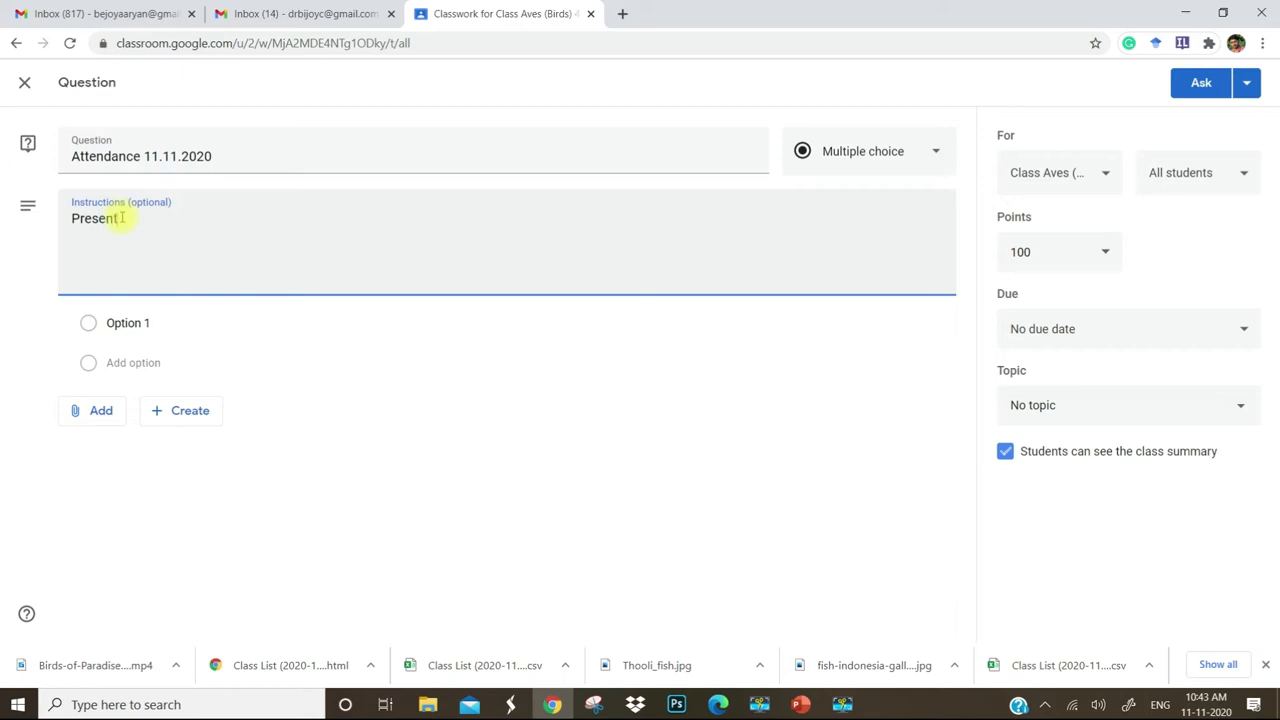
text(?)
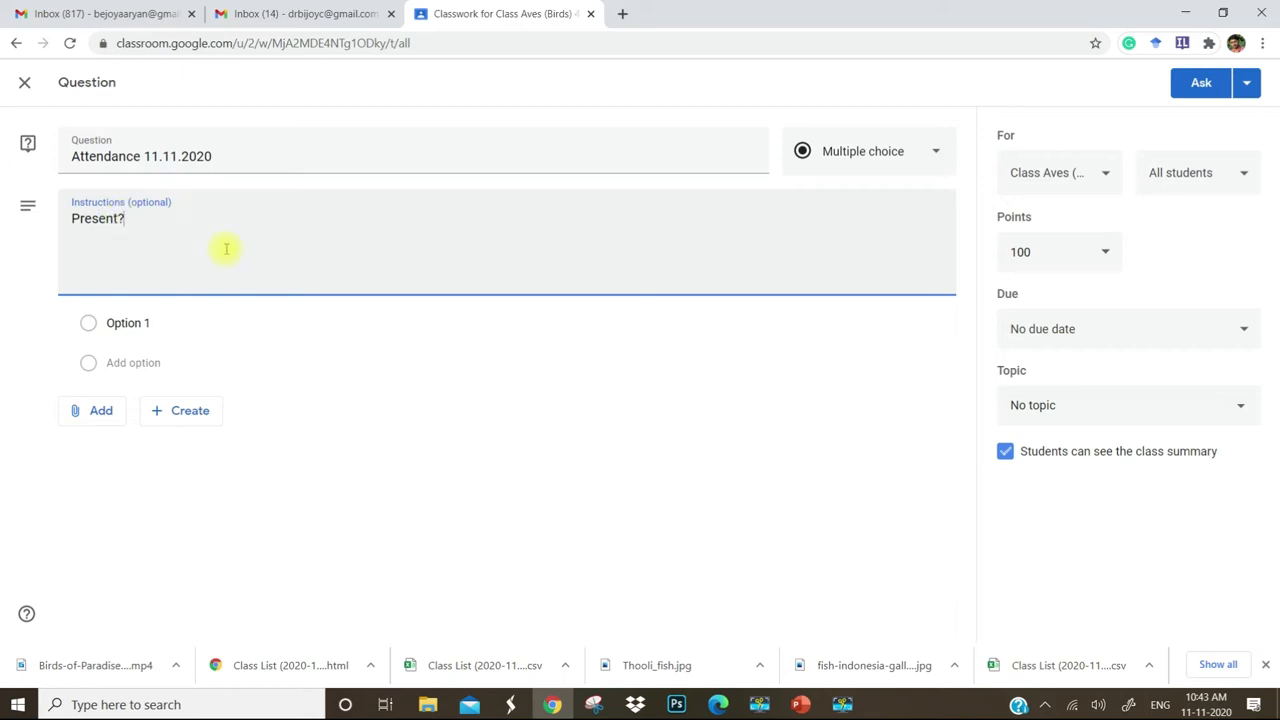
click(128, 322)
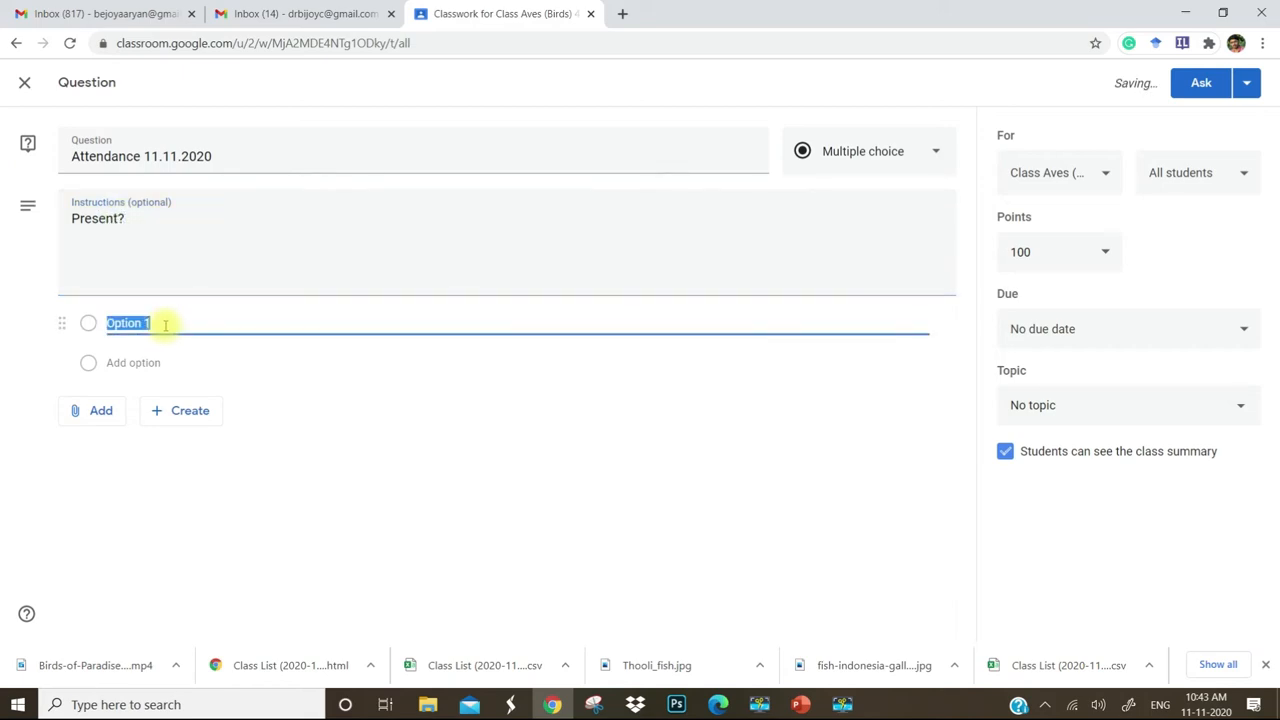
text(Yes)
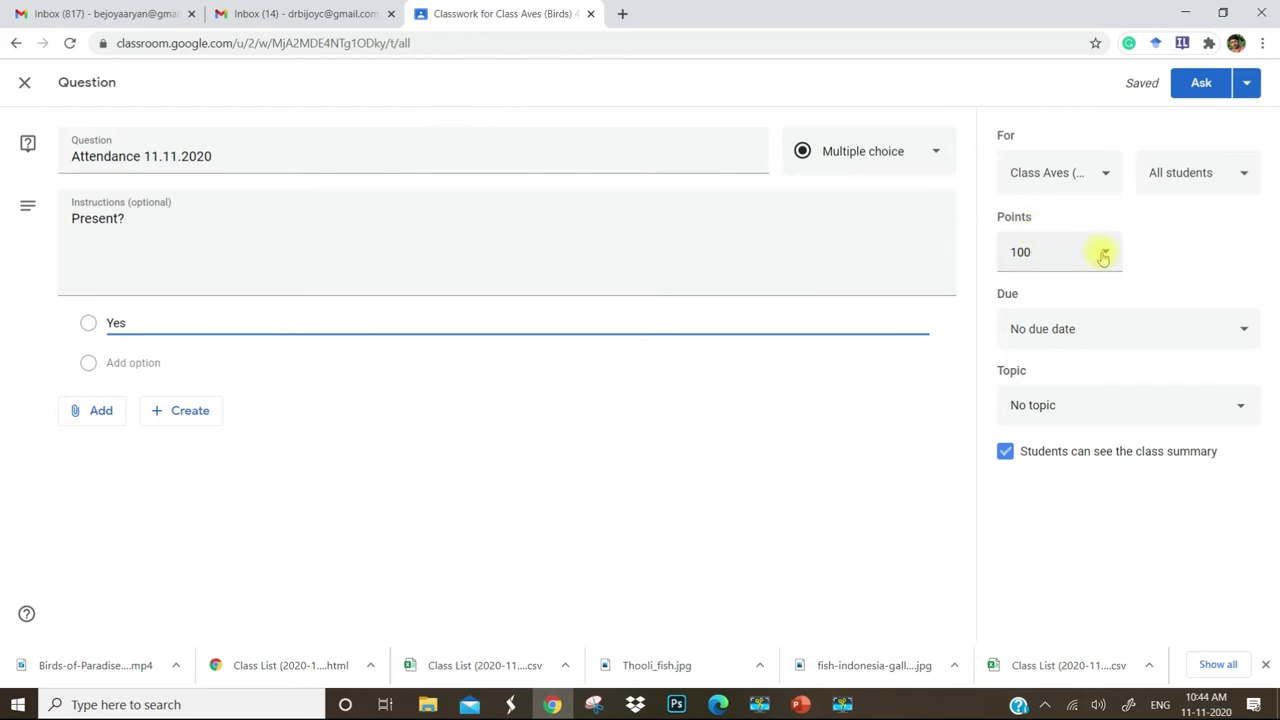
Make the question ungraded and set it due on 11 Nov 2020 at 13:30
click(1059, 251)
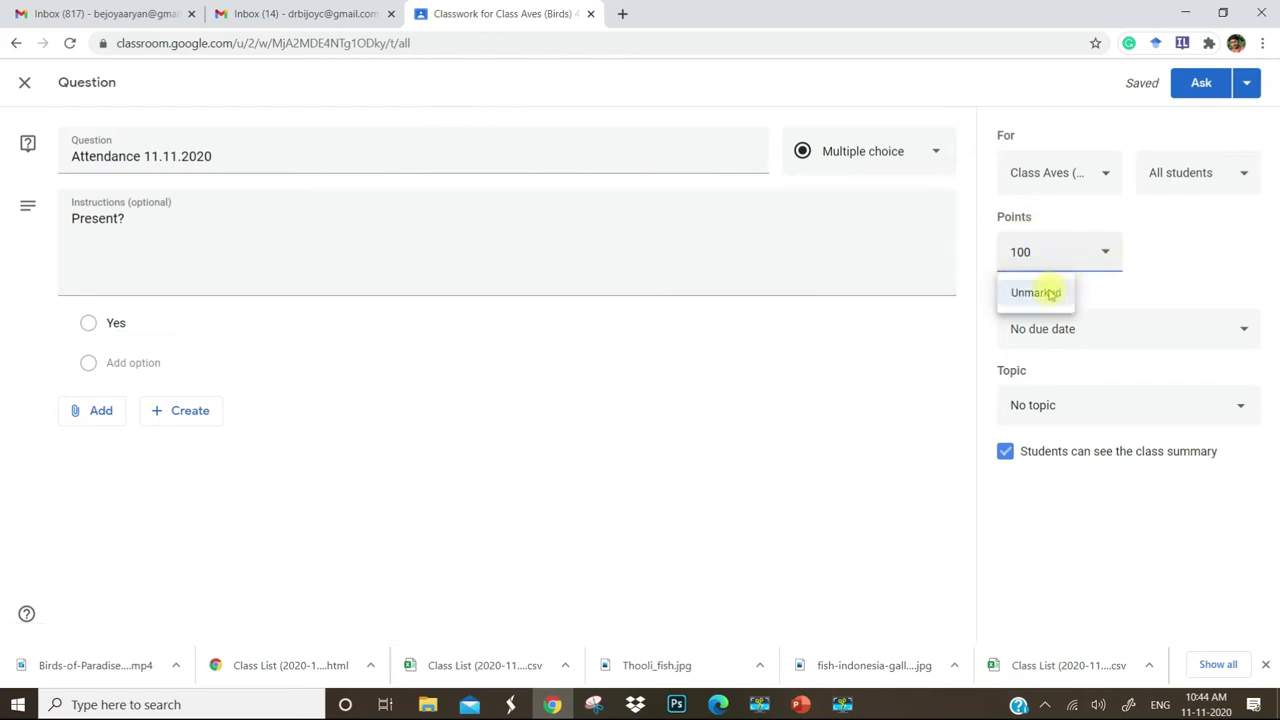
click(1035, 292)
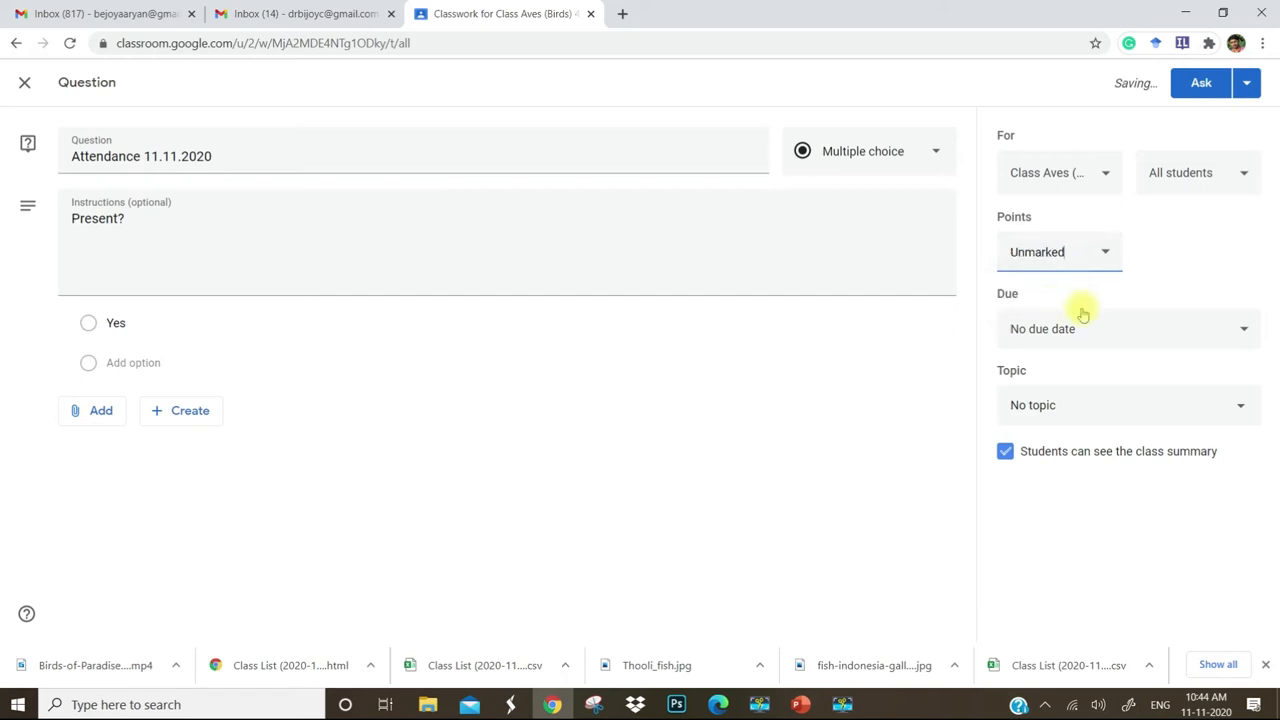
mouse_move(1228, 325)
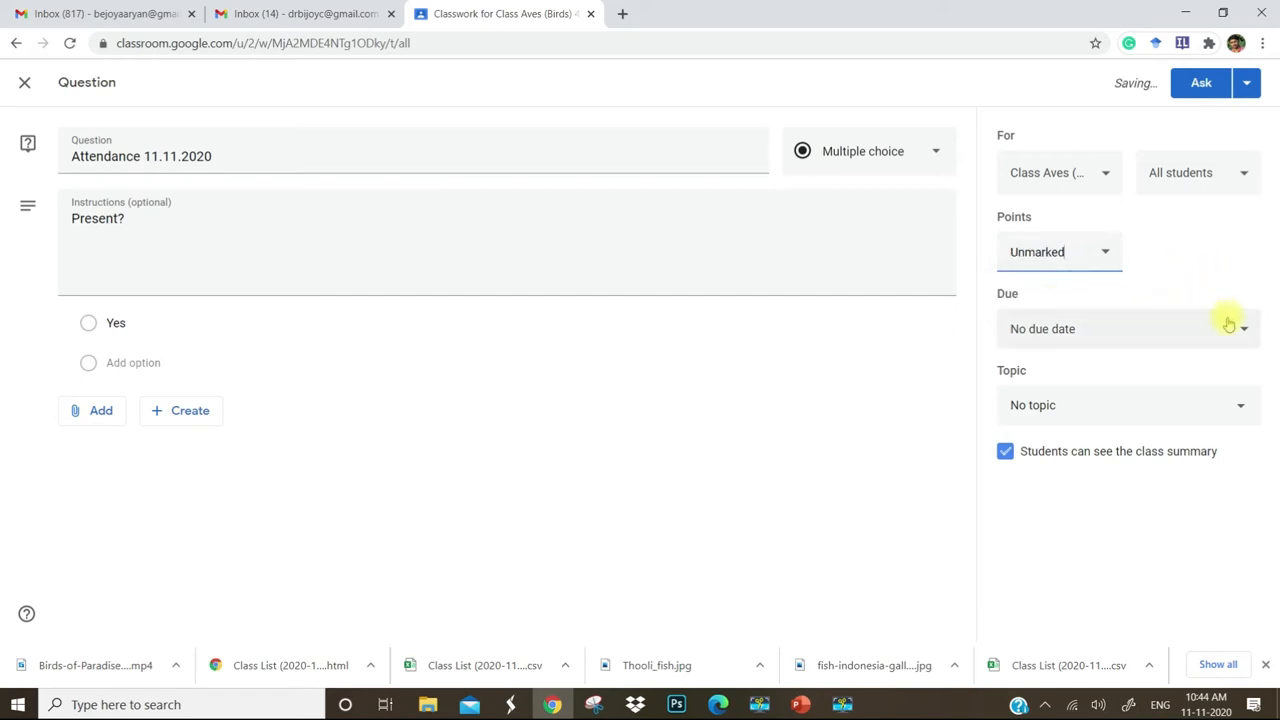
click(1128, 328)
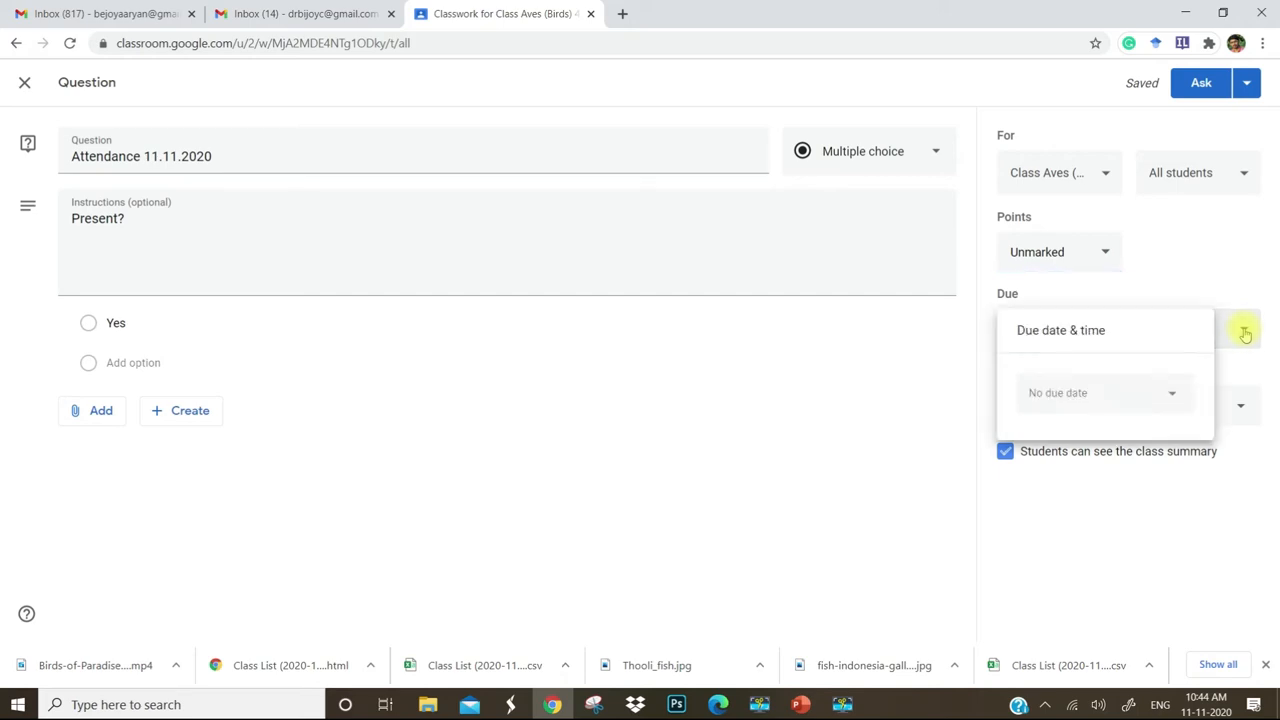
click(1100, 392)
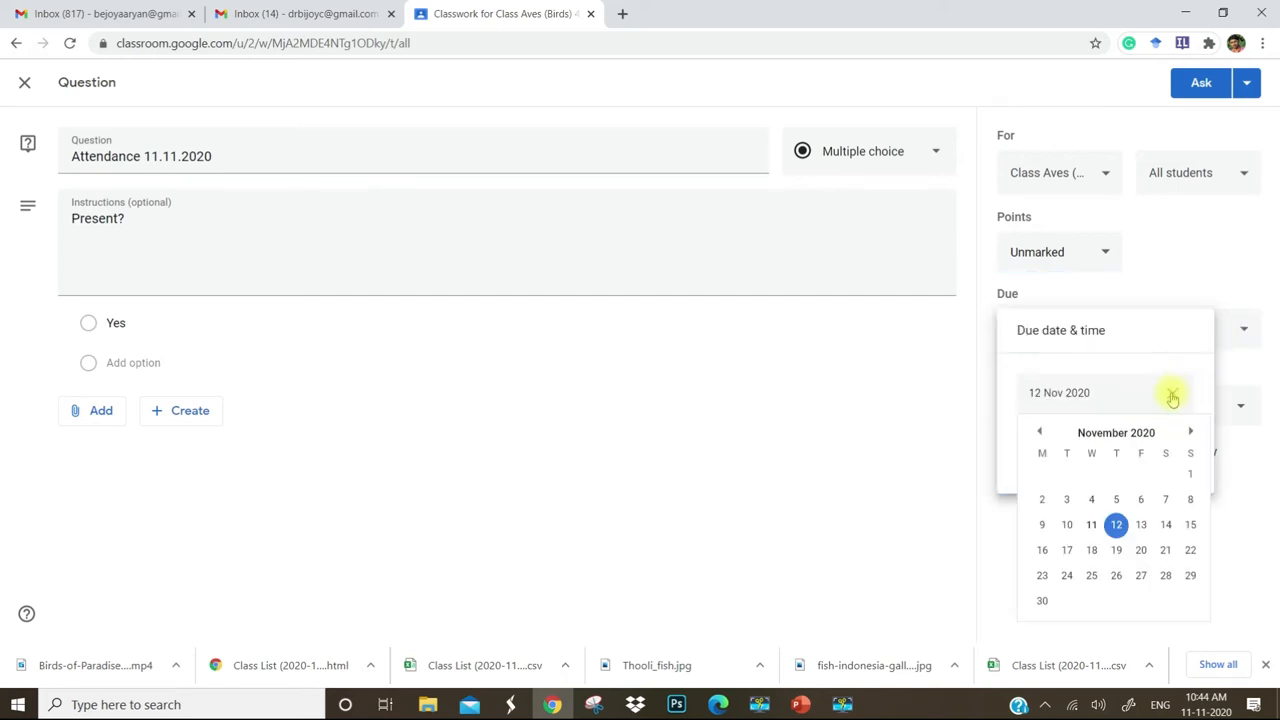
click(1091, 524)
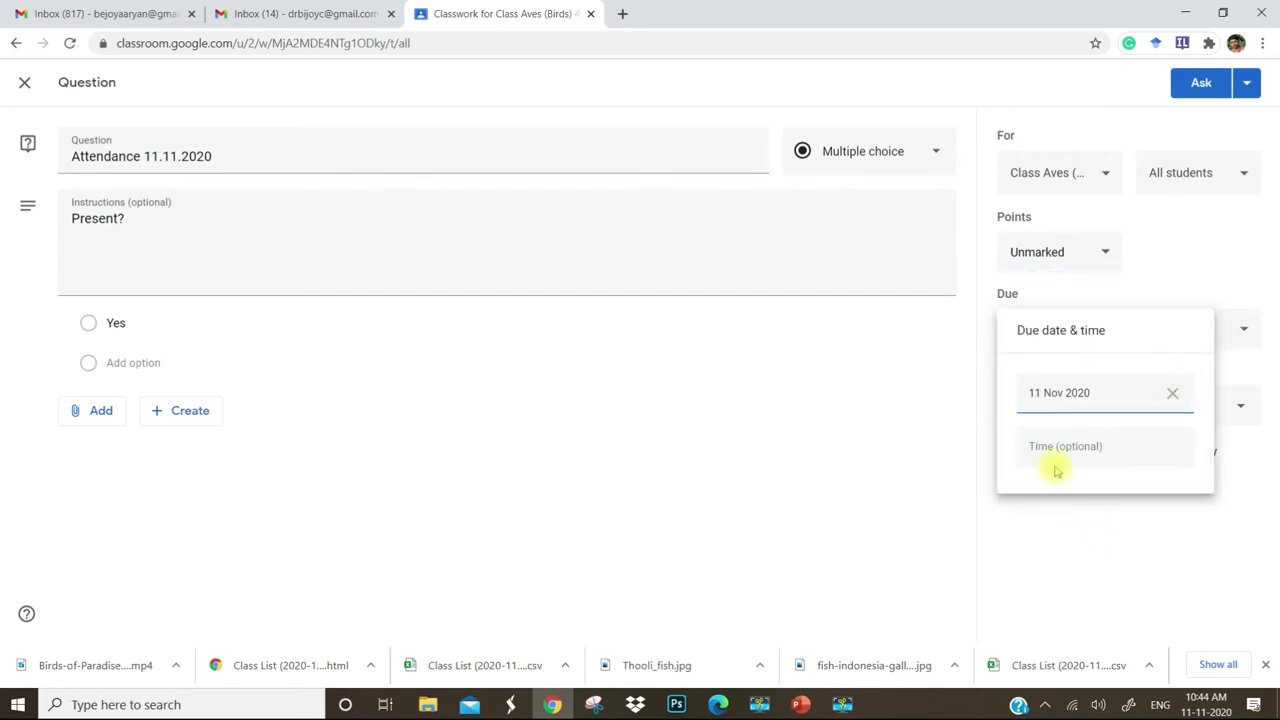
click(1090, 446)
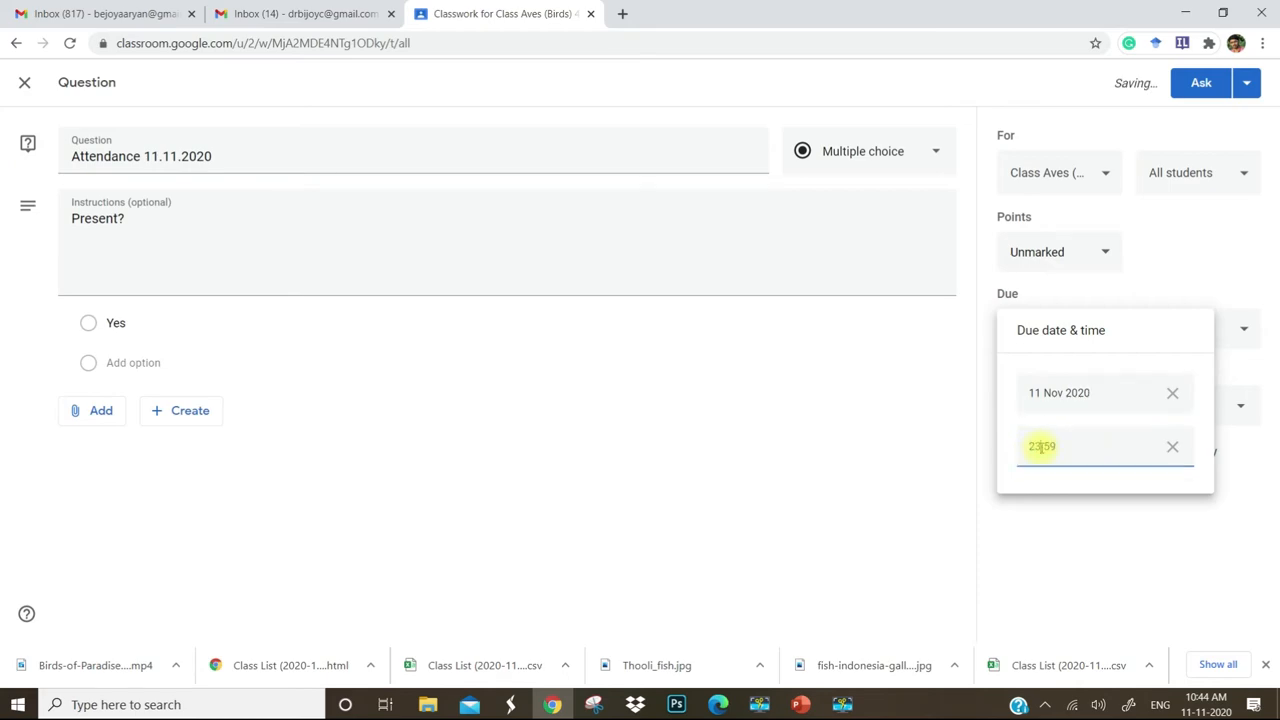
text(3:59)
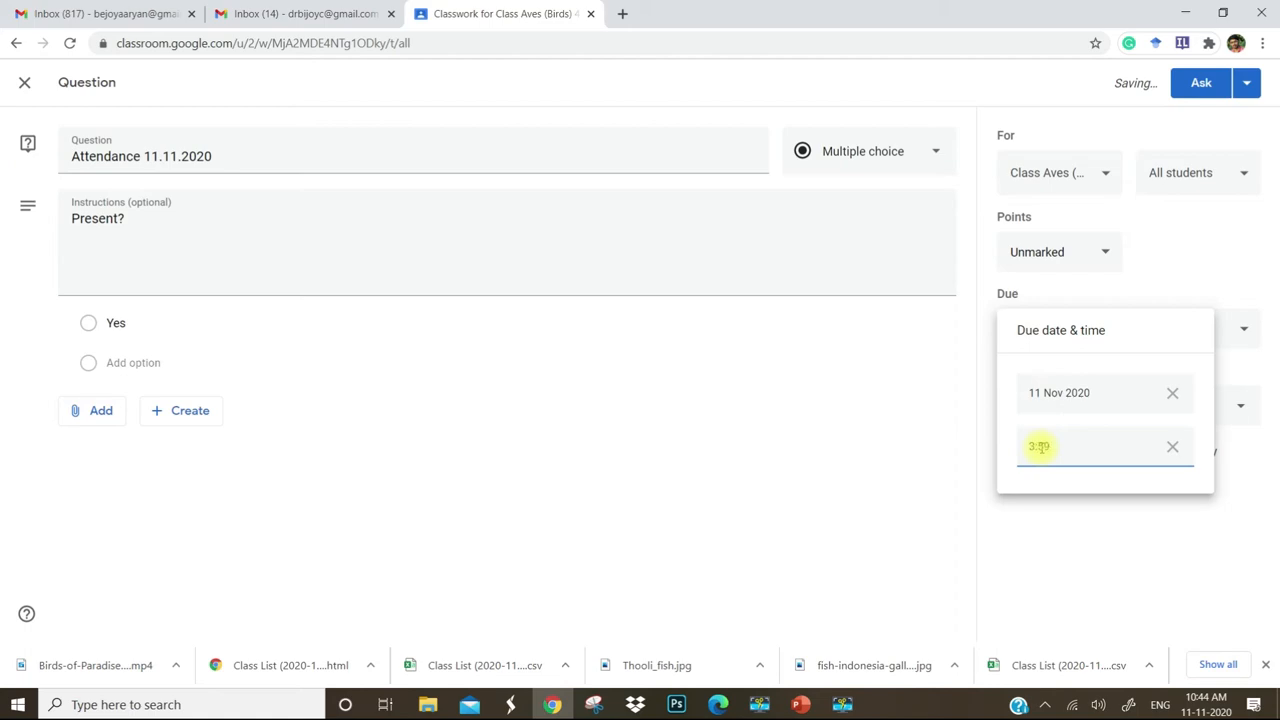
text(13:59)
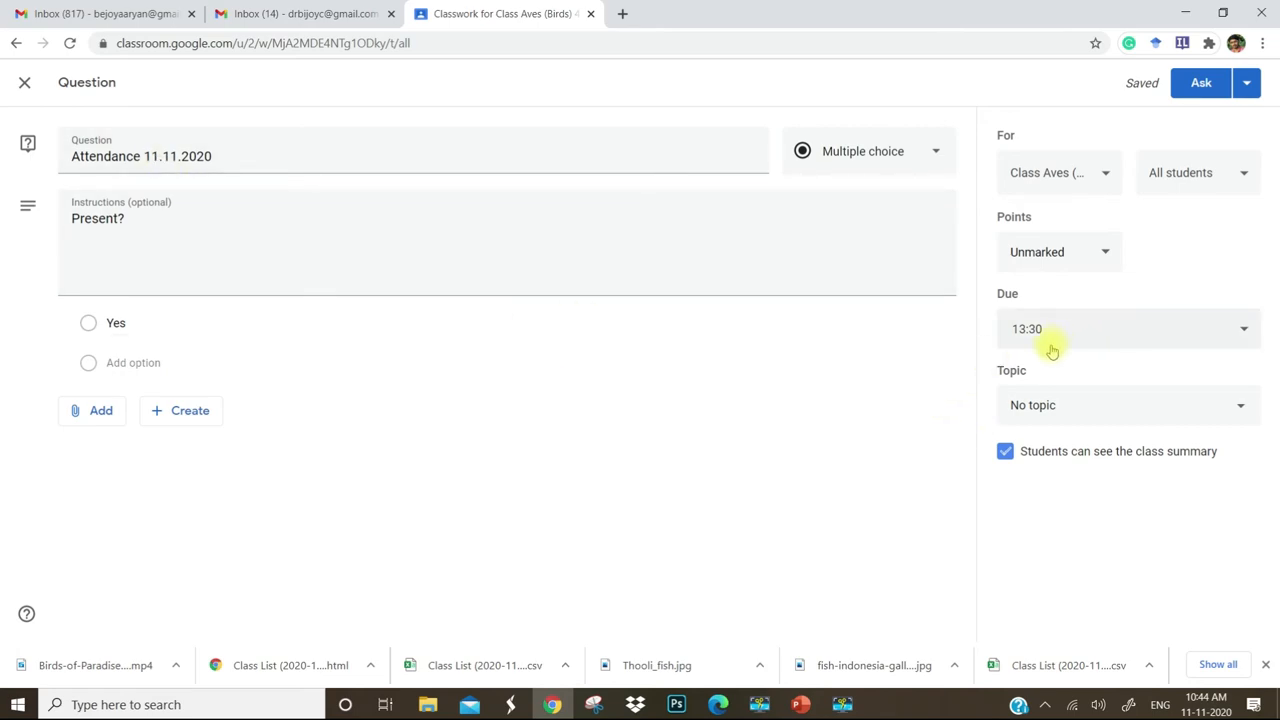
mouse_move(1043, 352)
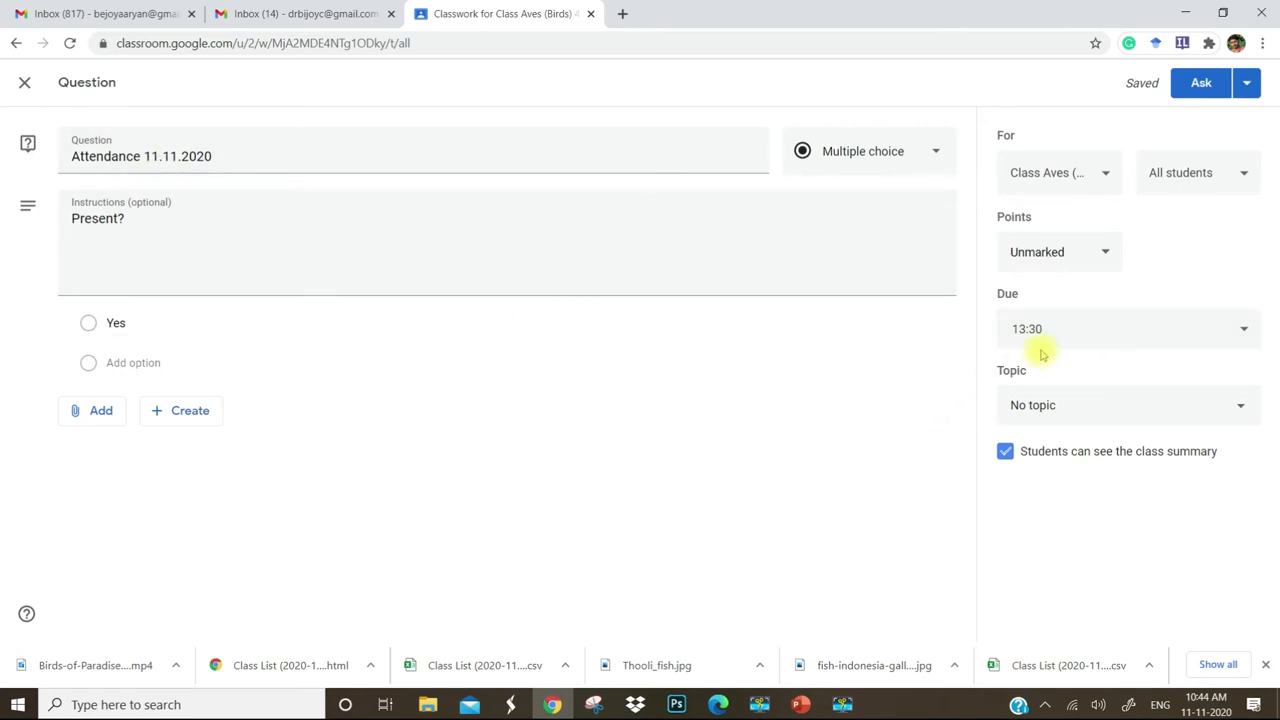
mouse_move(1189, 414)
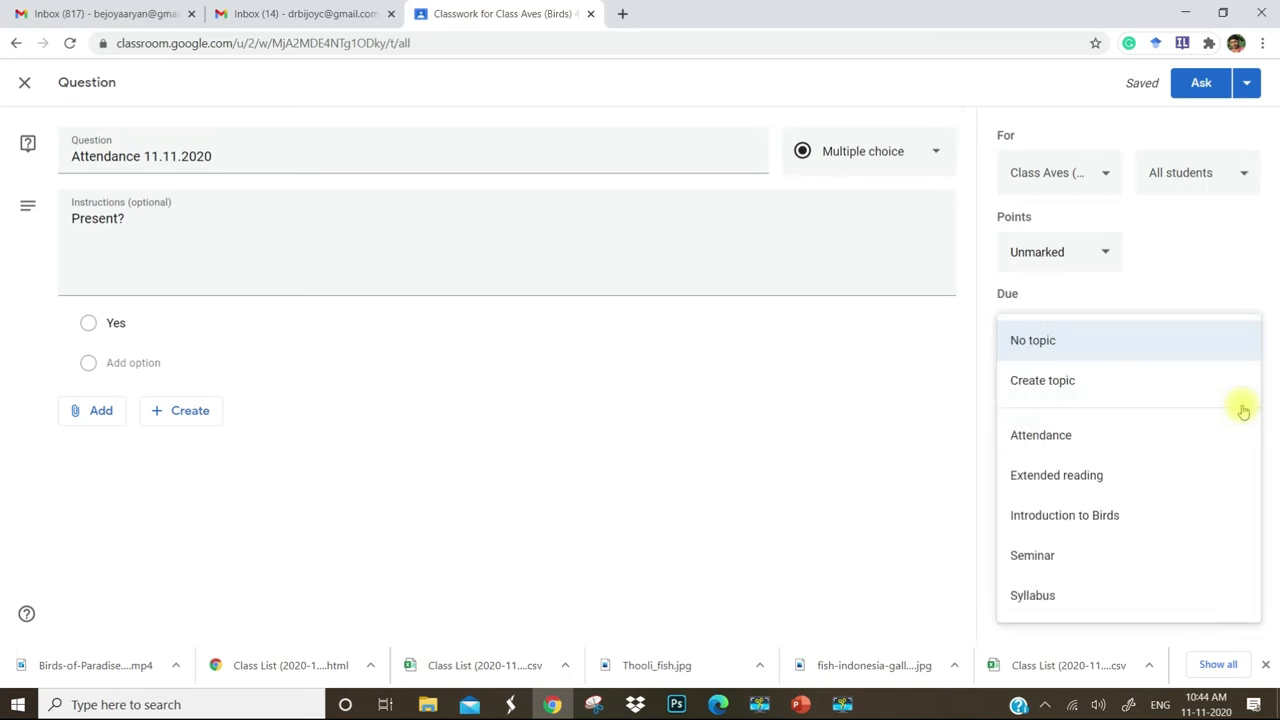
mouse_move(1114, 447)
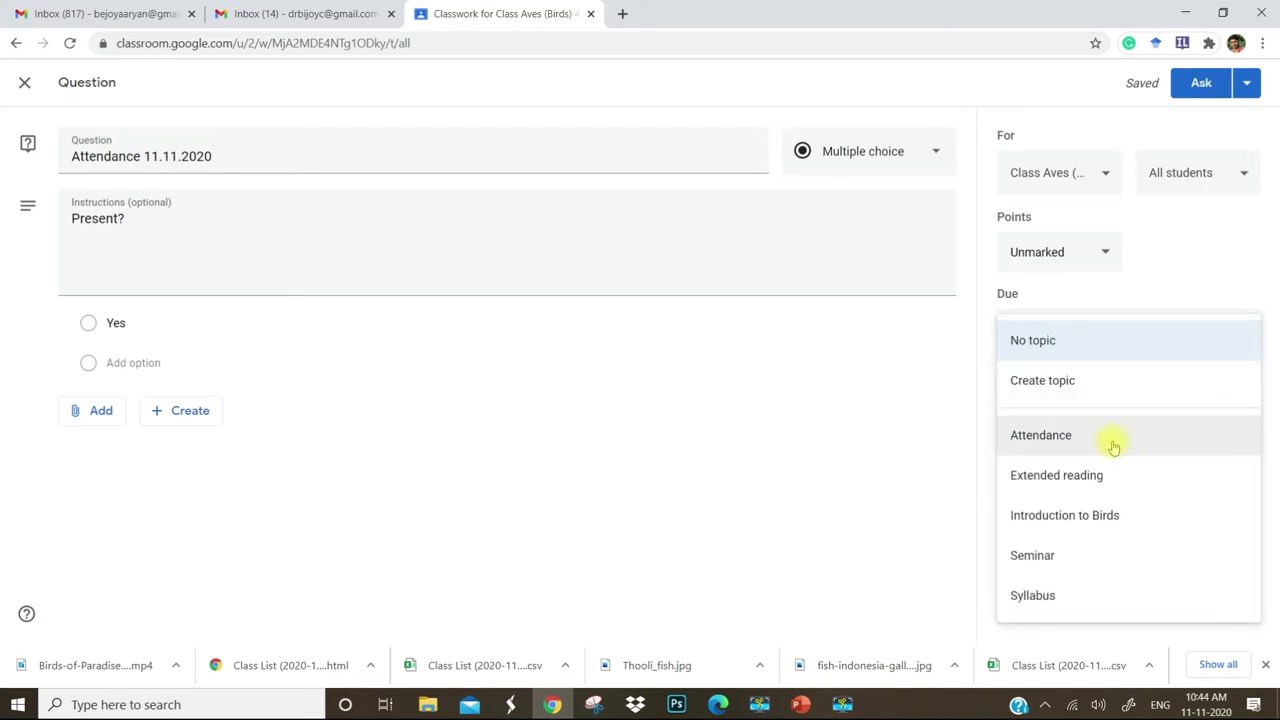
Put the question under the Attendance topic and hide the class summary from students
click(1040, 434)
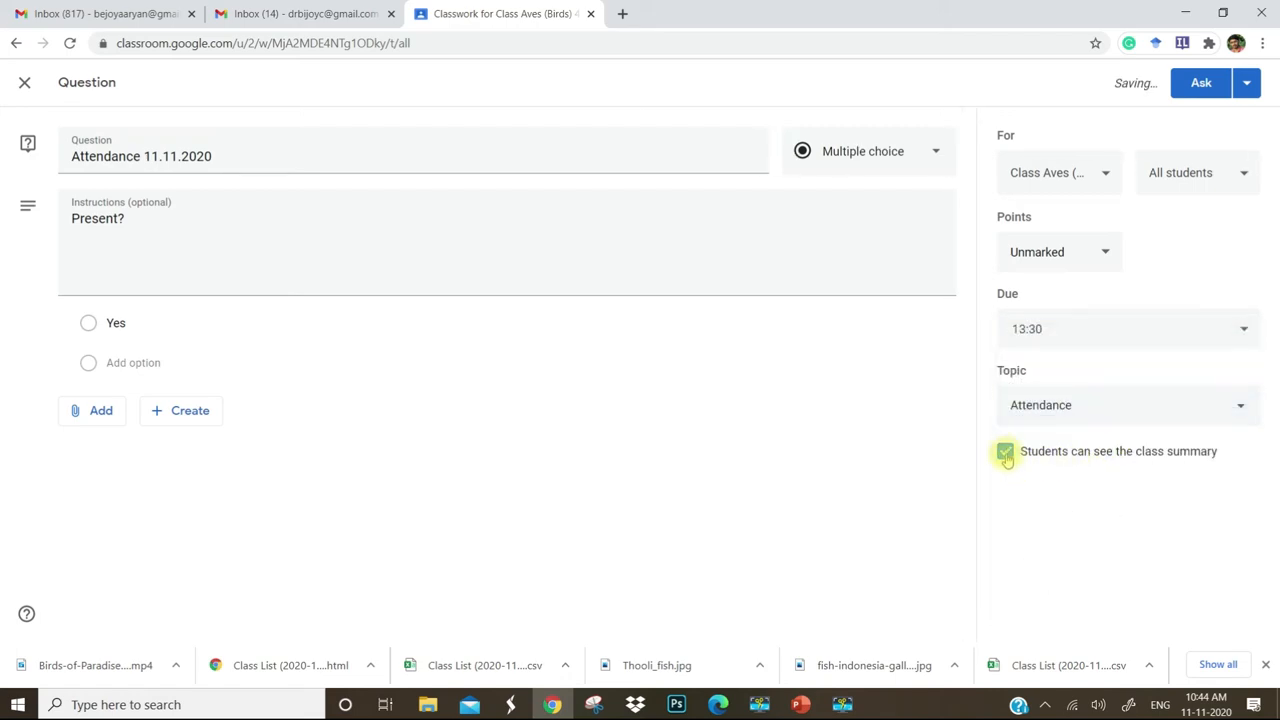
click(1005, 451)
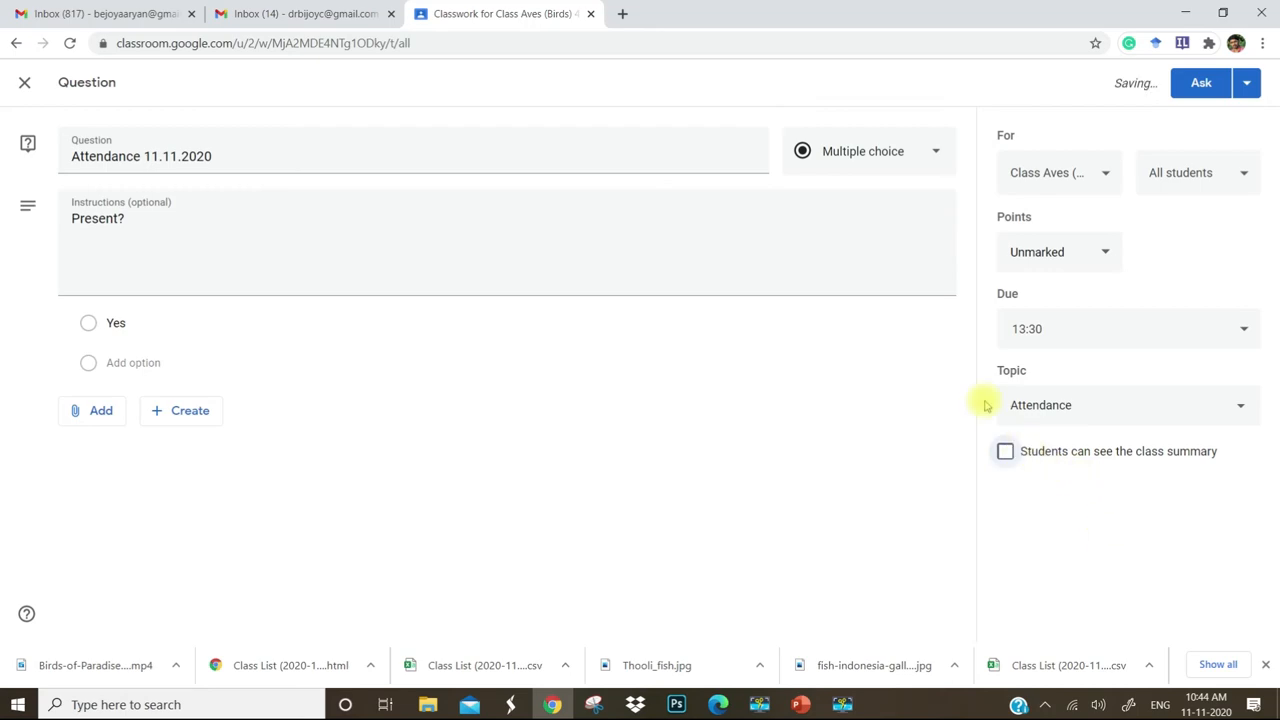
mouse_move(1230, 107)
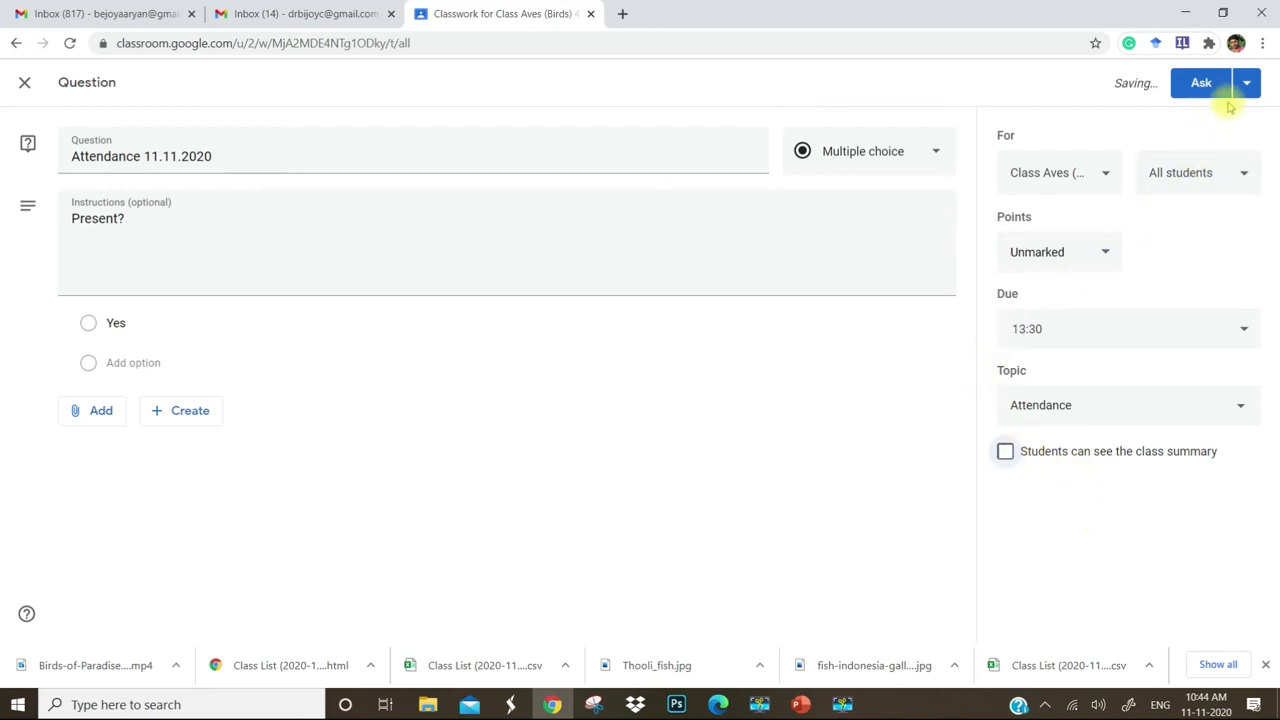
click(1246, 83)
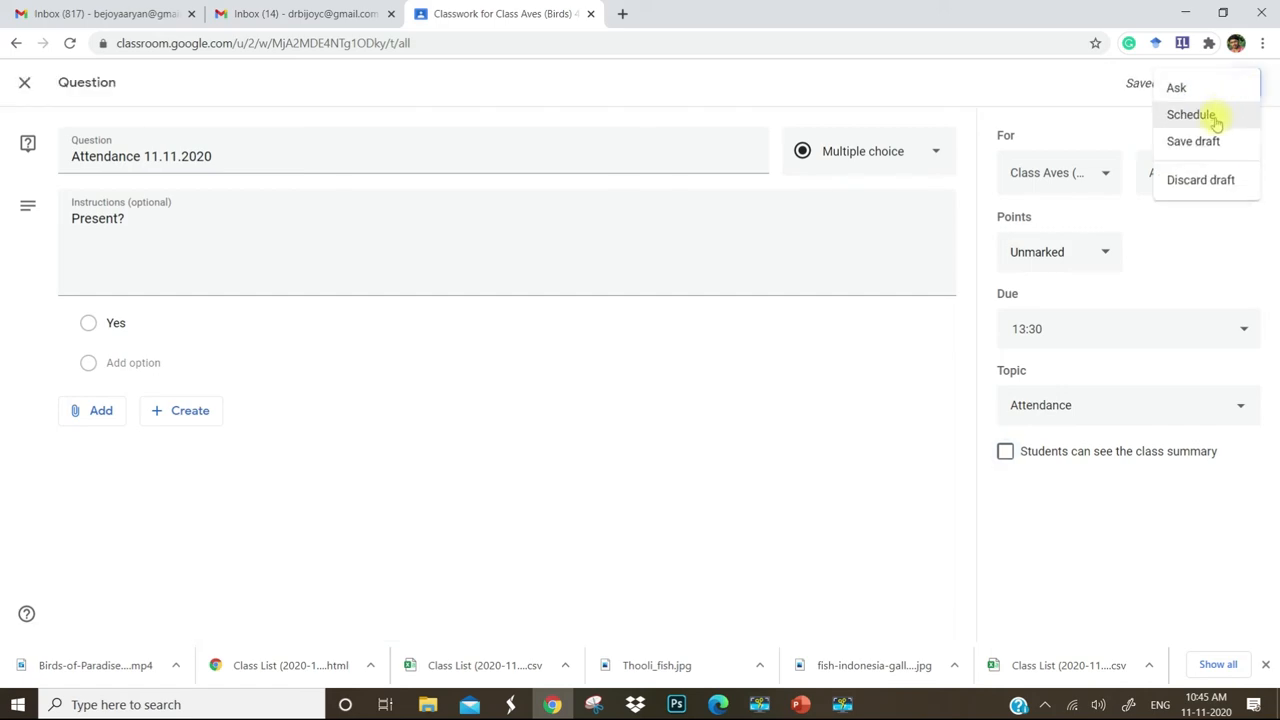
Schedule the Attendance 11.11.2020 question to post on 11 Nov 2020 at 12:30
click(1190, 114)
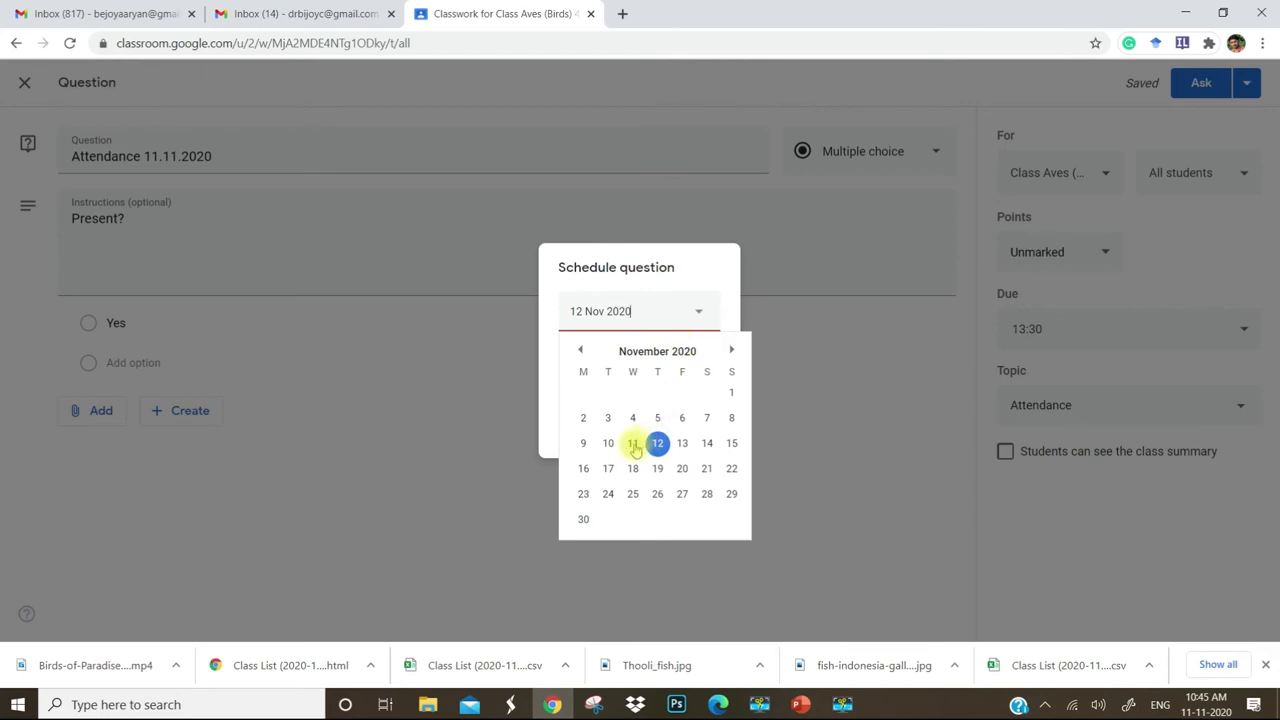
click(632, 443)
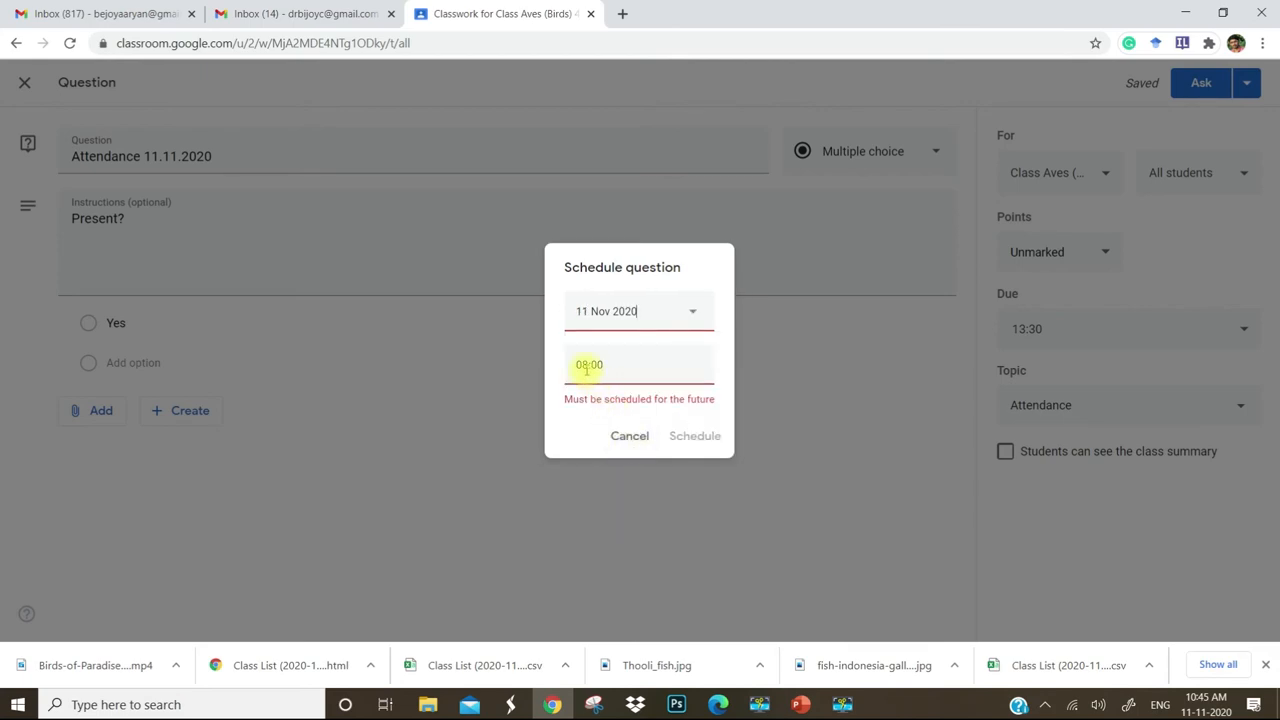
click(589, 364)
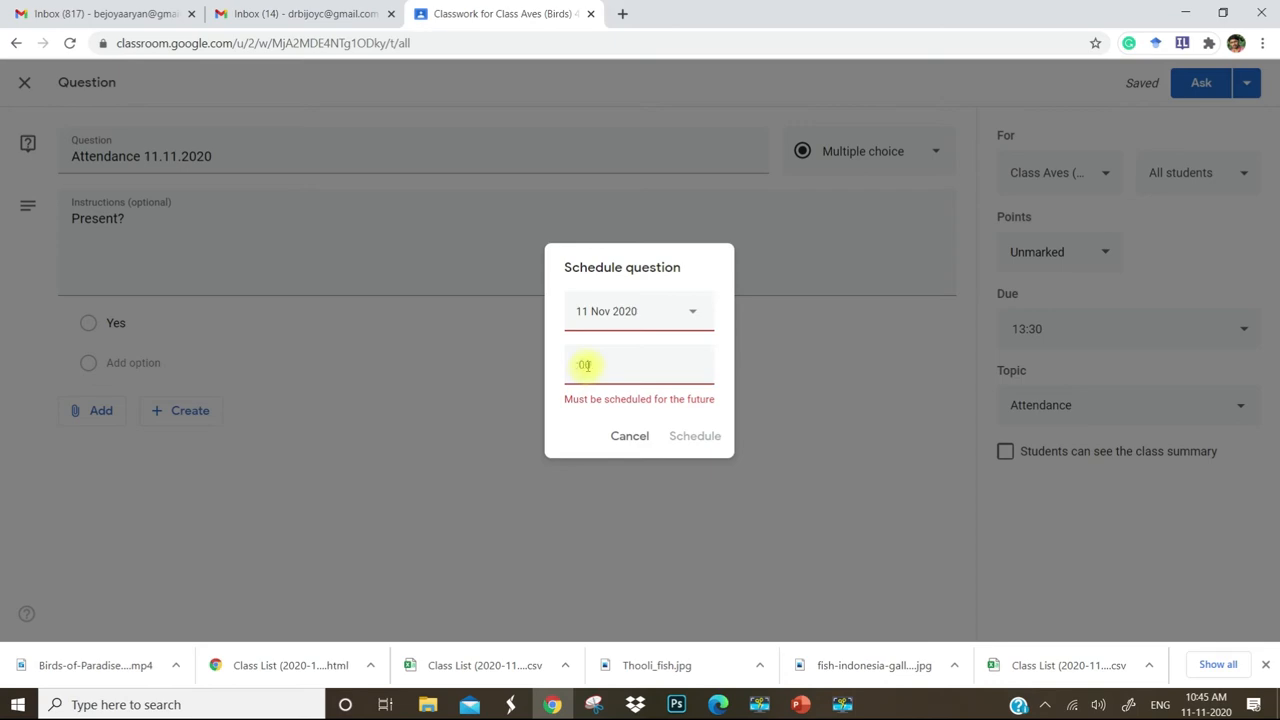
text(12:00)
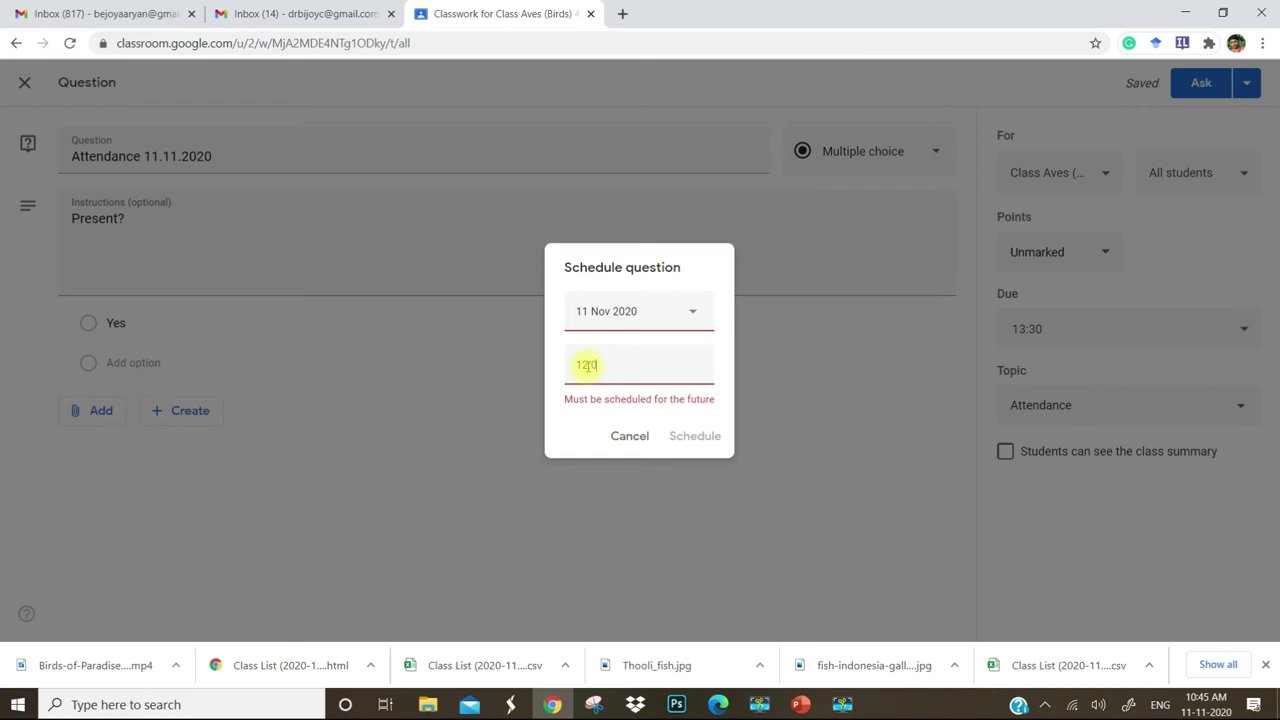
key(Backspace)
text(3)
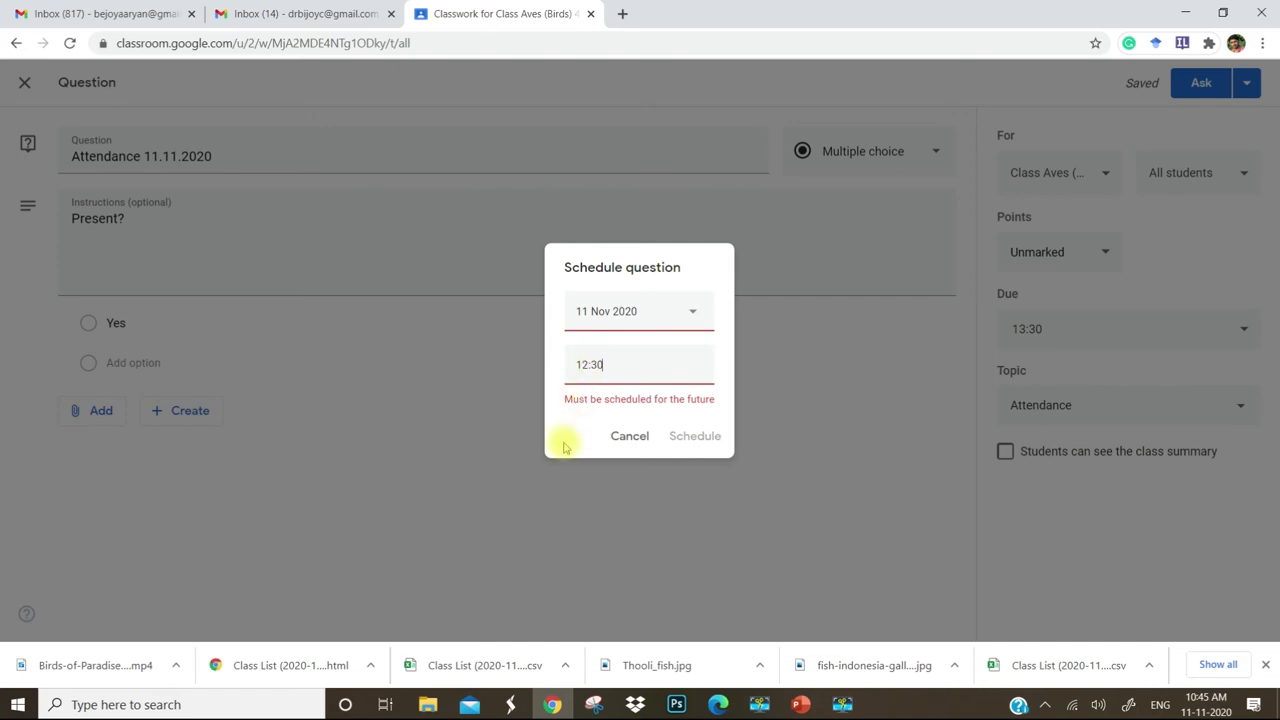
click(694, 435)
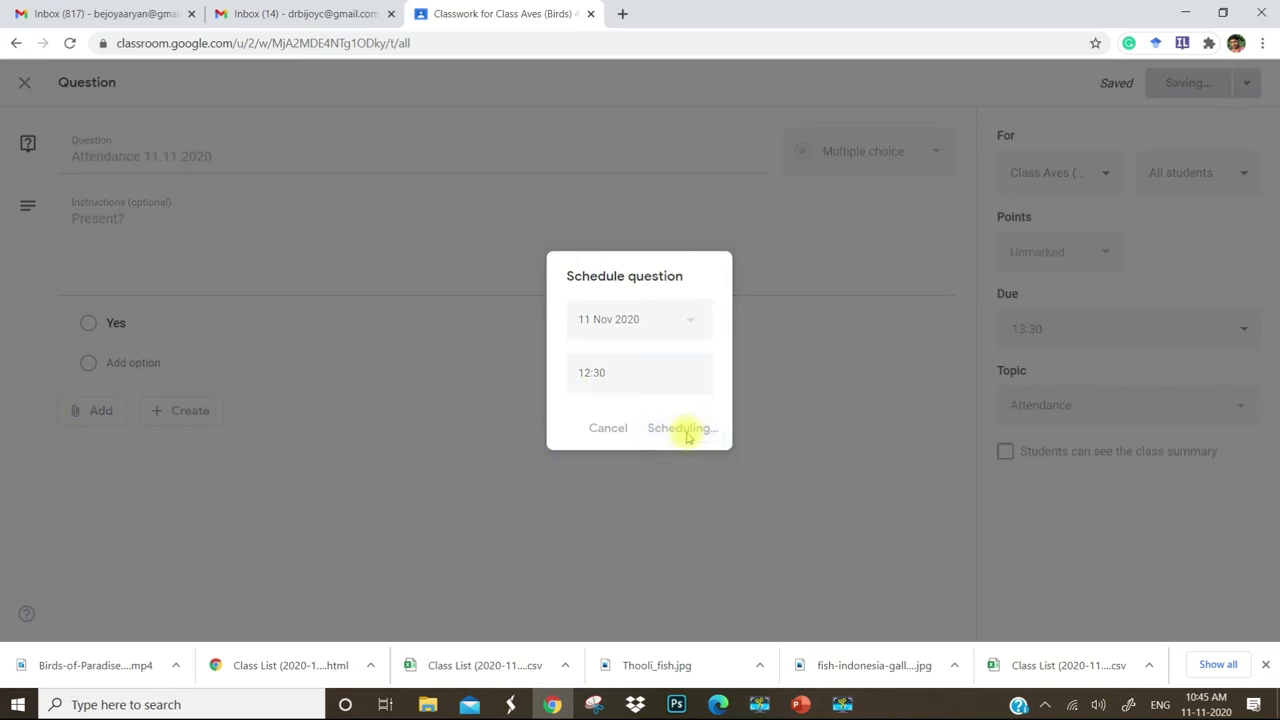
click(682, 427)
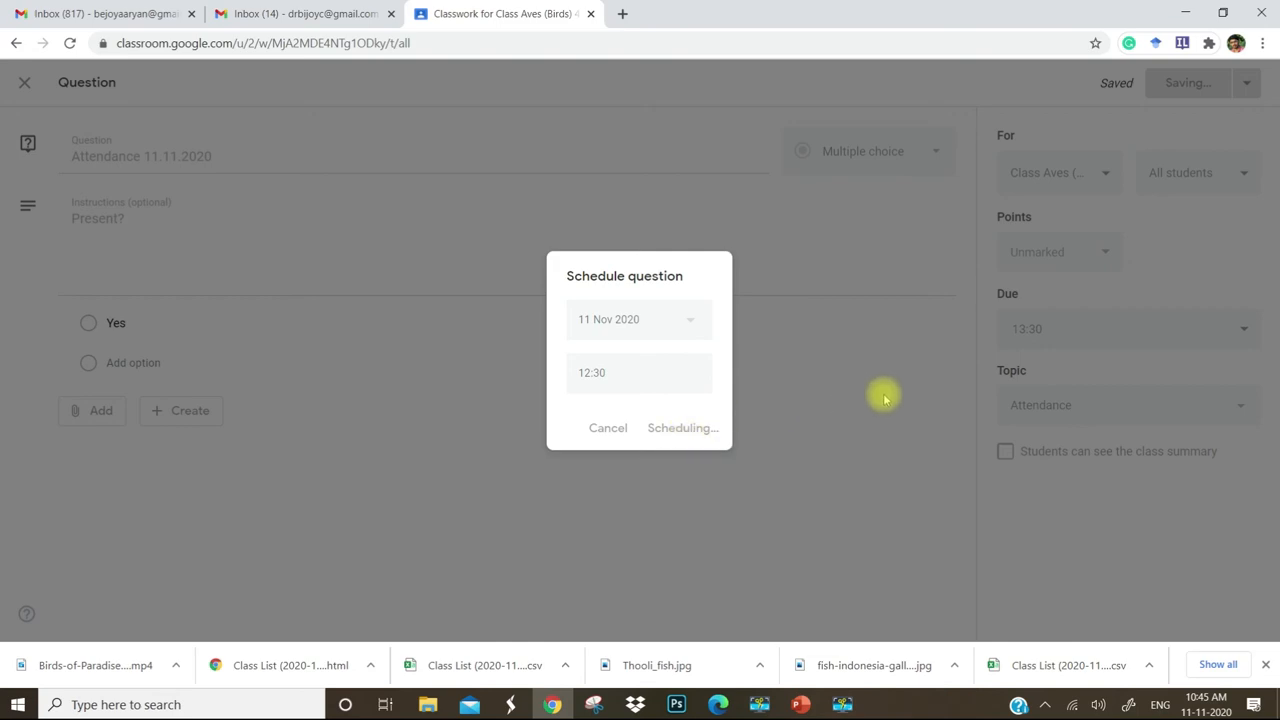
click(682, 428)
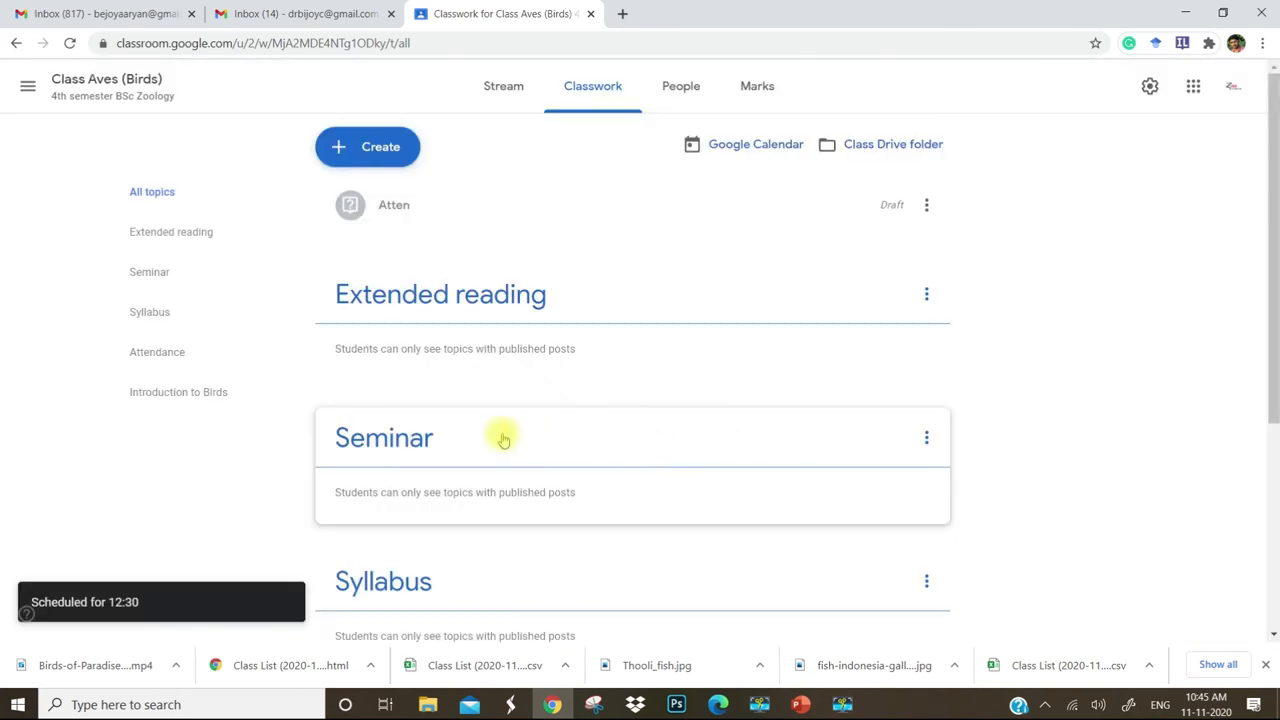
scroll(down, 3)
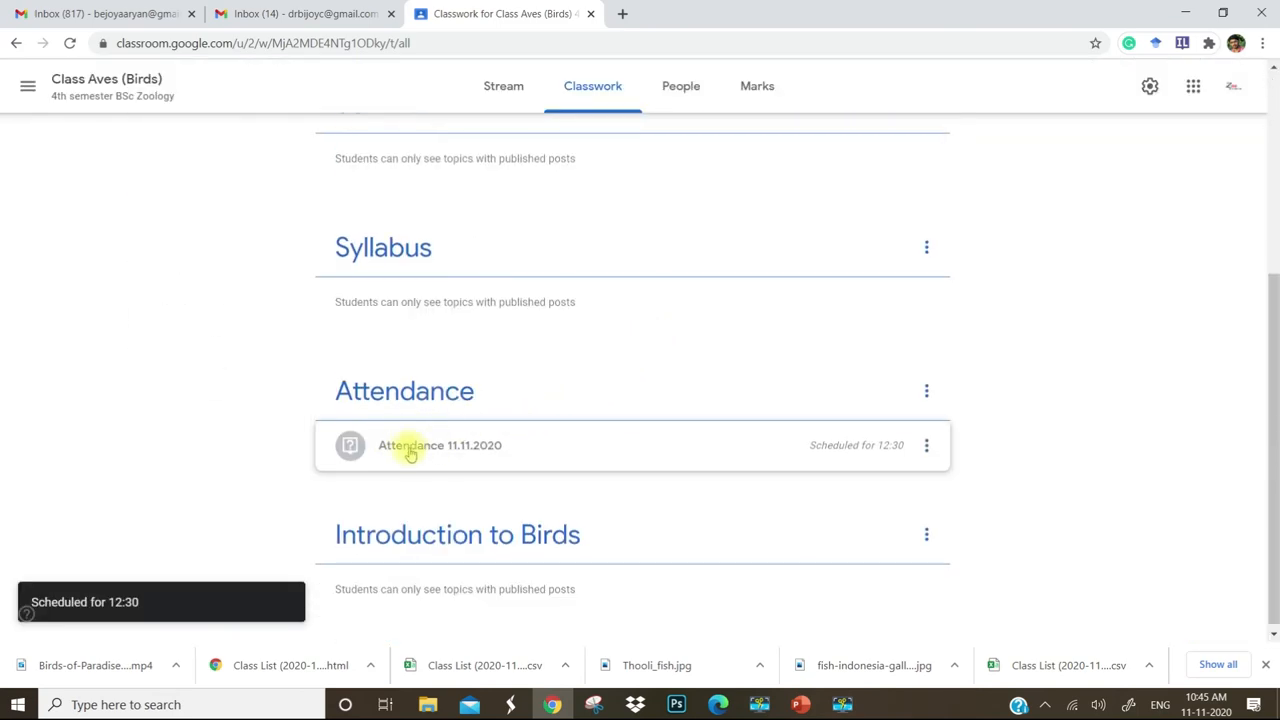
mouse_move(481, 463)
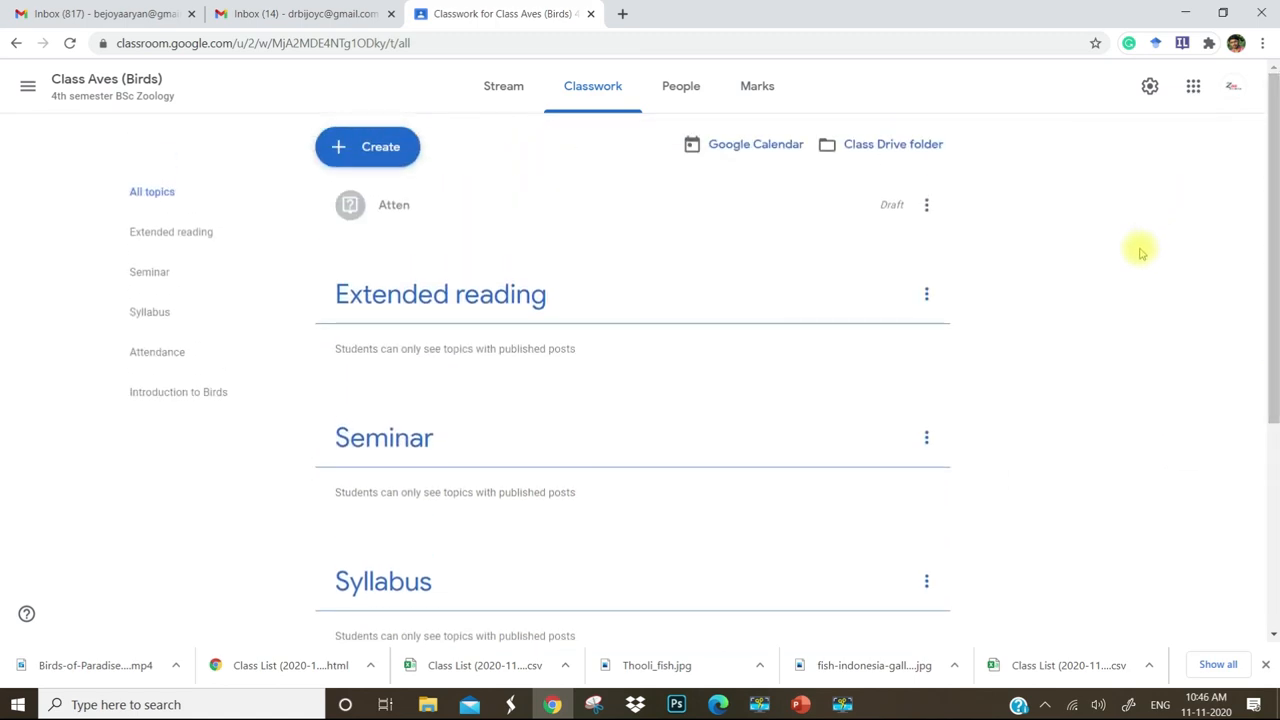
Delete the leftover 'Atten' draft question and confirm the deletion
click(926, 204)
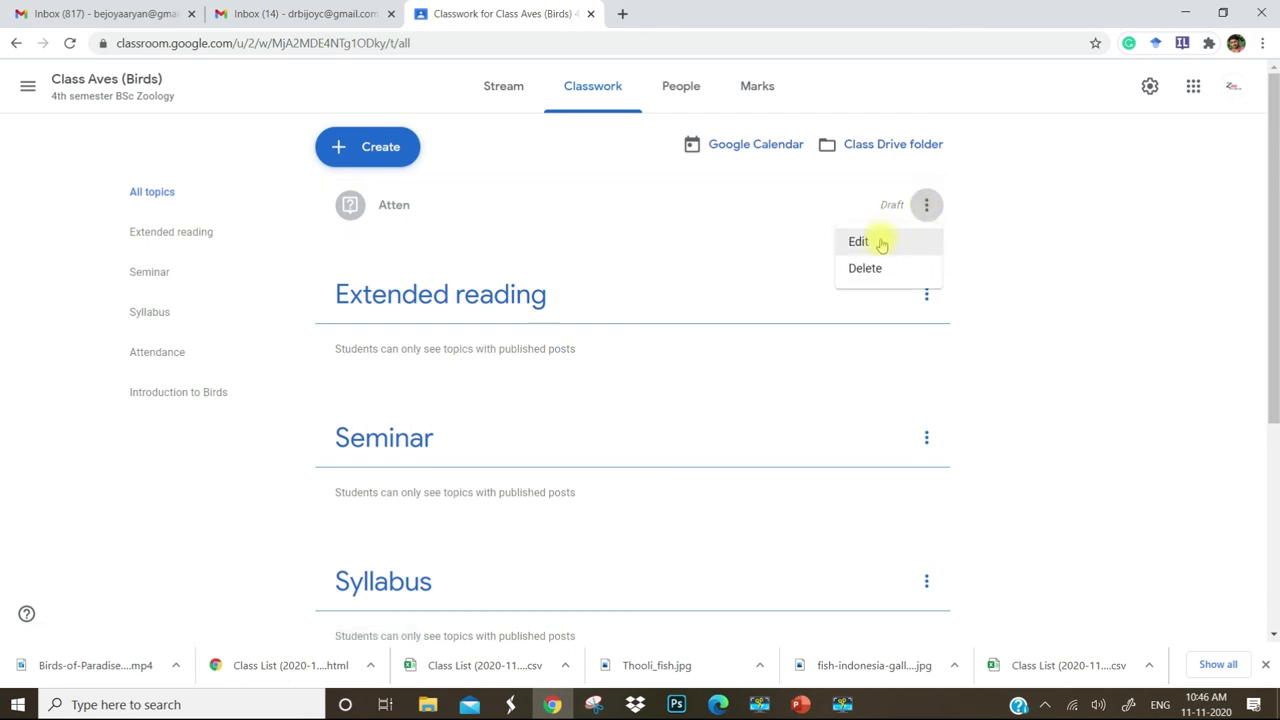
click(865, 268)
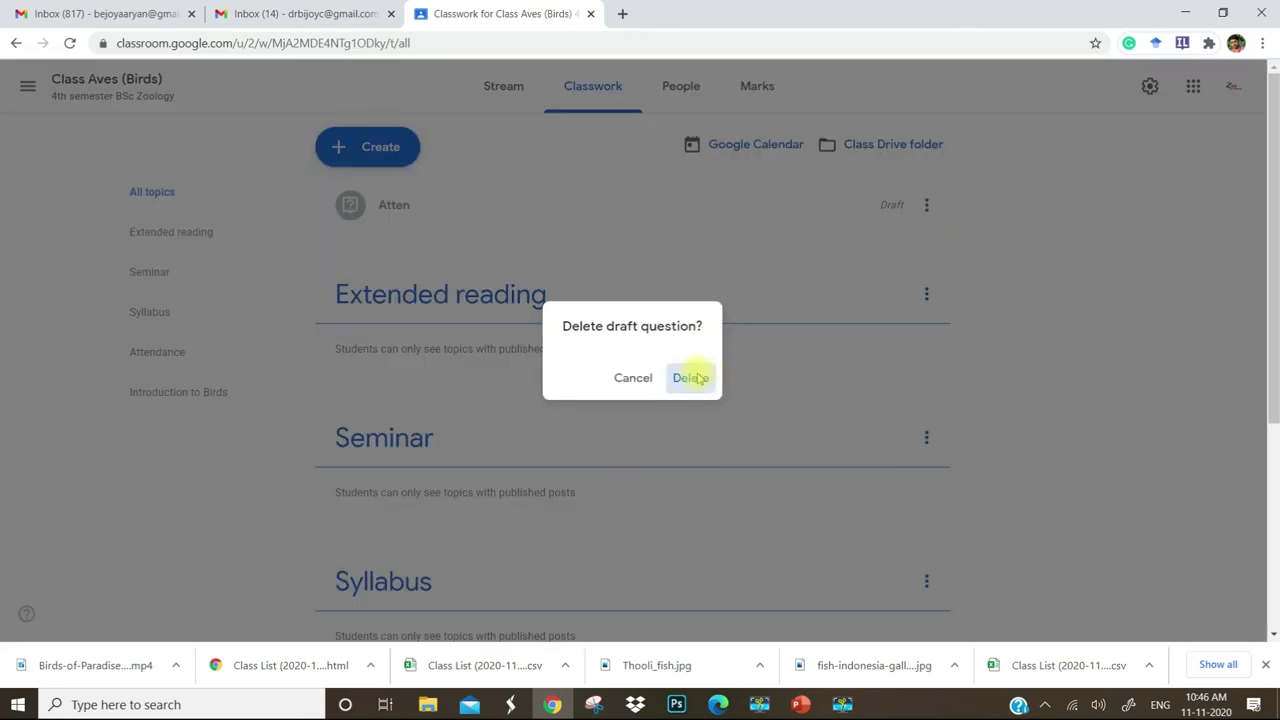
click(689, 377)
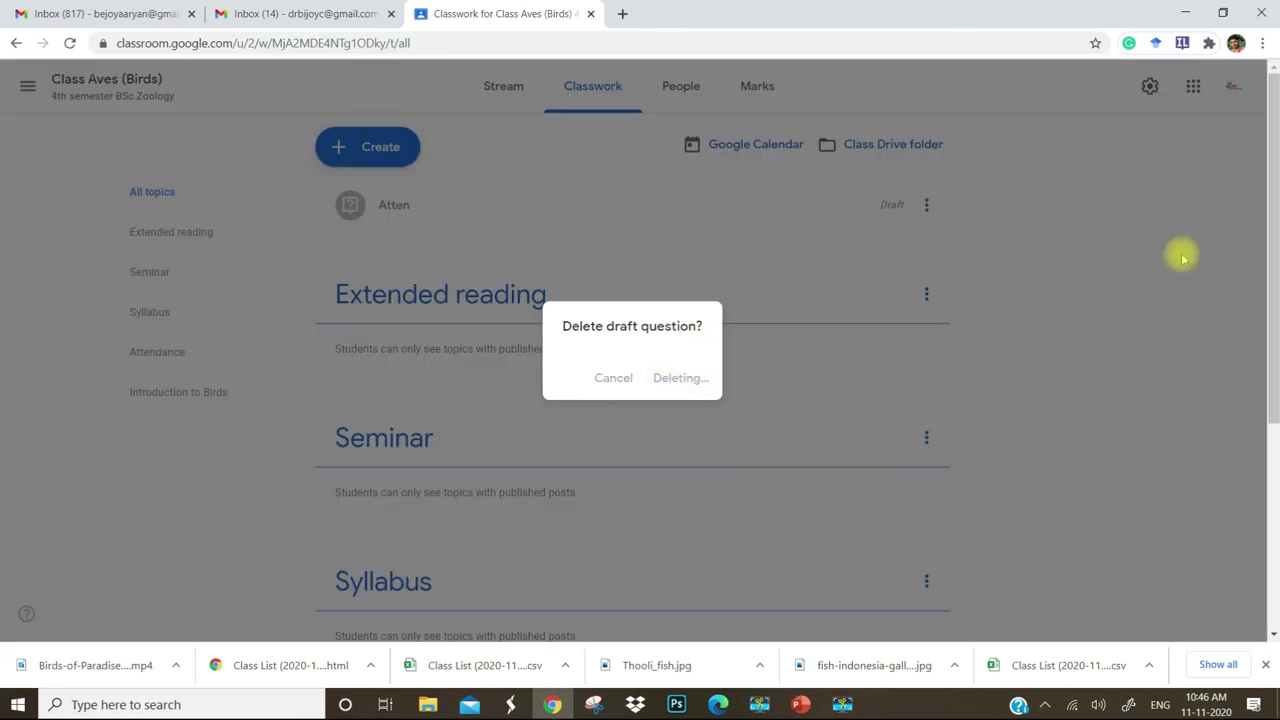
click(680, 377)
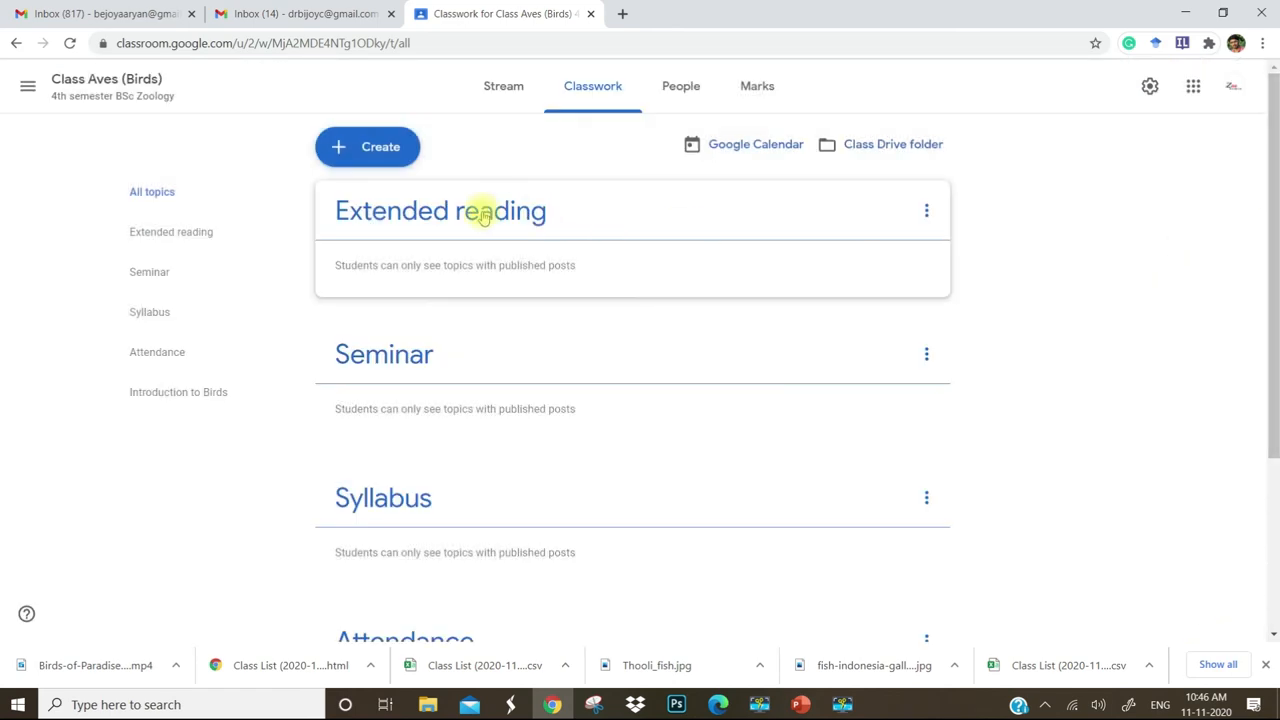
mouse_move(1128, 335)
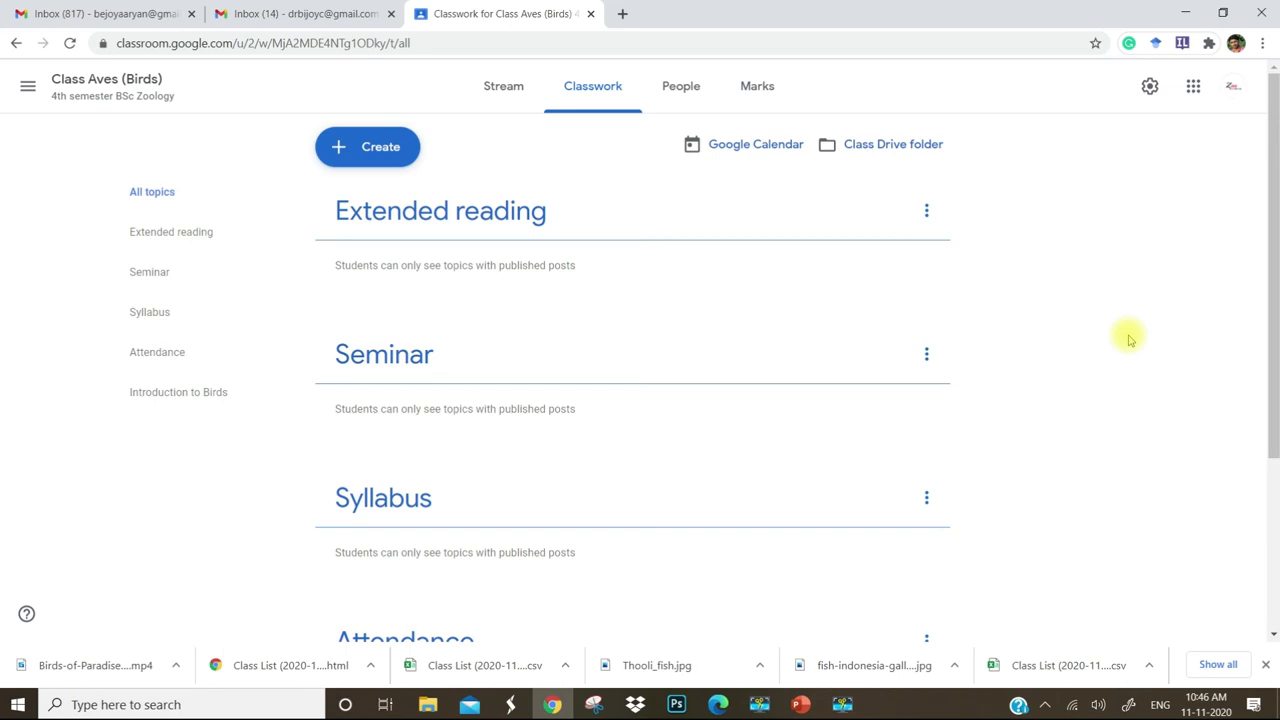
mouse_move(1168, 318)
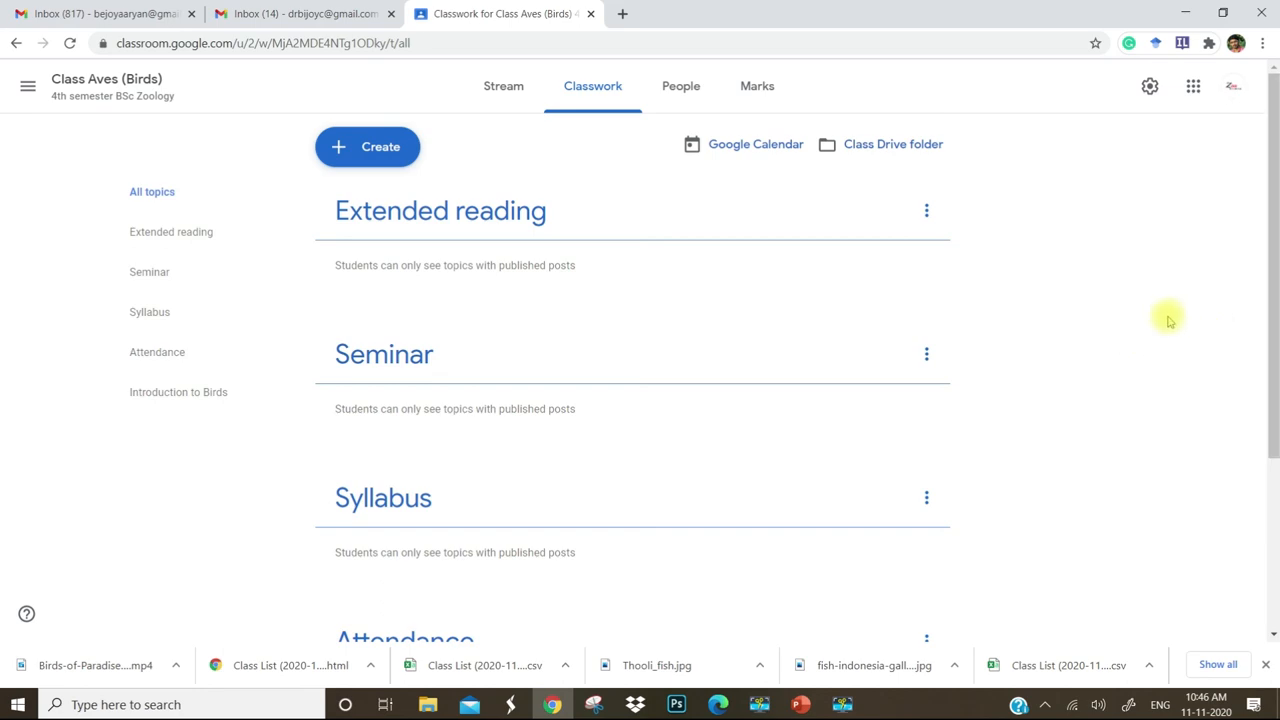